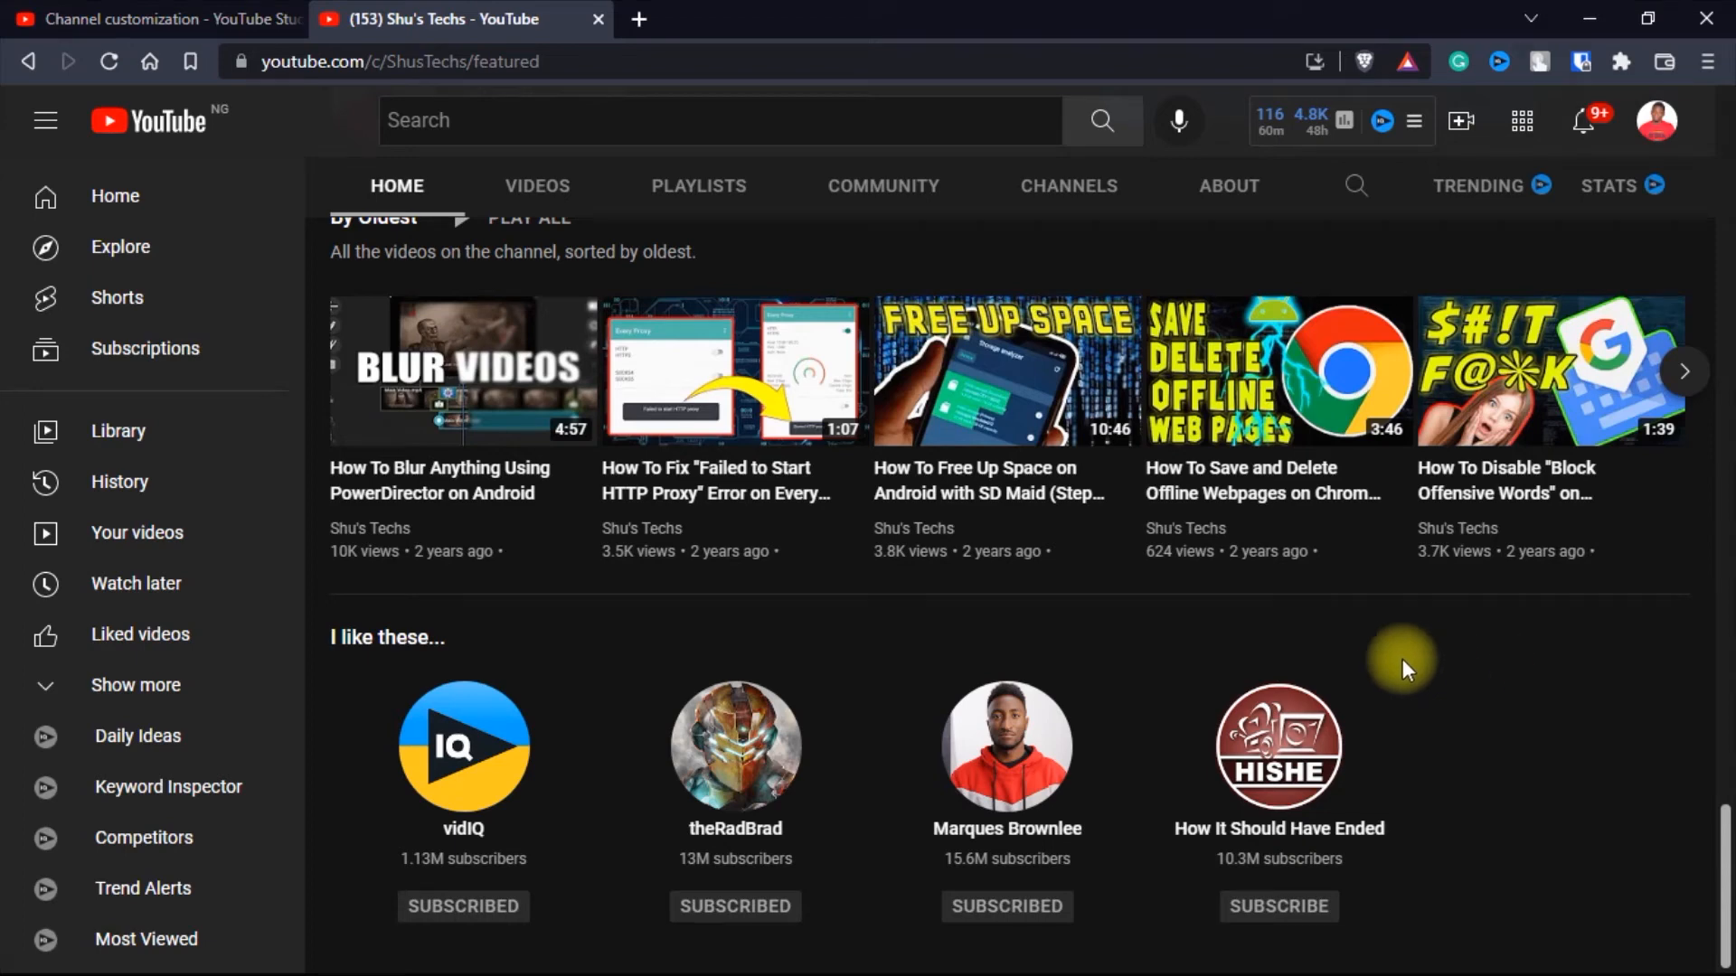
mouse_move(1383, 664)
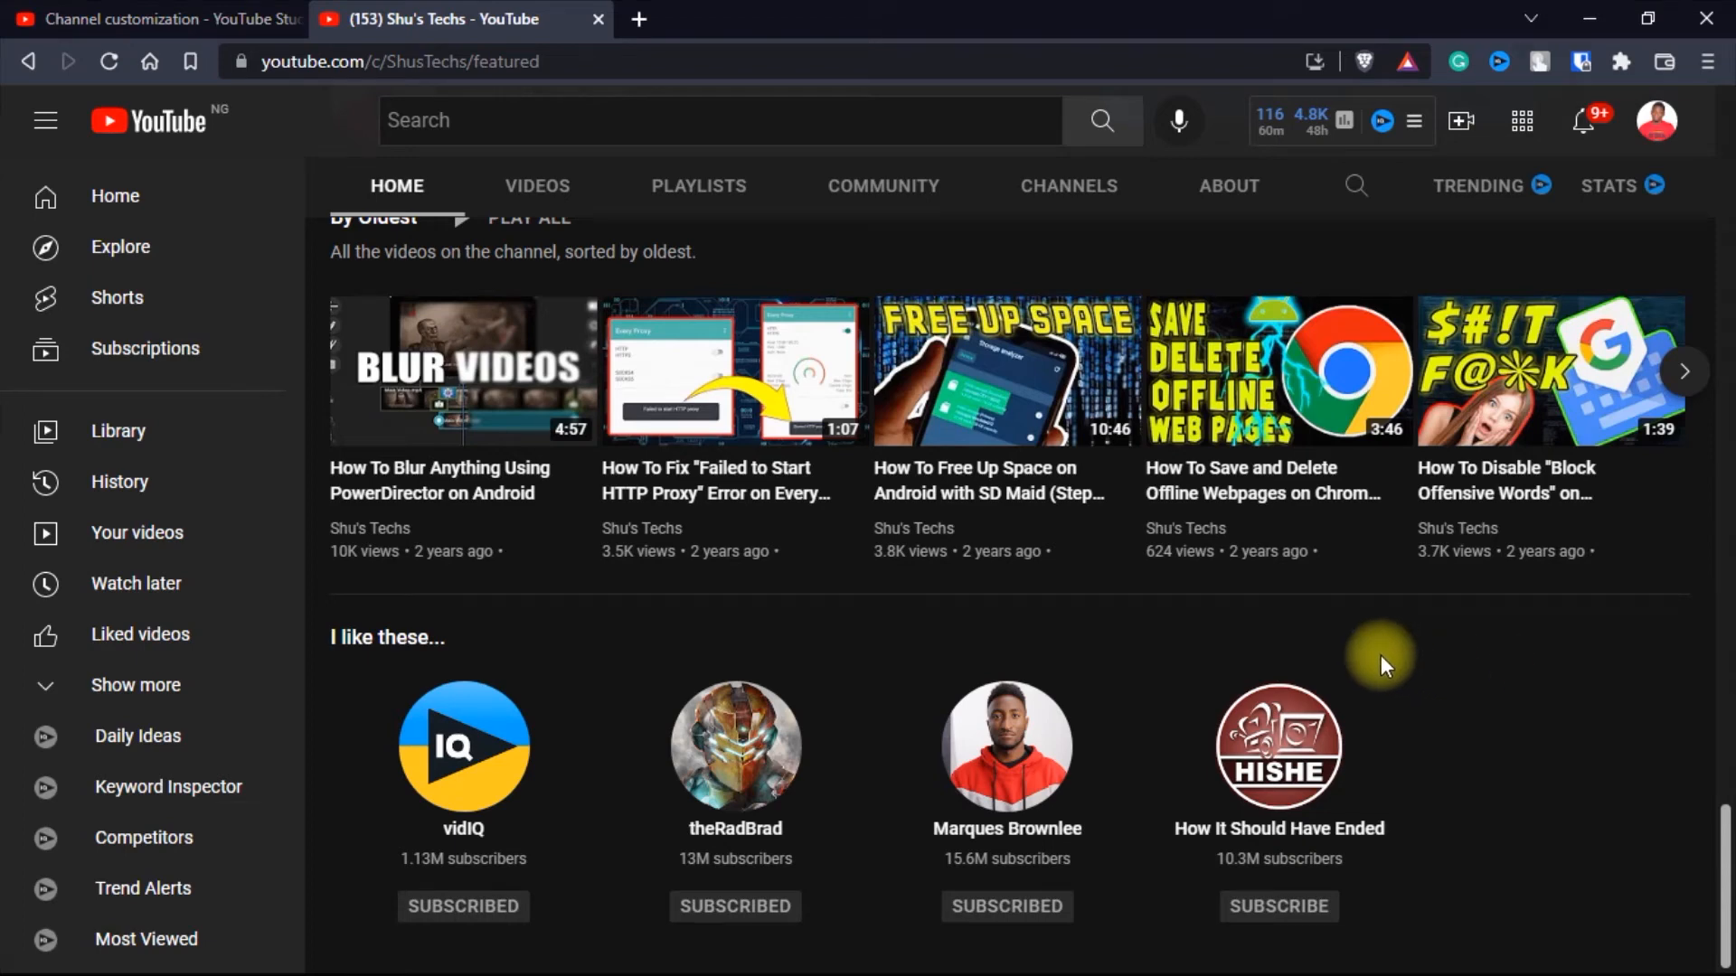
mouse_move(532, 622)
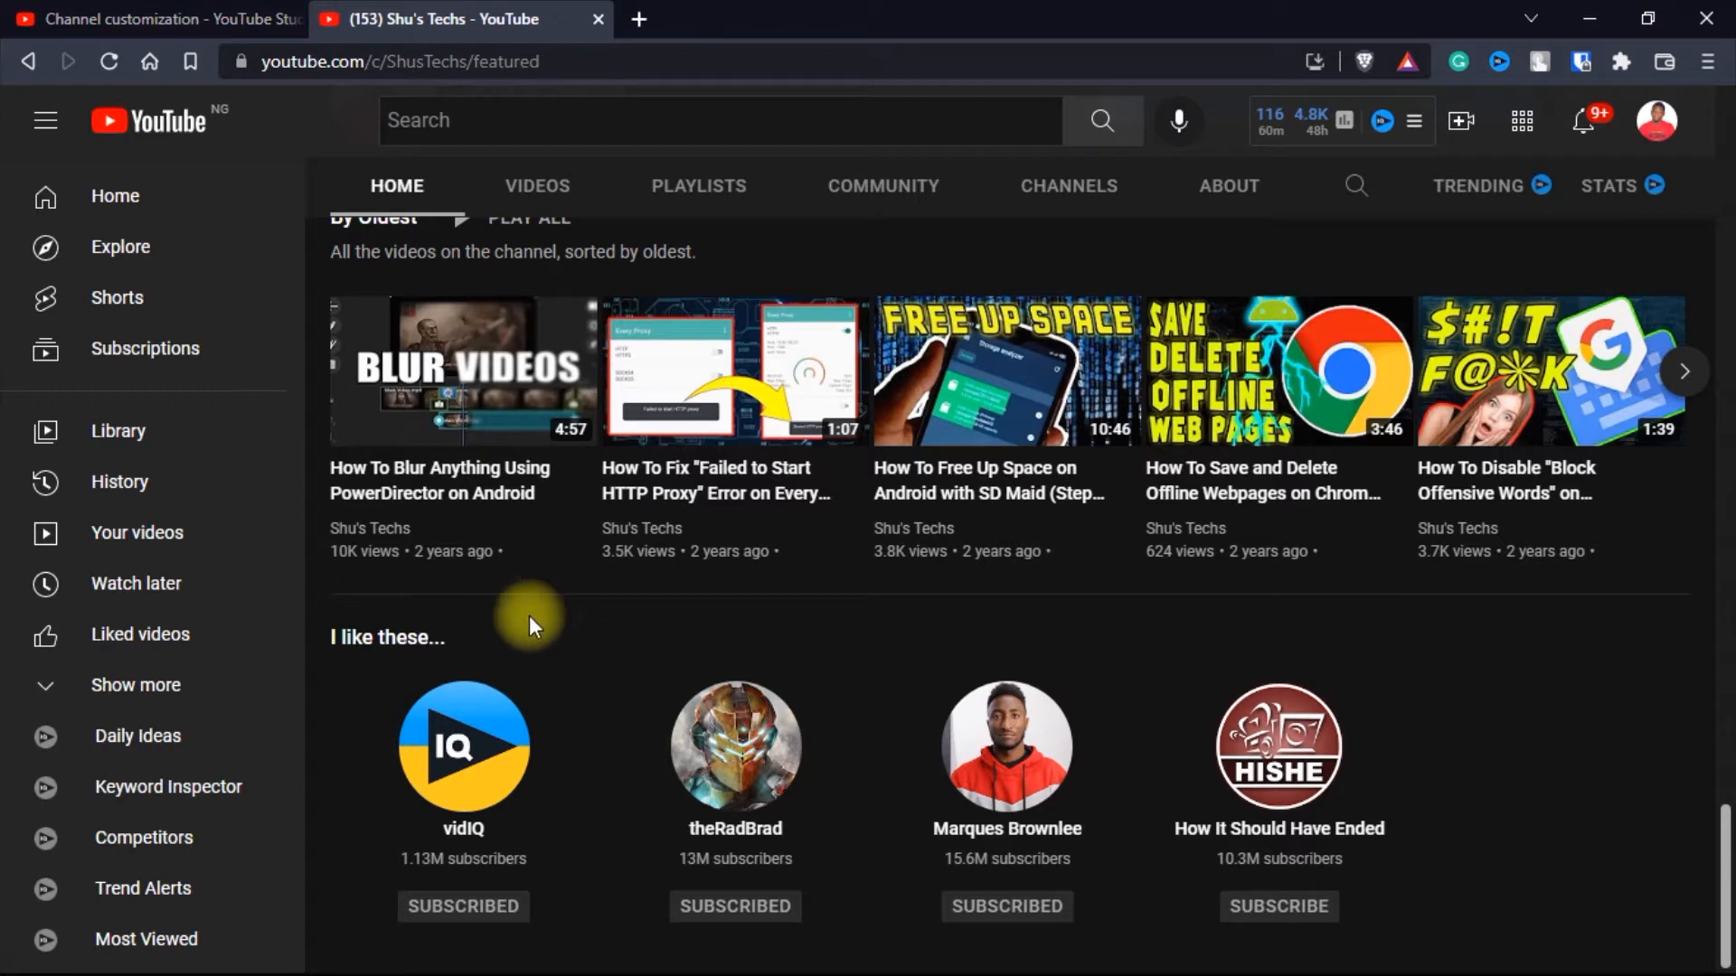
mouse_move(1622, 776)
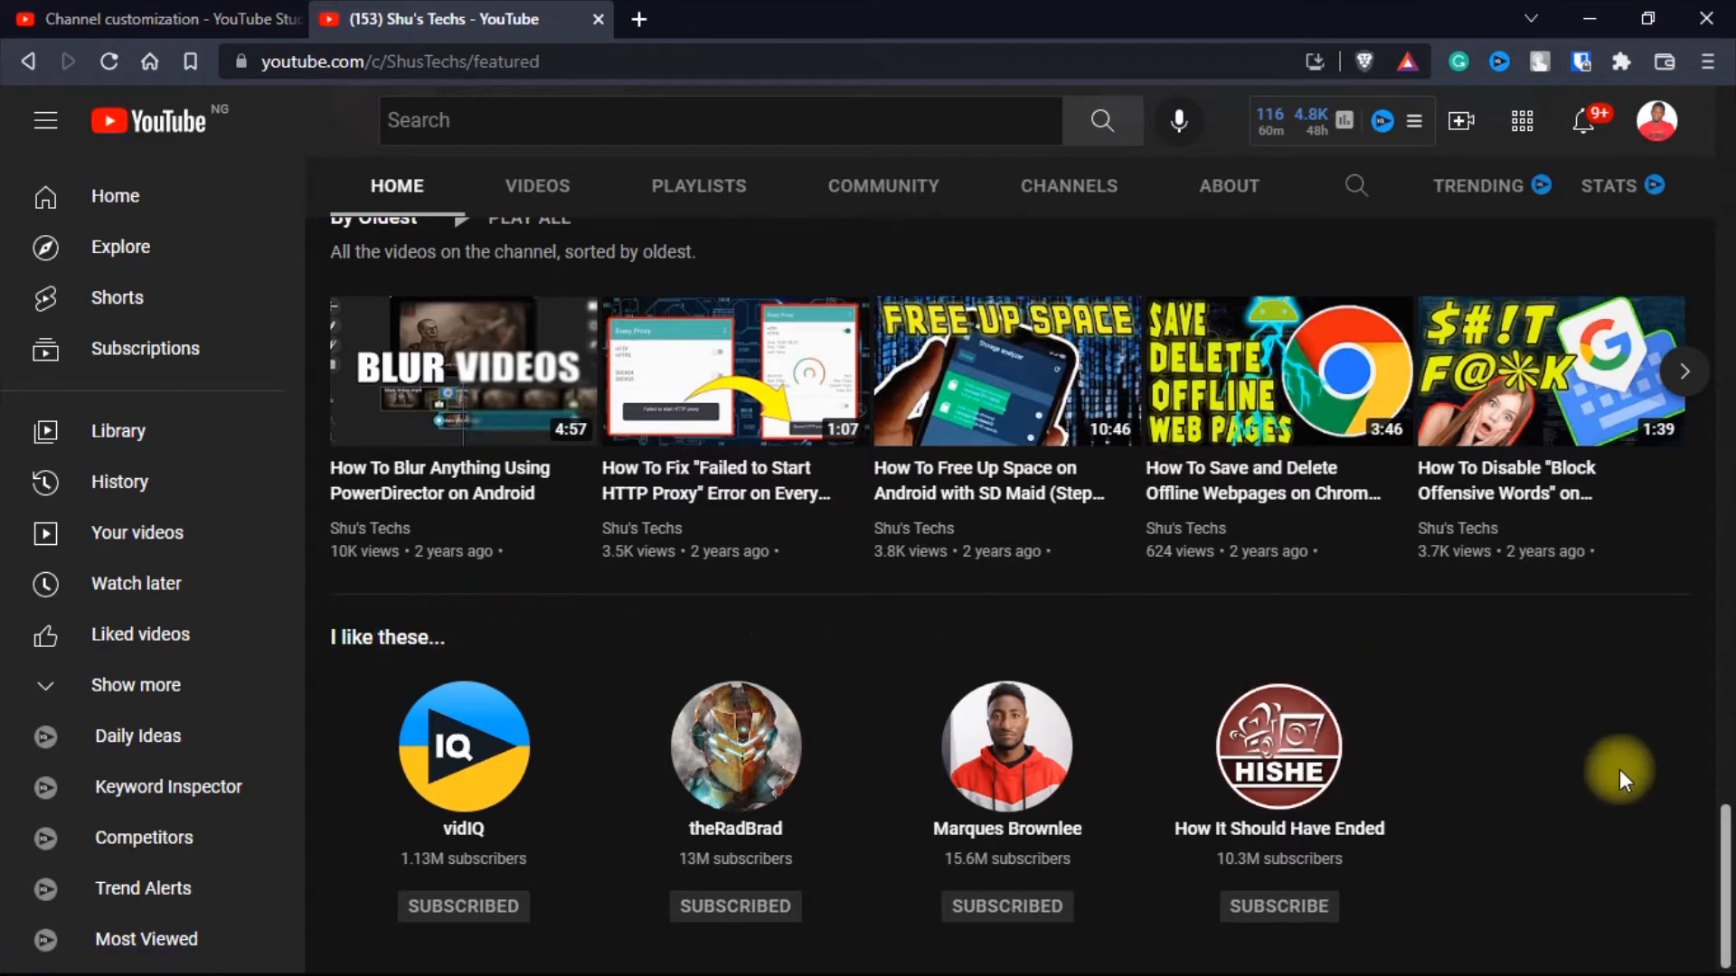
mouse_move(1680, 890)
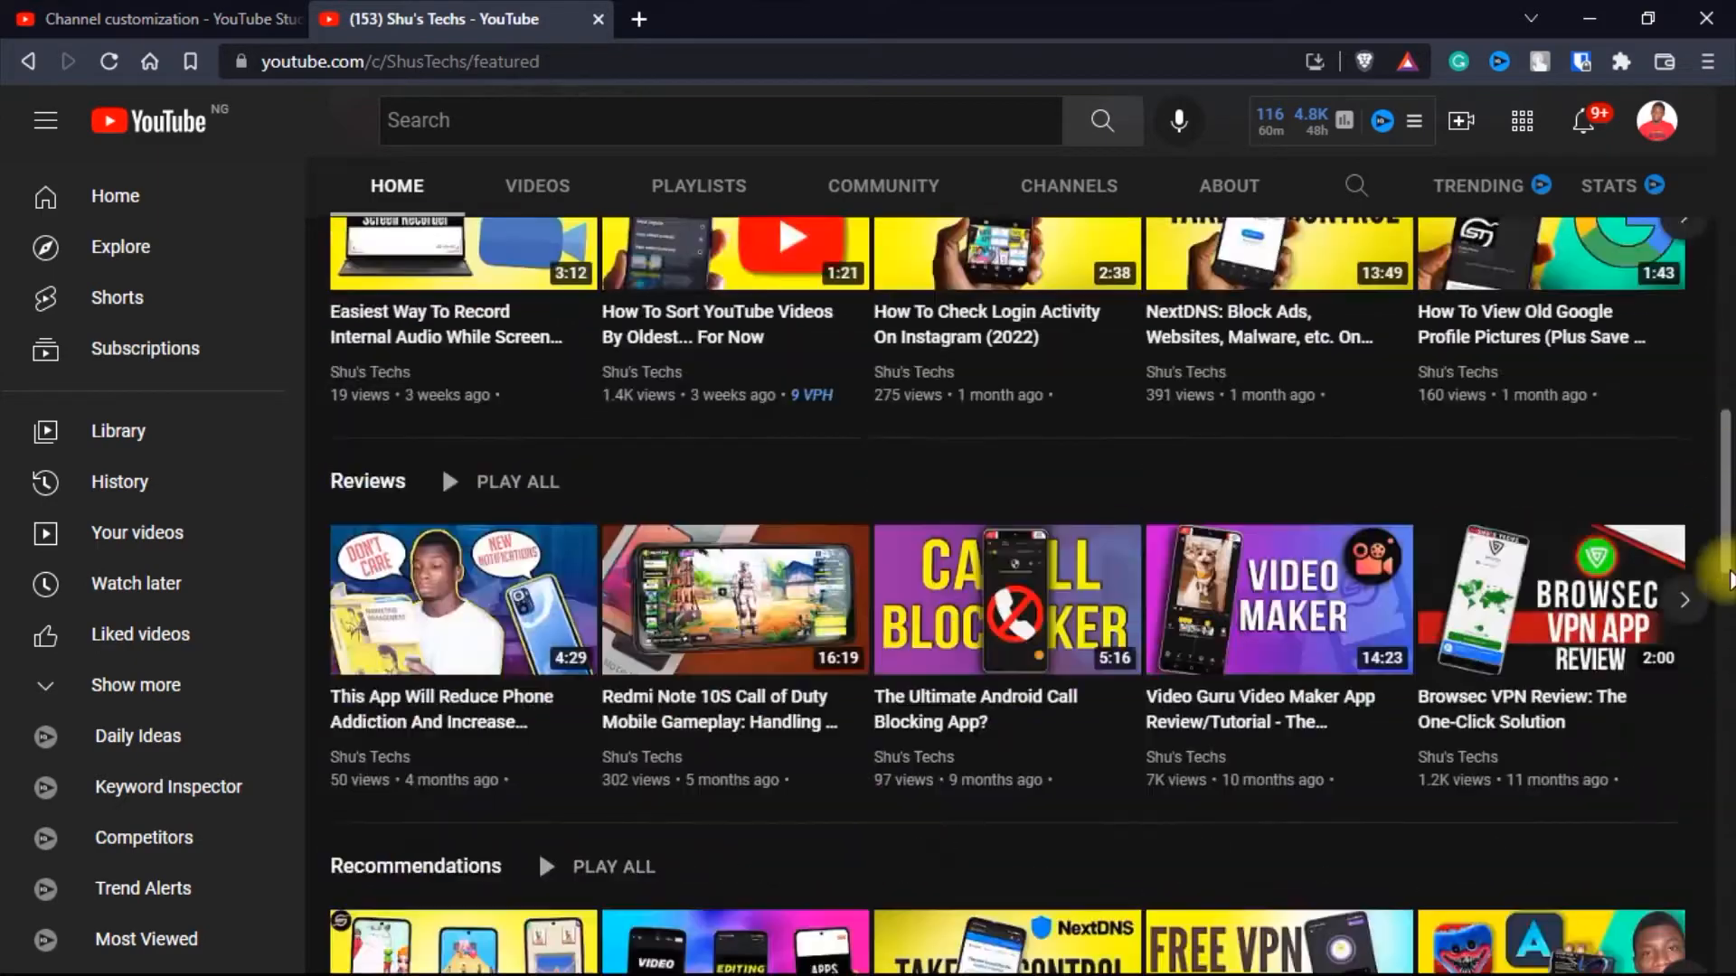
Step: Go from the channel homepage to YouTube Studio via the profile avatar menu
scroll(down, 3)
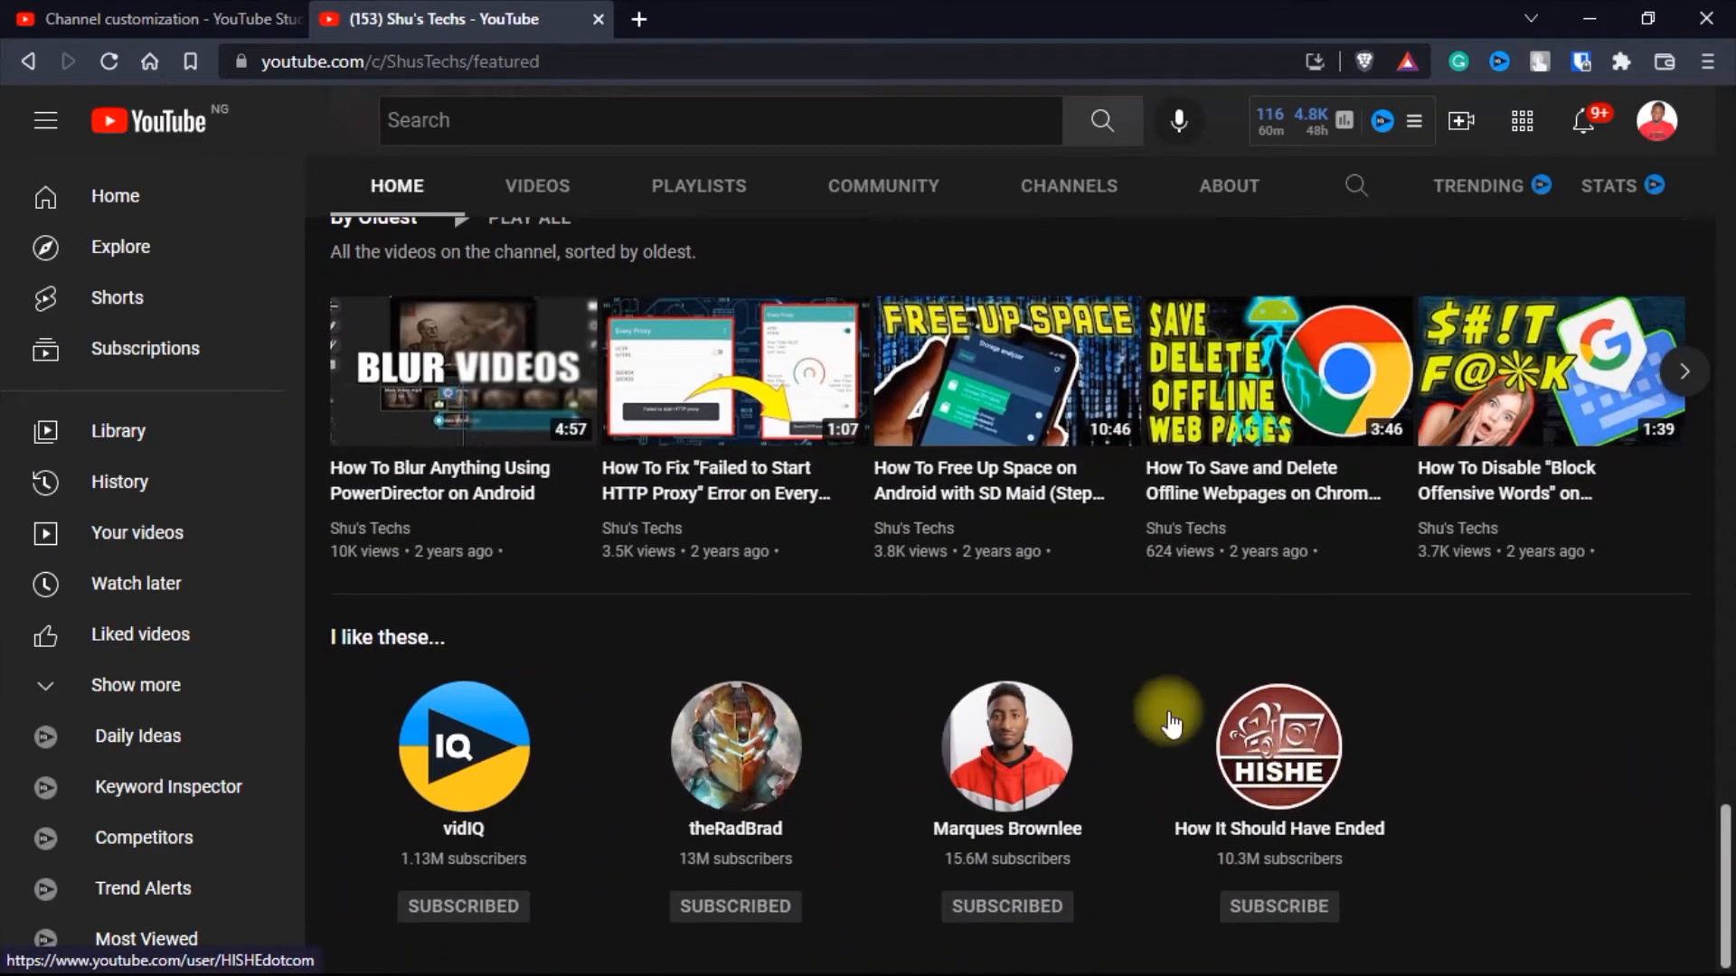
mouse_move(1369, 776)
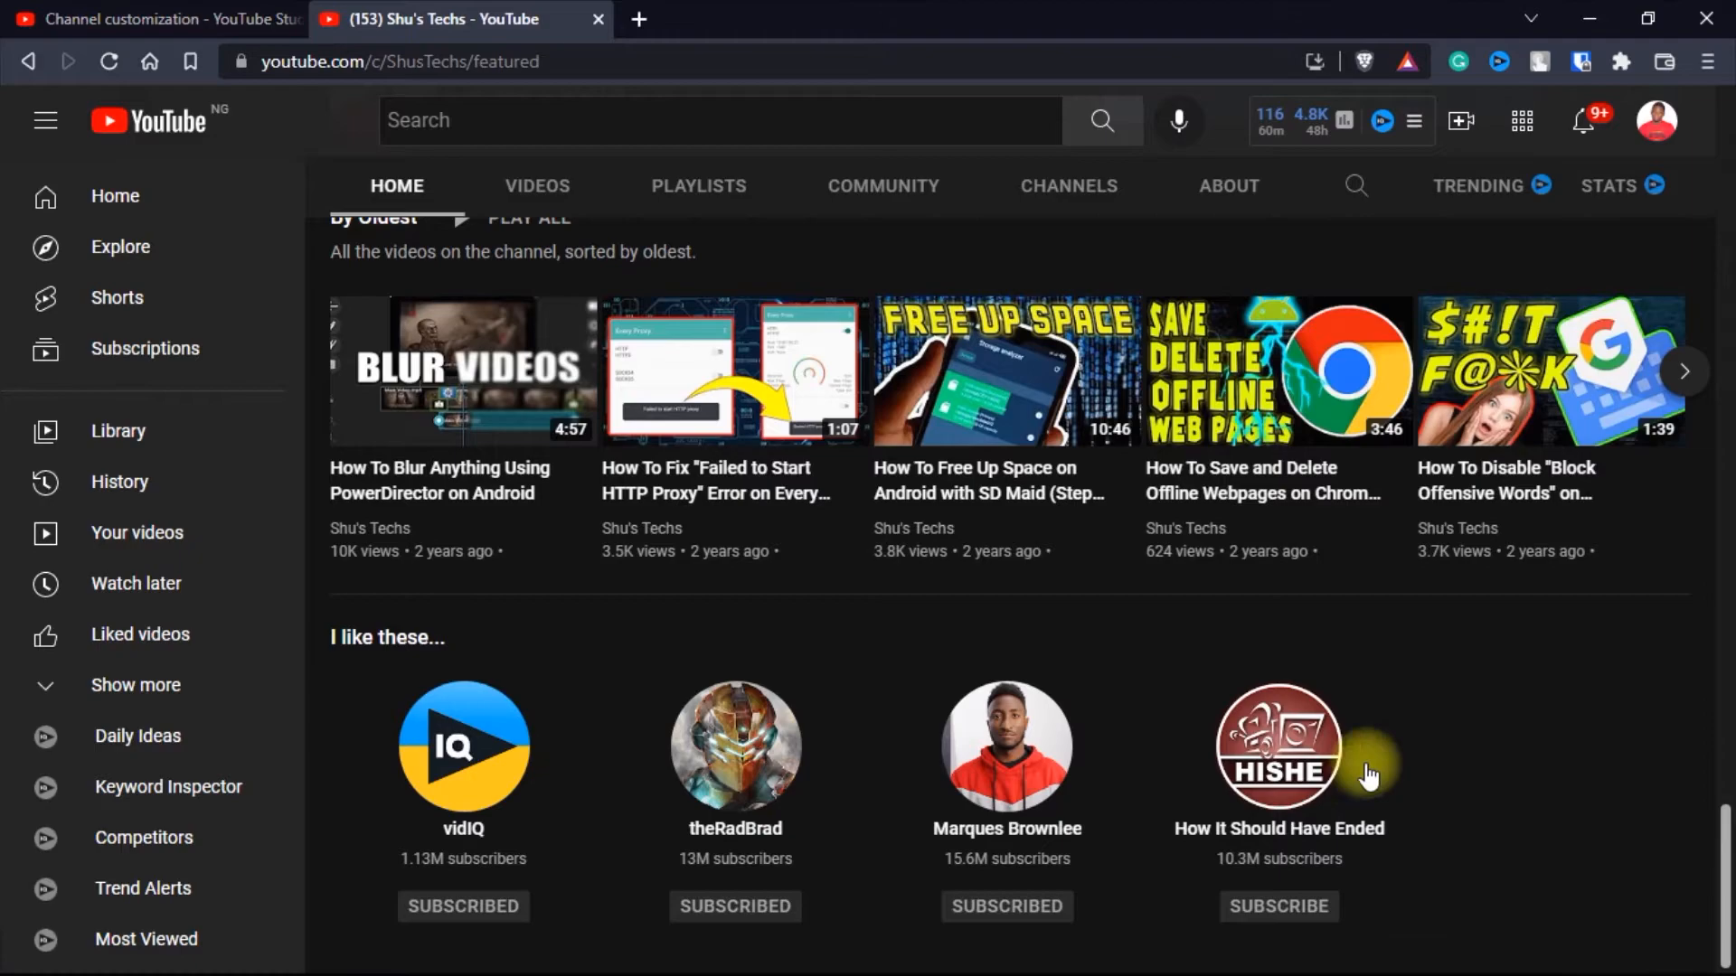
scroll(up, 3)
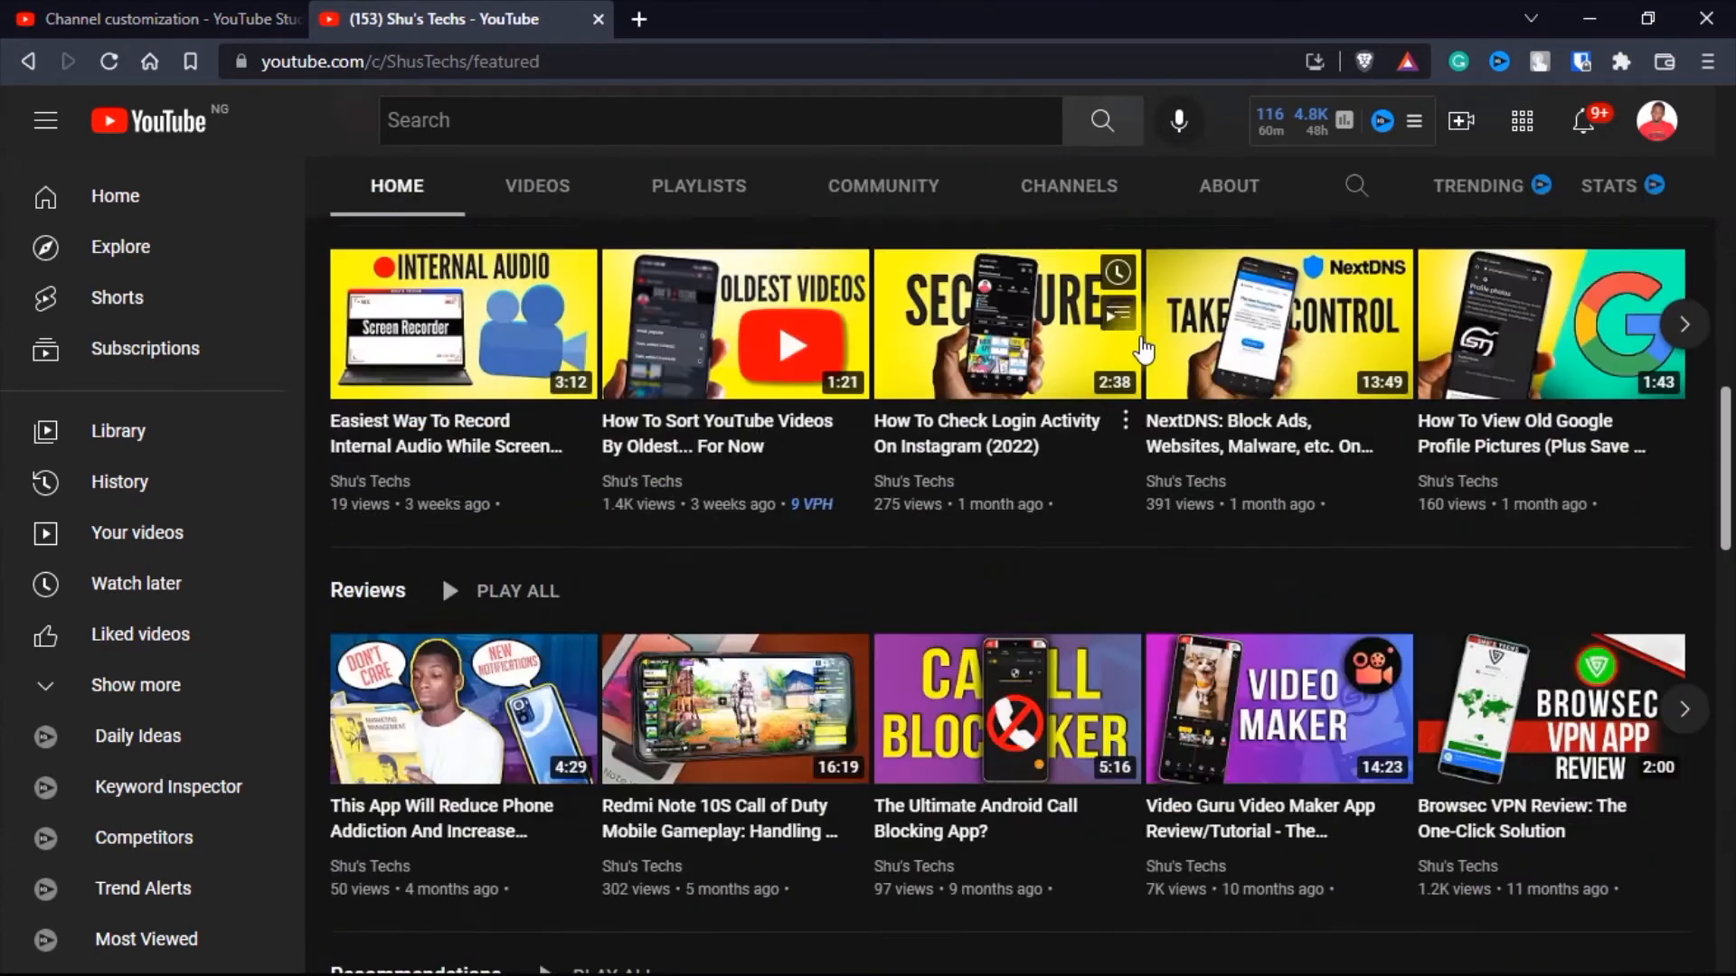
scroll(down, 3)
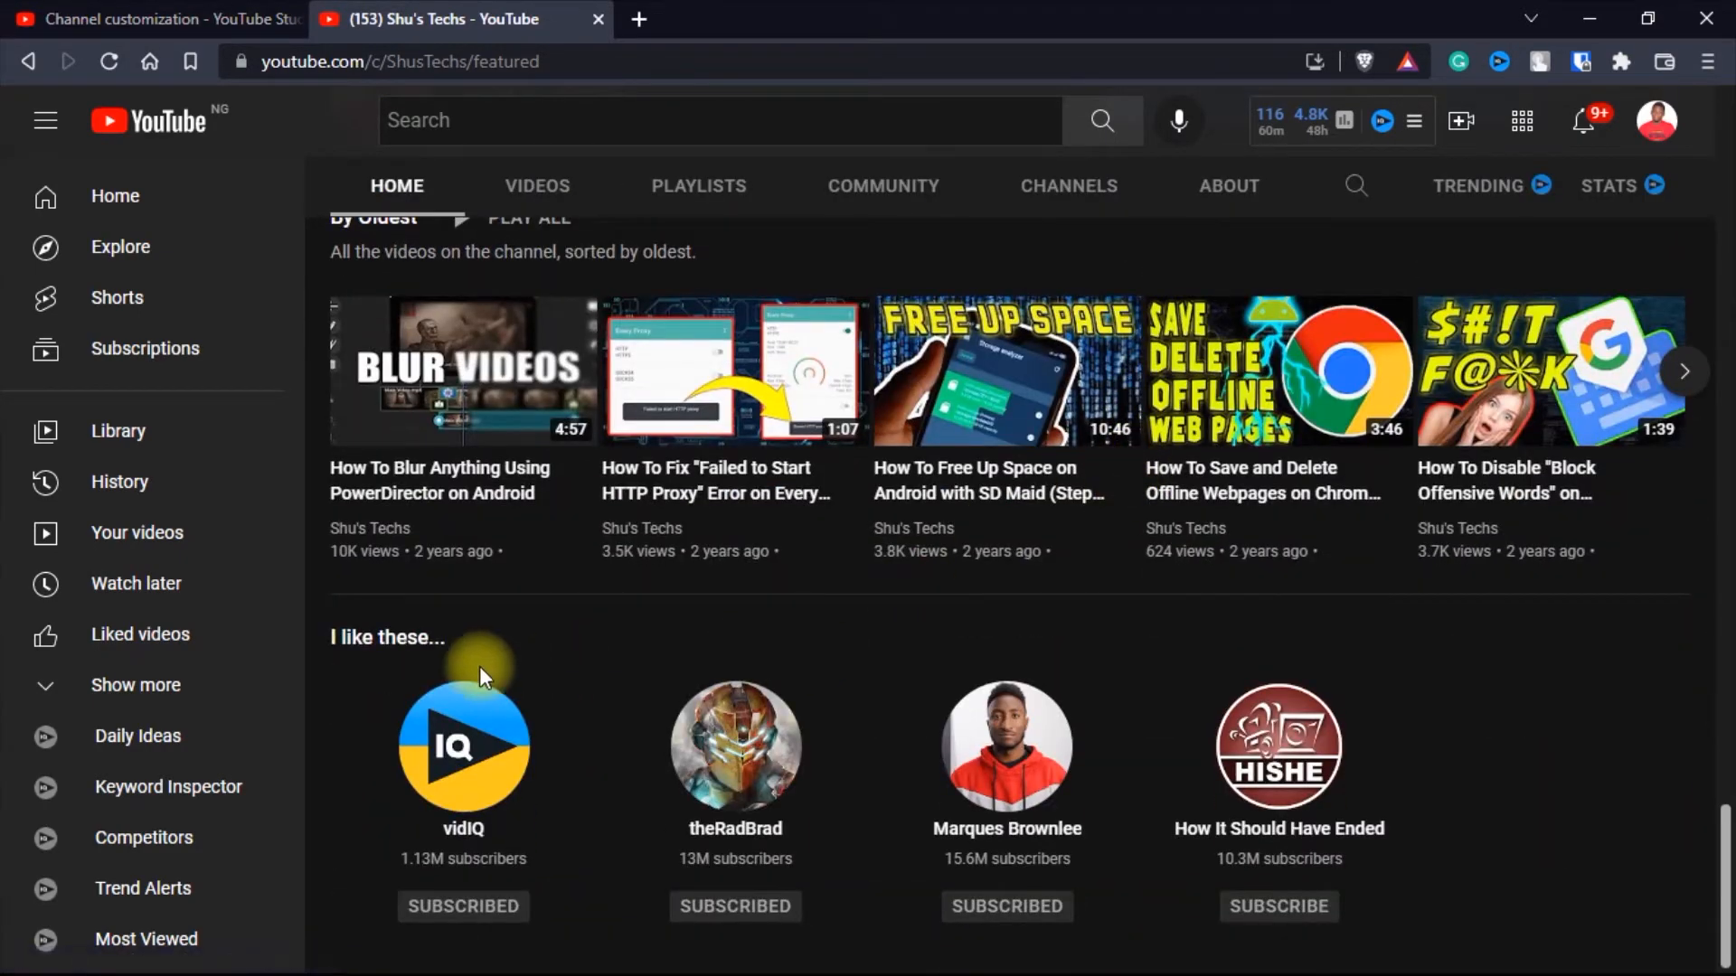
mouse_move(410, 667)
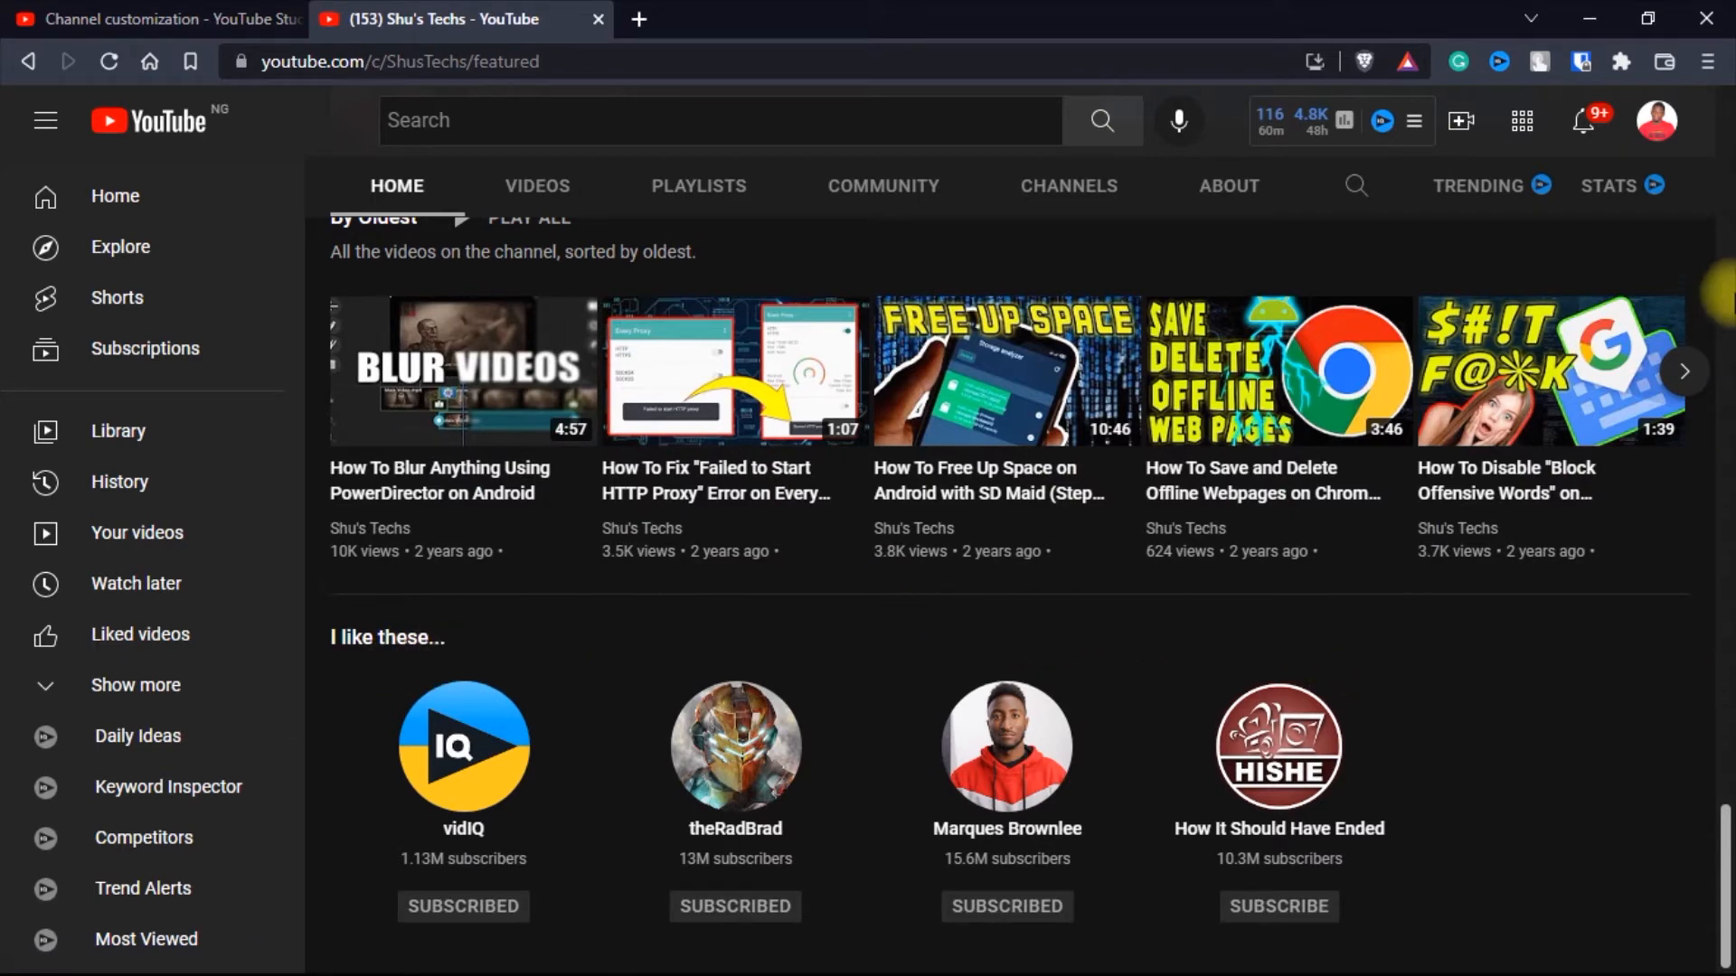
click(1656, 121)
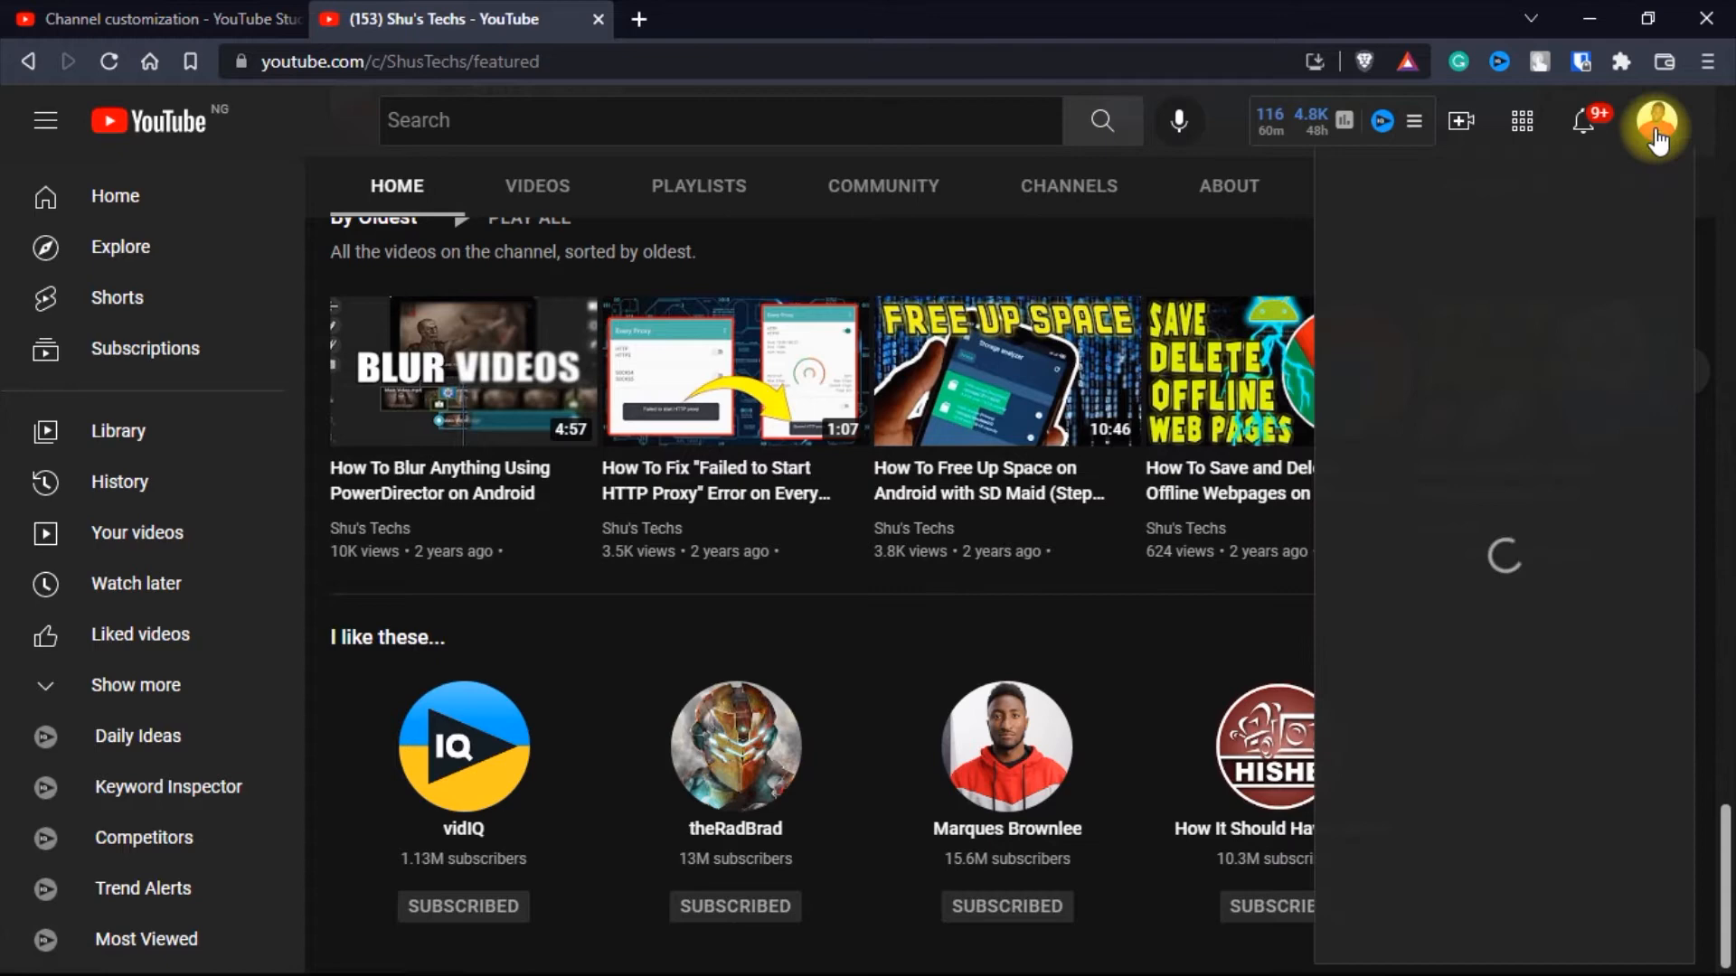
click(1654, 119)
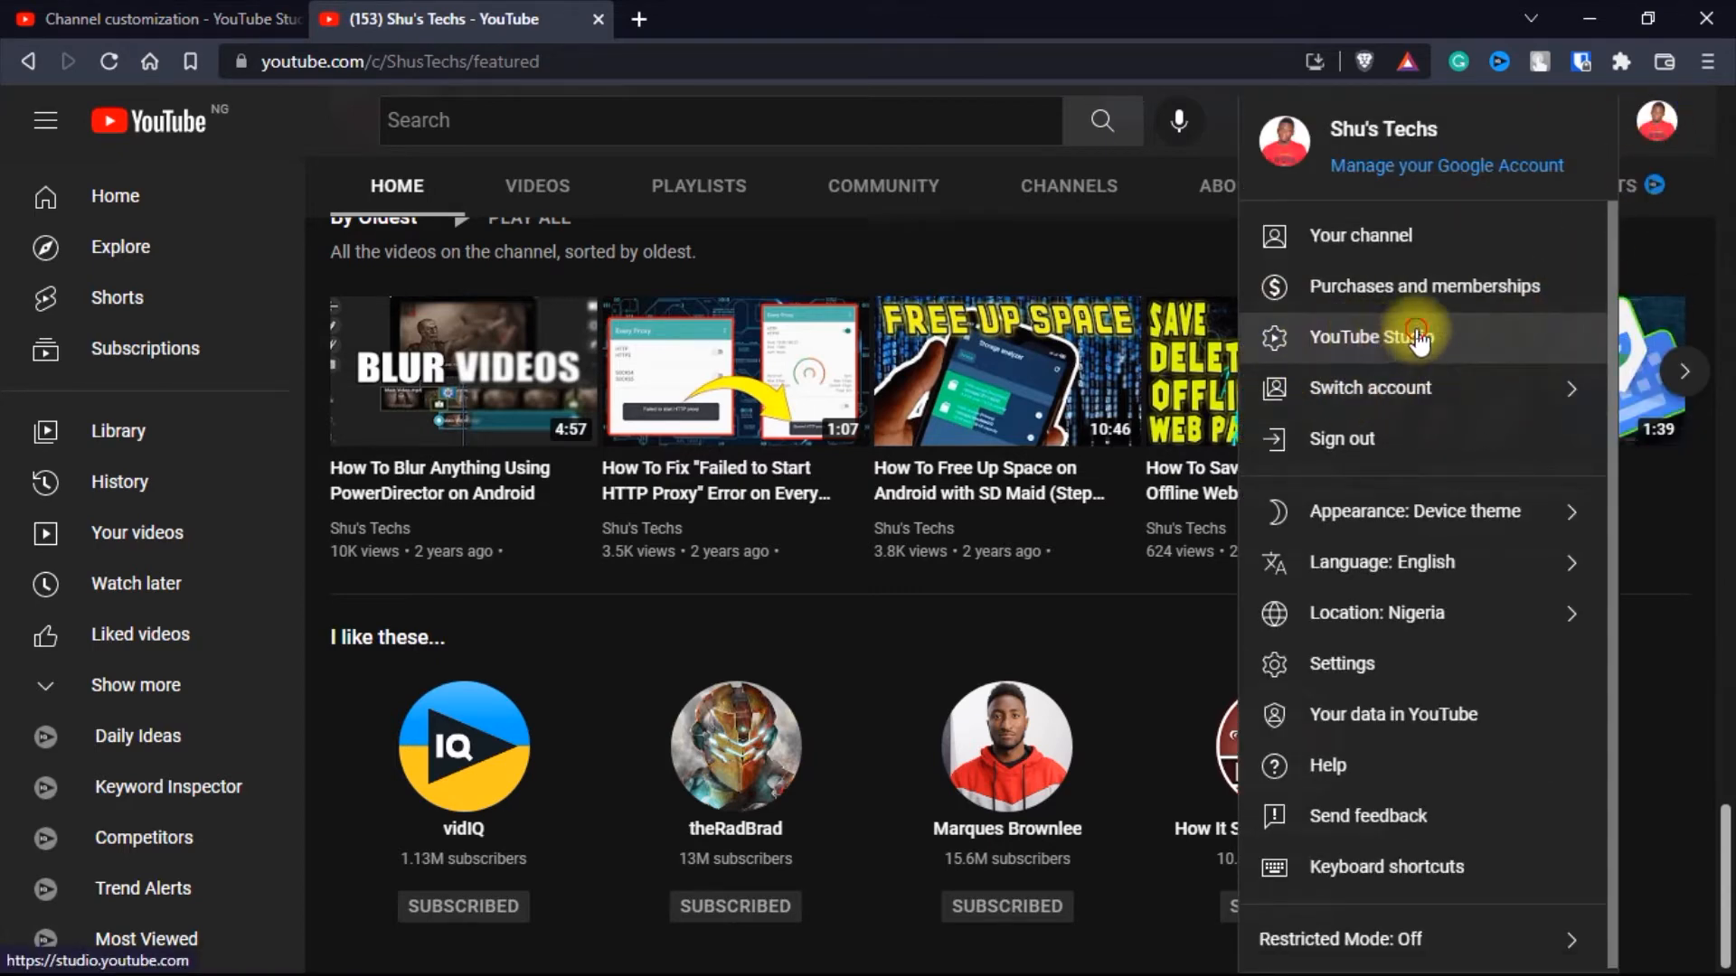
click(1371, 336)
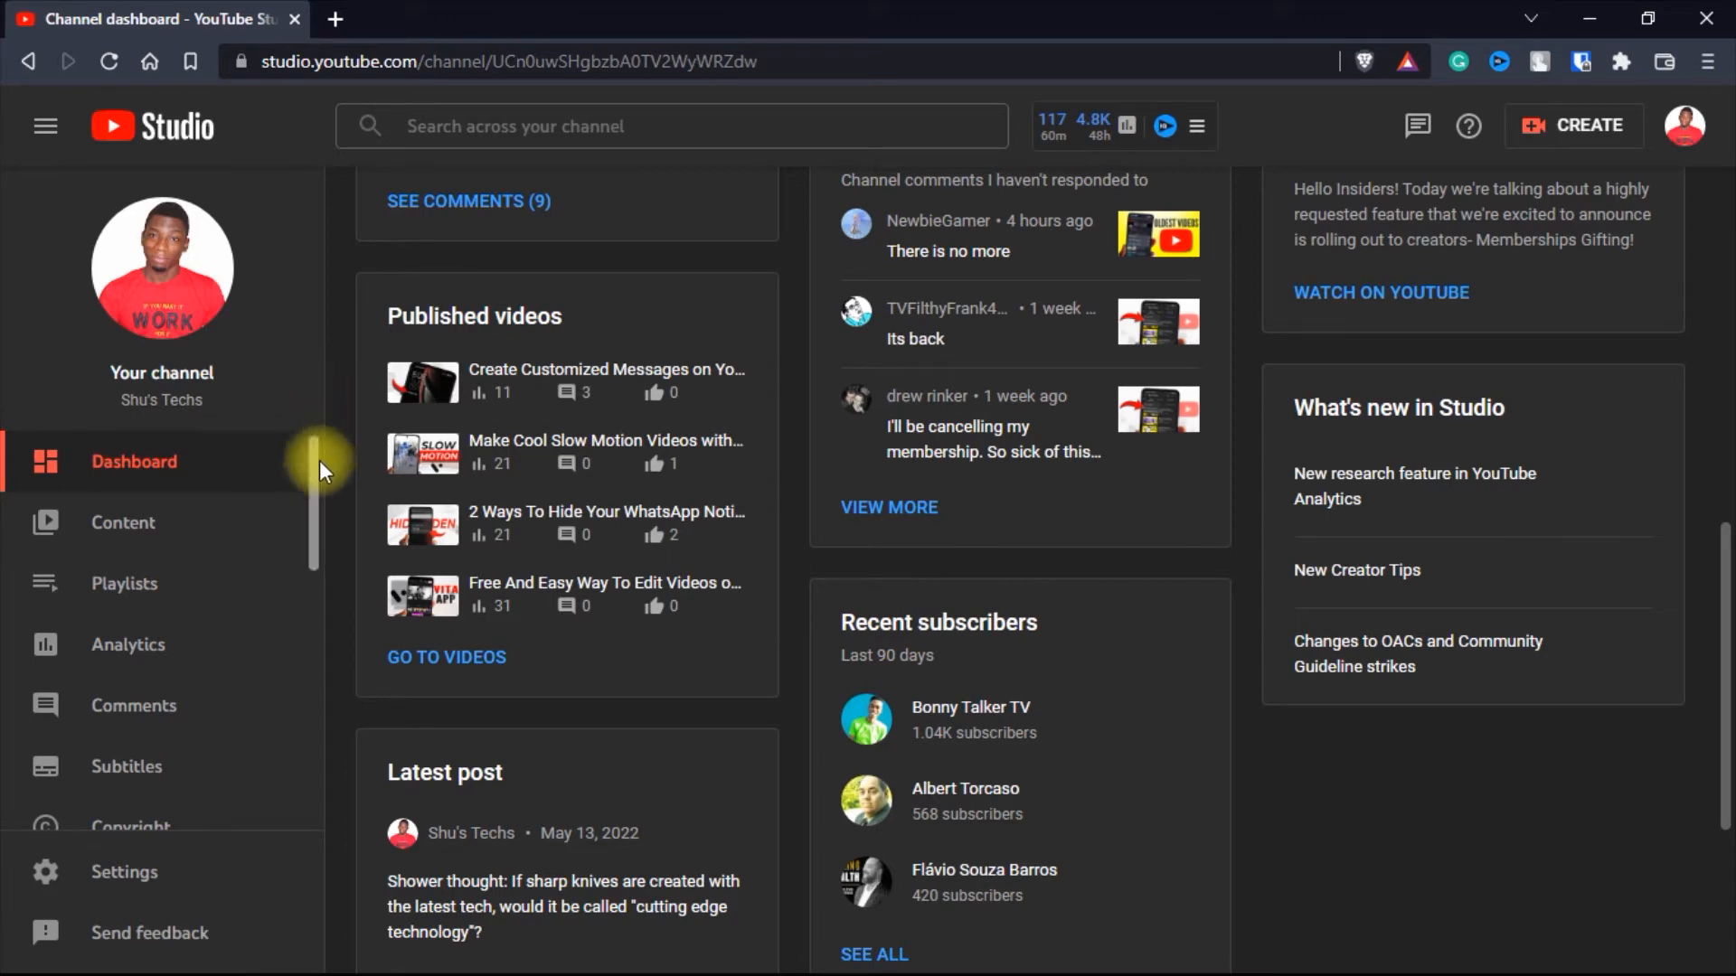
Step: Start opening Customization from the Studio left sidebar
scroll(down, 3)
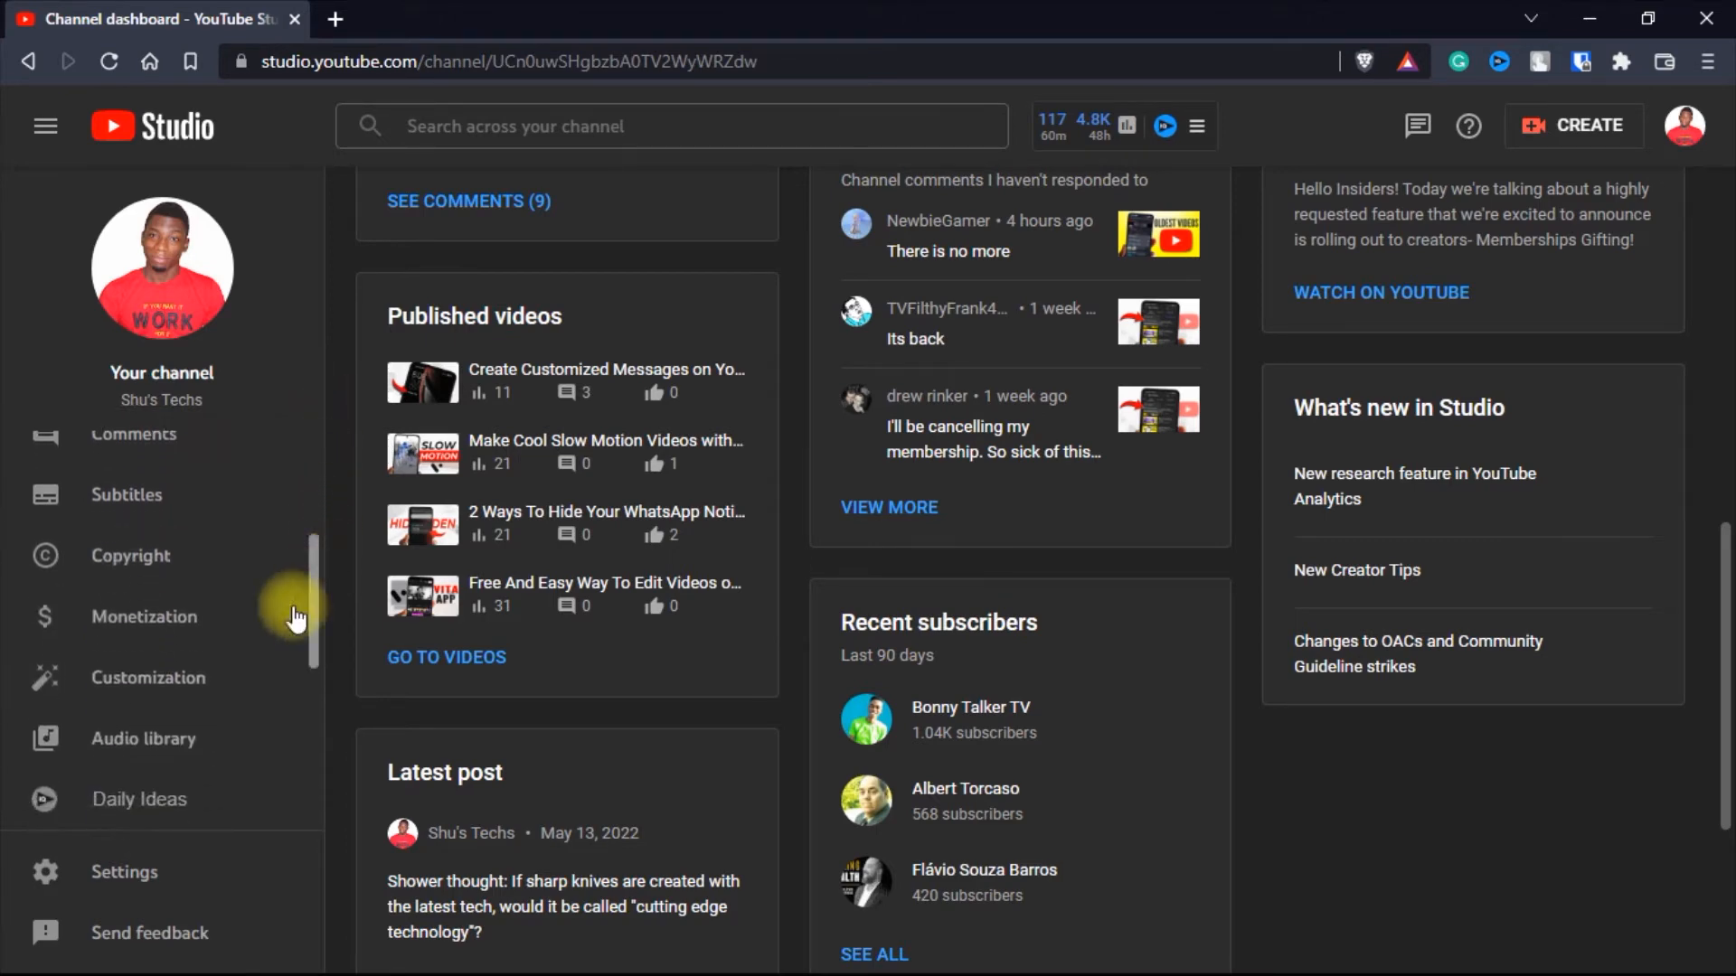
click(146, 678)
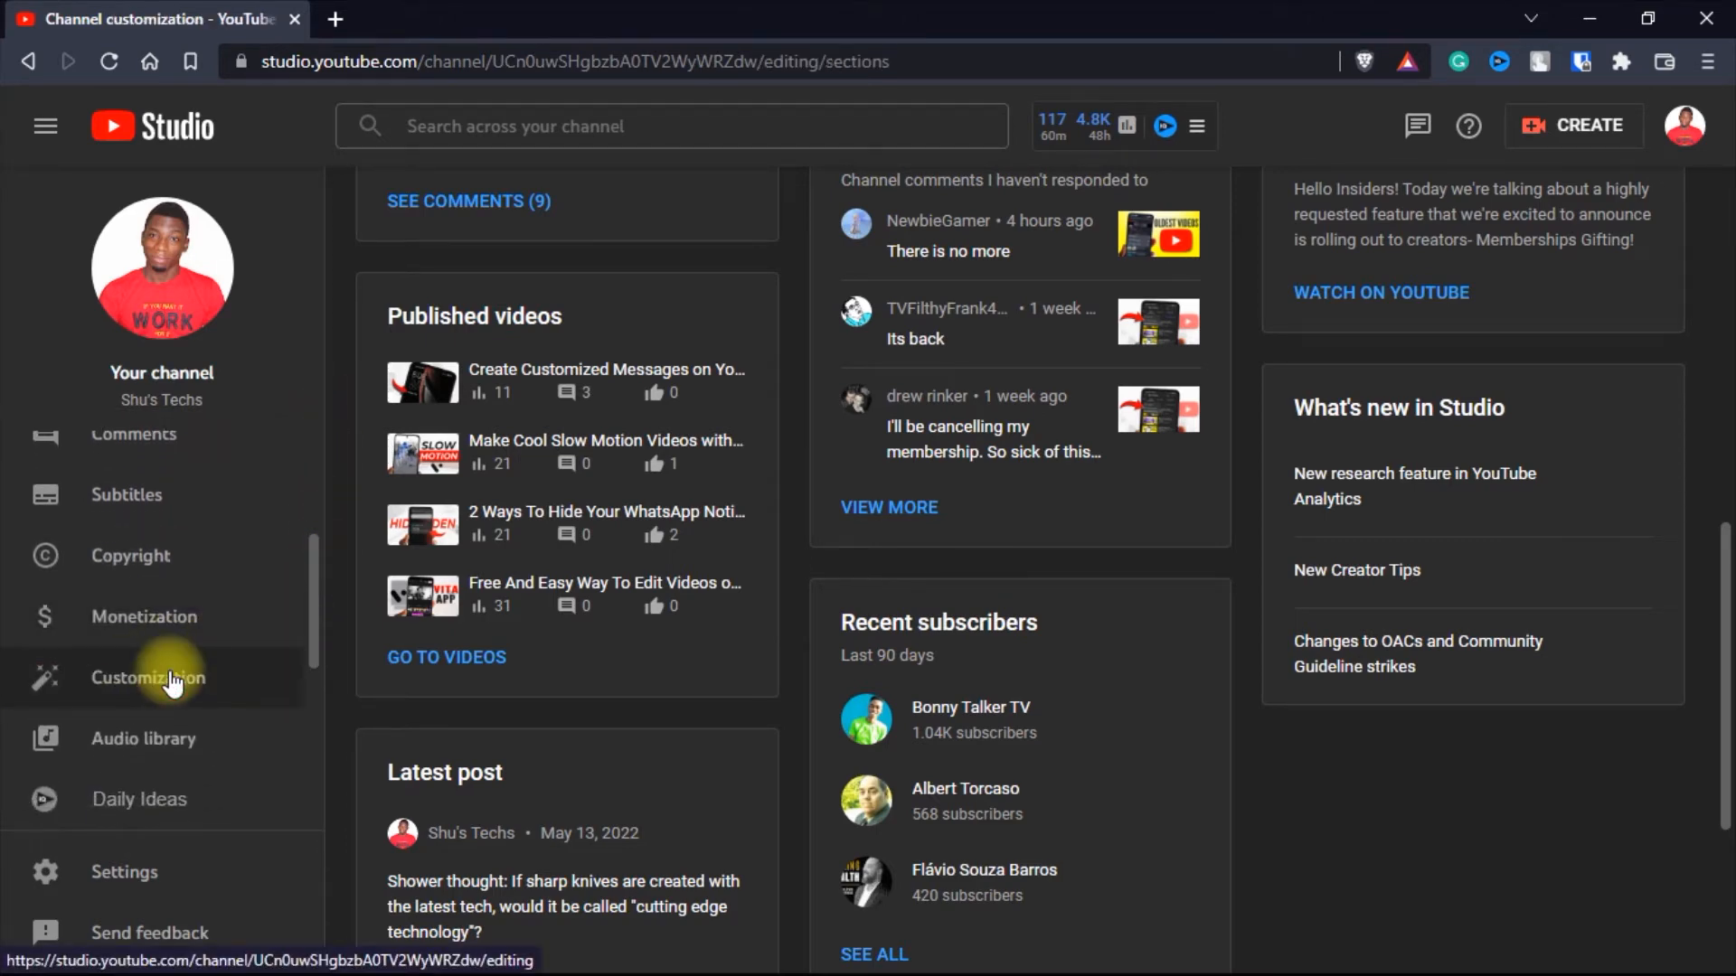
Step: Review the Layout tab's Featured sections list with the uploads and playlist shelves
click(148, 678)
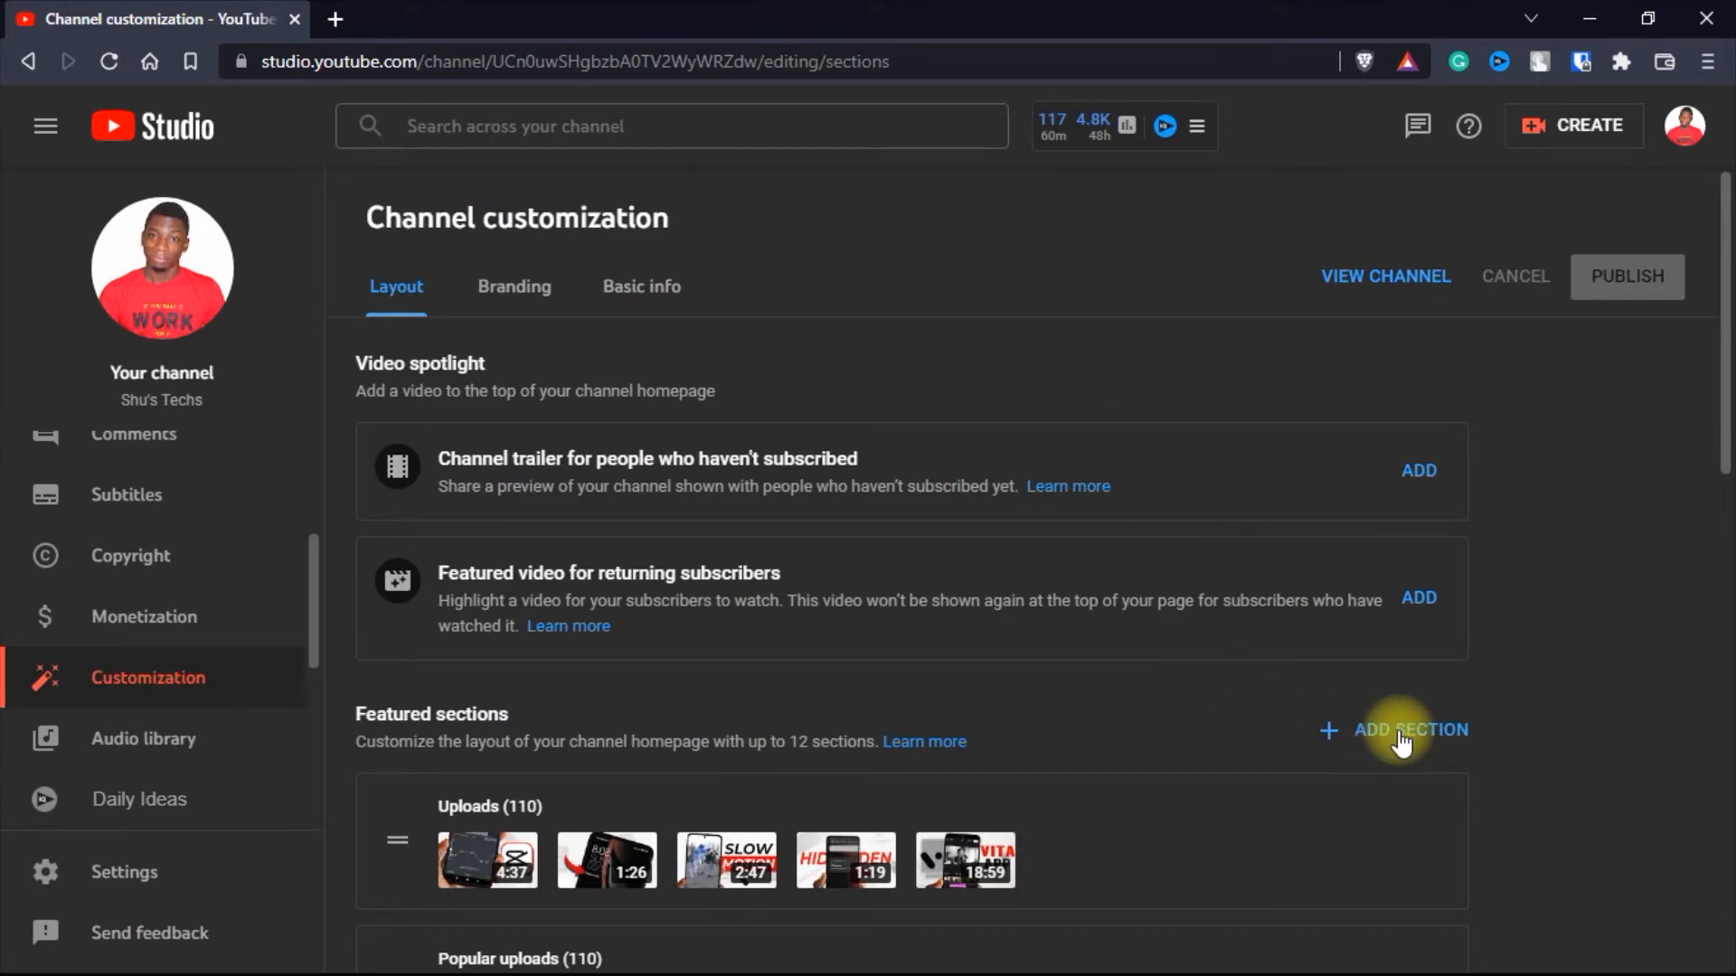
click(1410, 729)
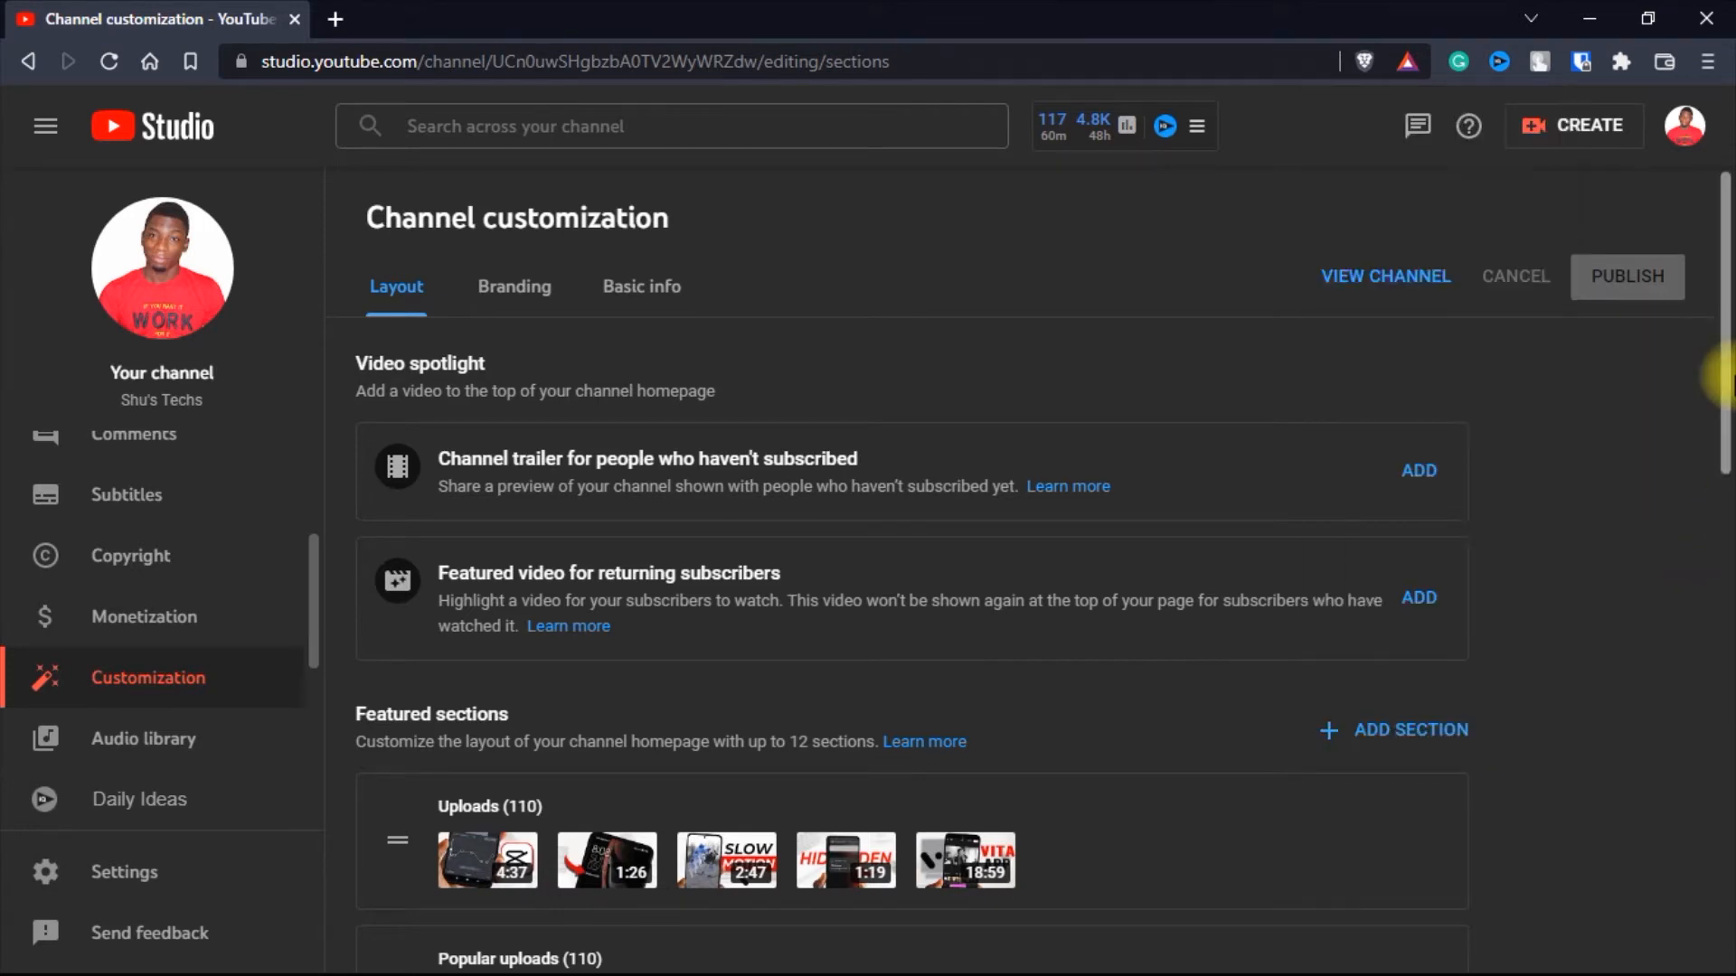
scroll(down, 3)
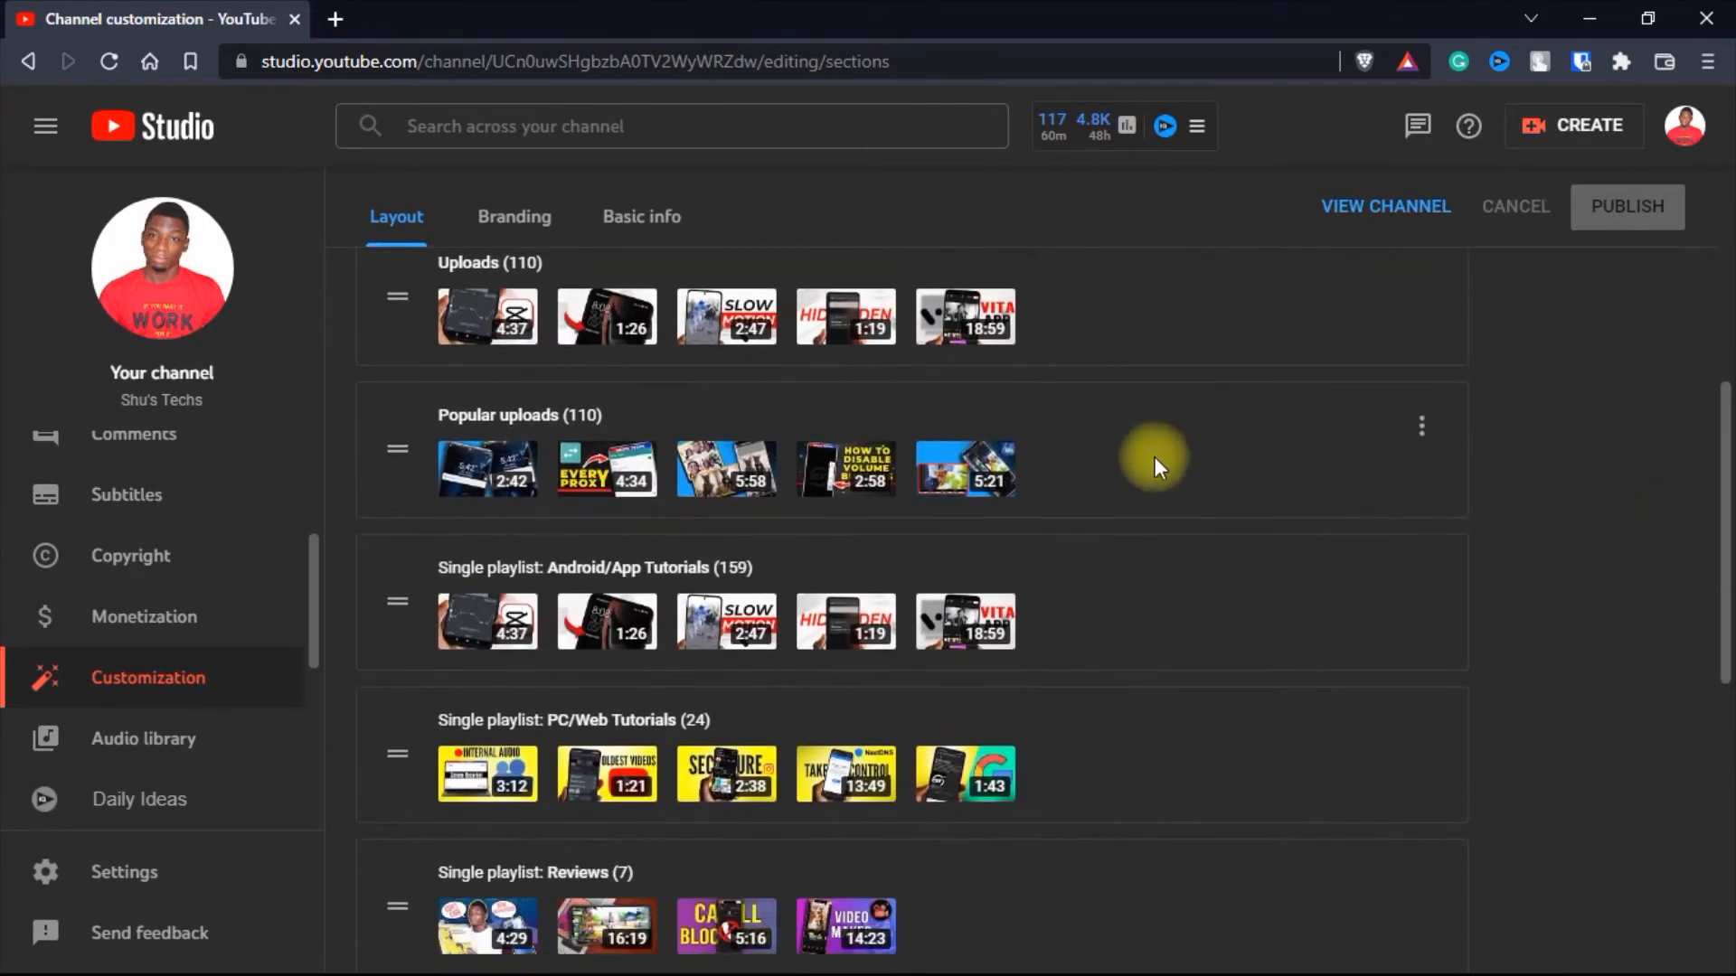
scroll(down, 3)
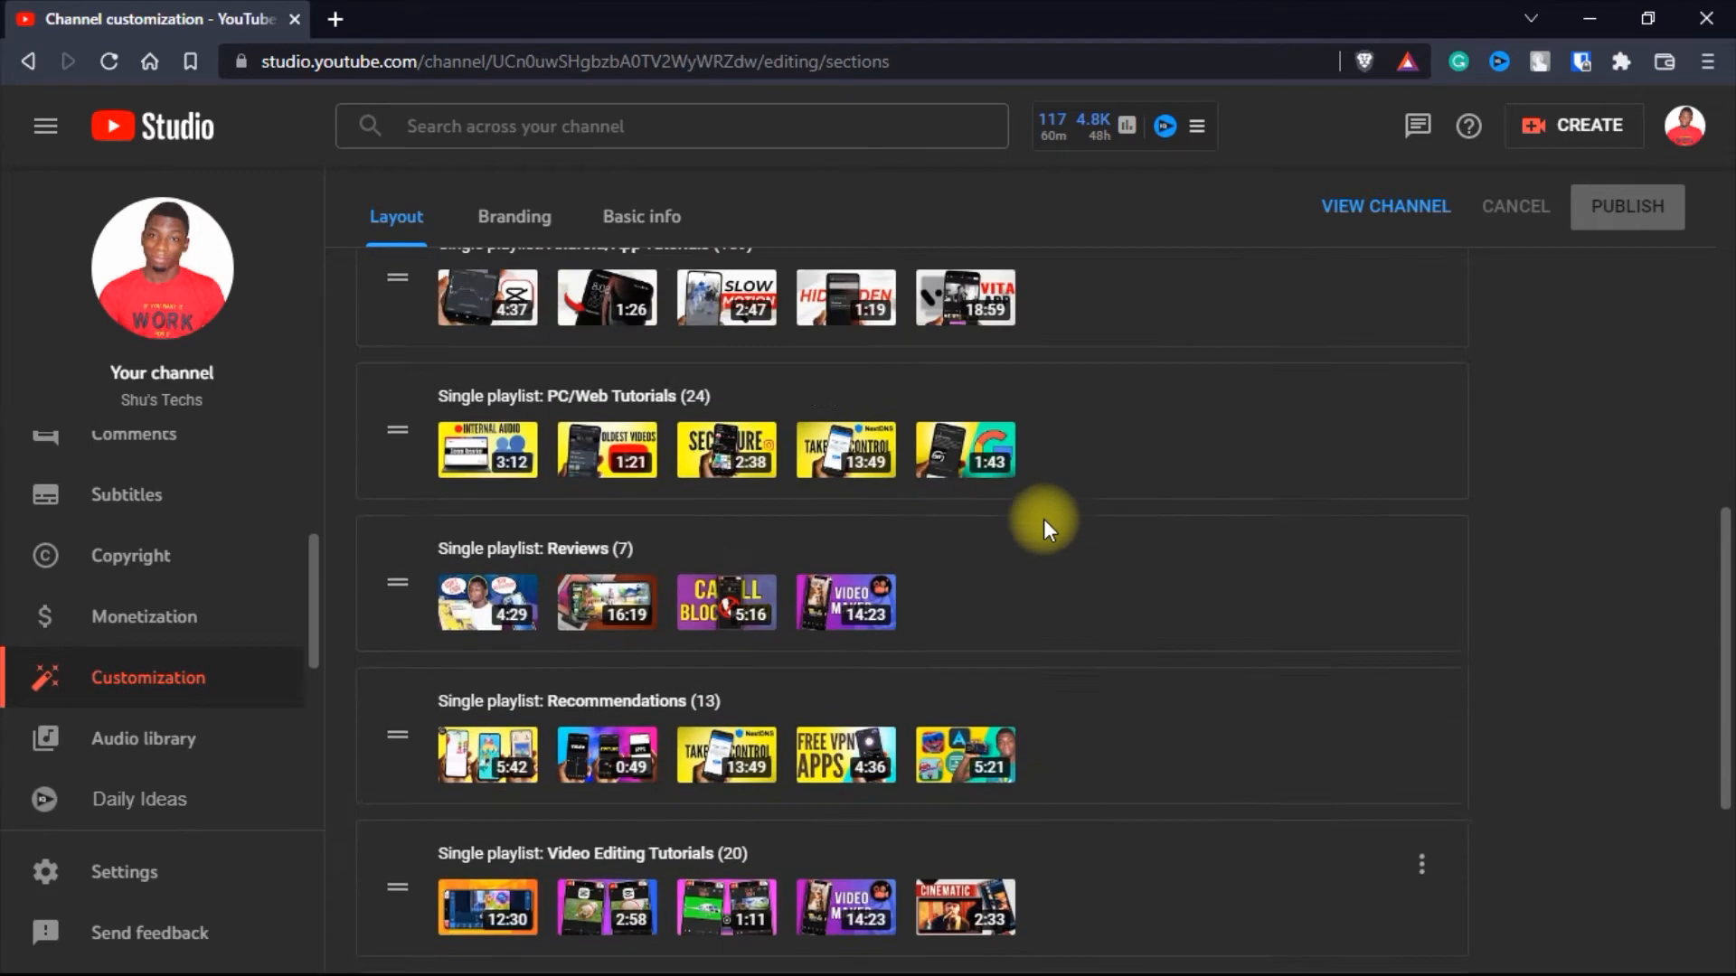
scroll(up, 3)
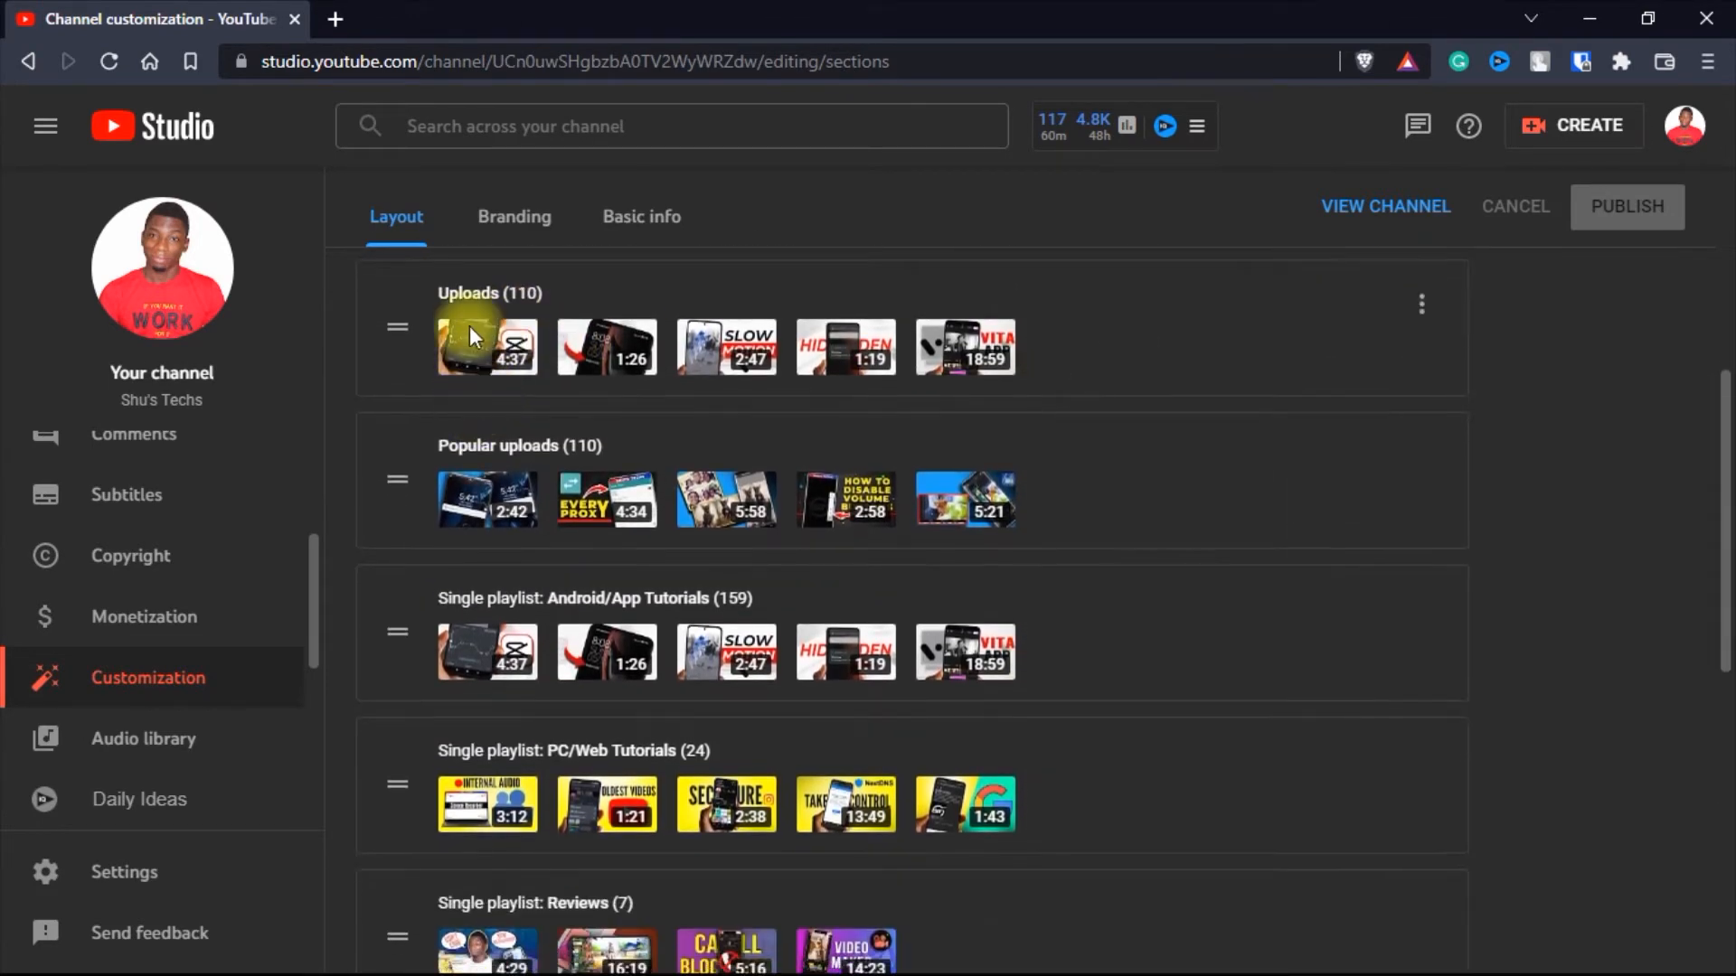
scroll(up, 3)
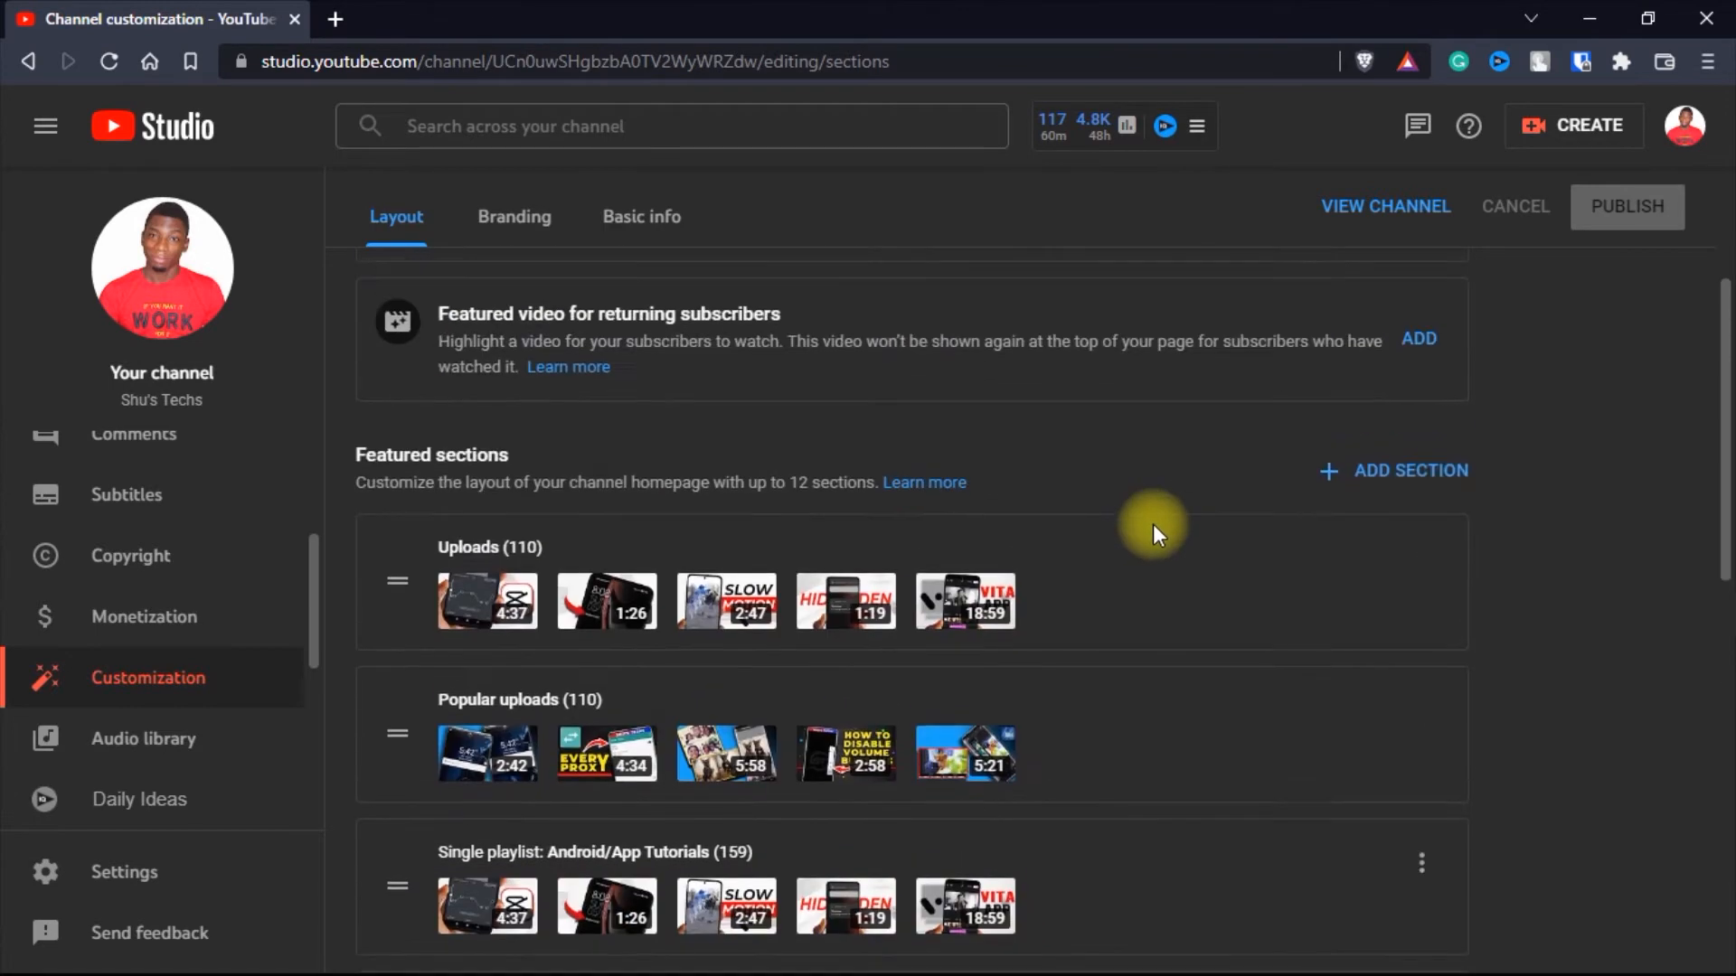
Step: Add a featured channels section titled 'I like these channels...'
click(1410, 470)
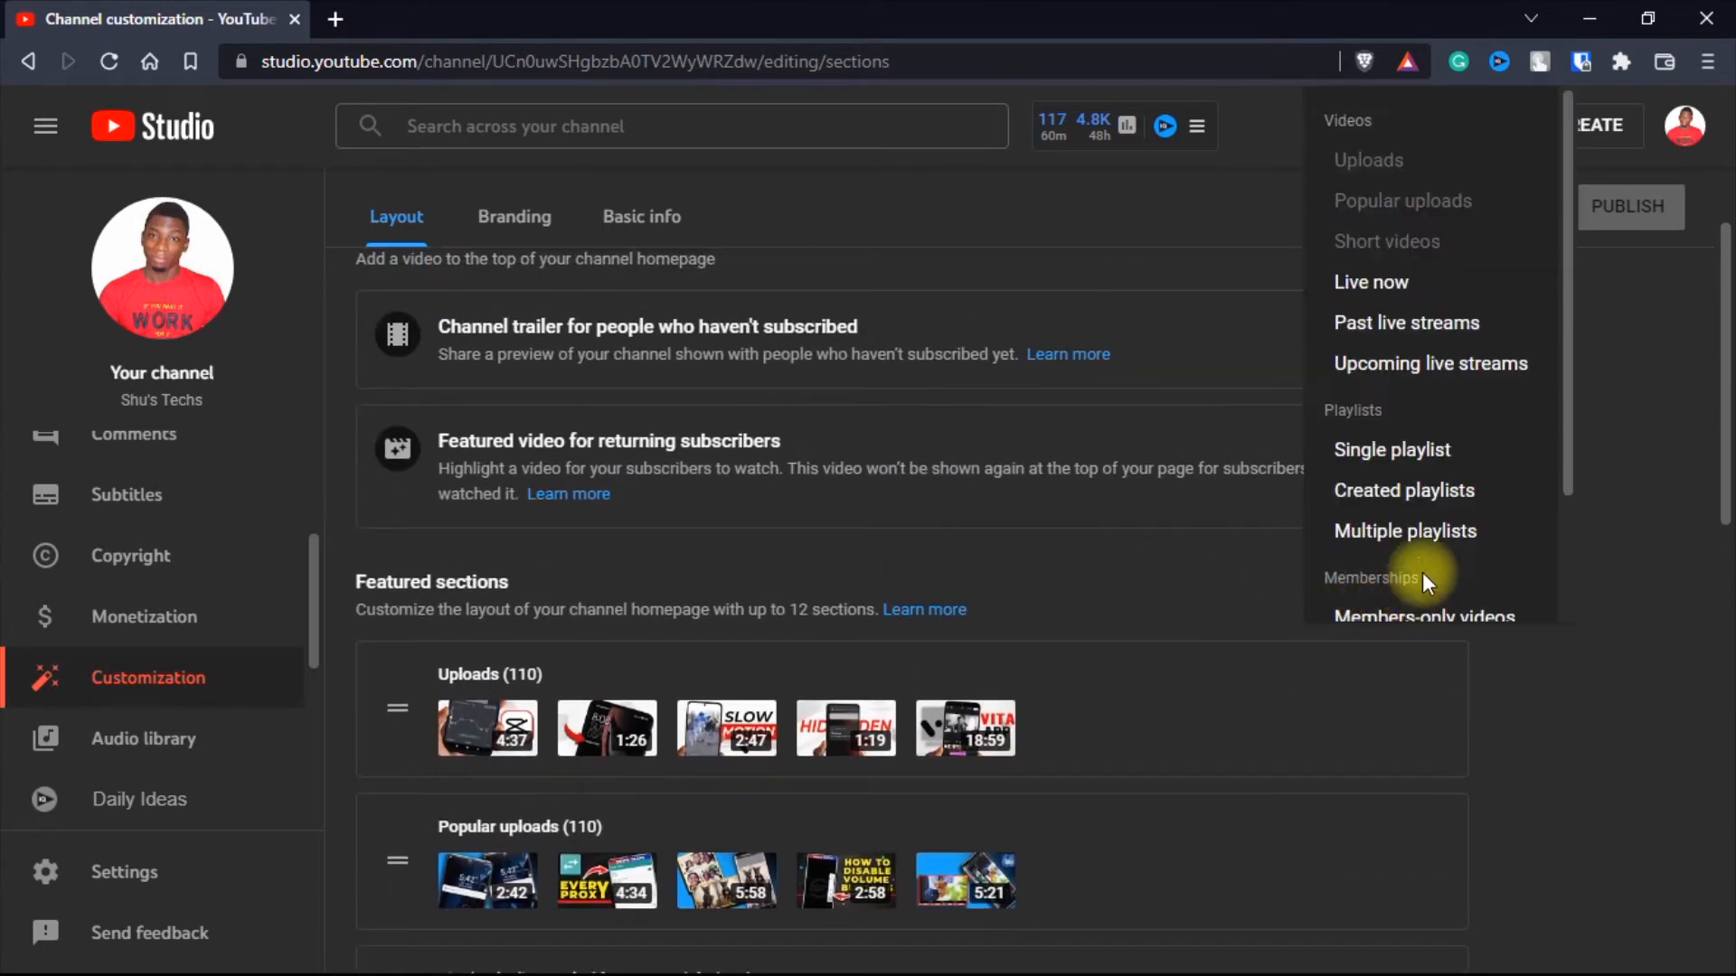
scroll(down, 3)
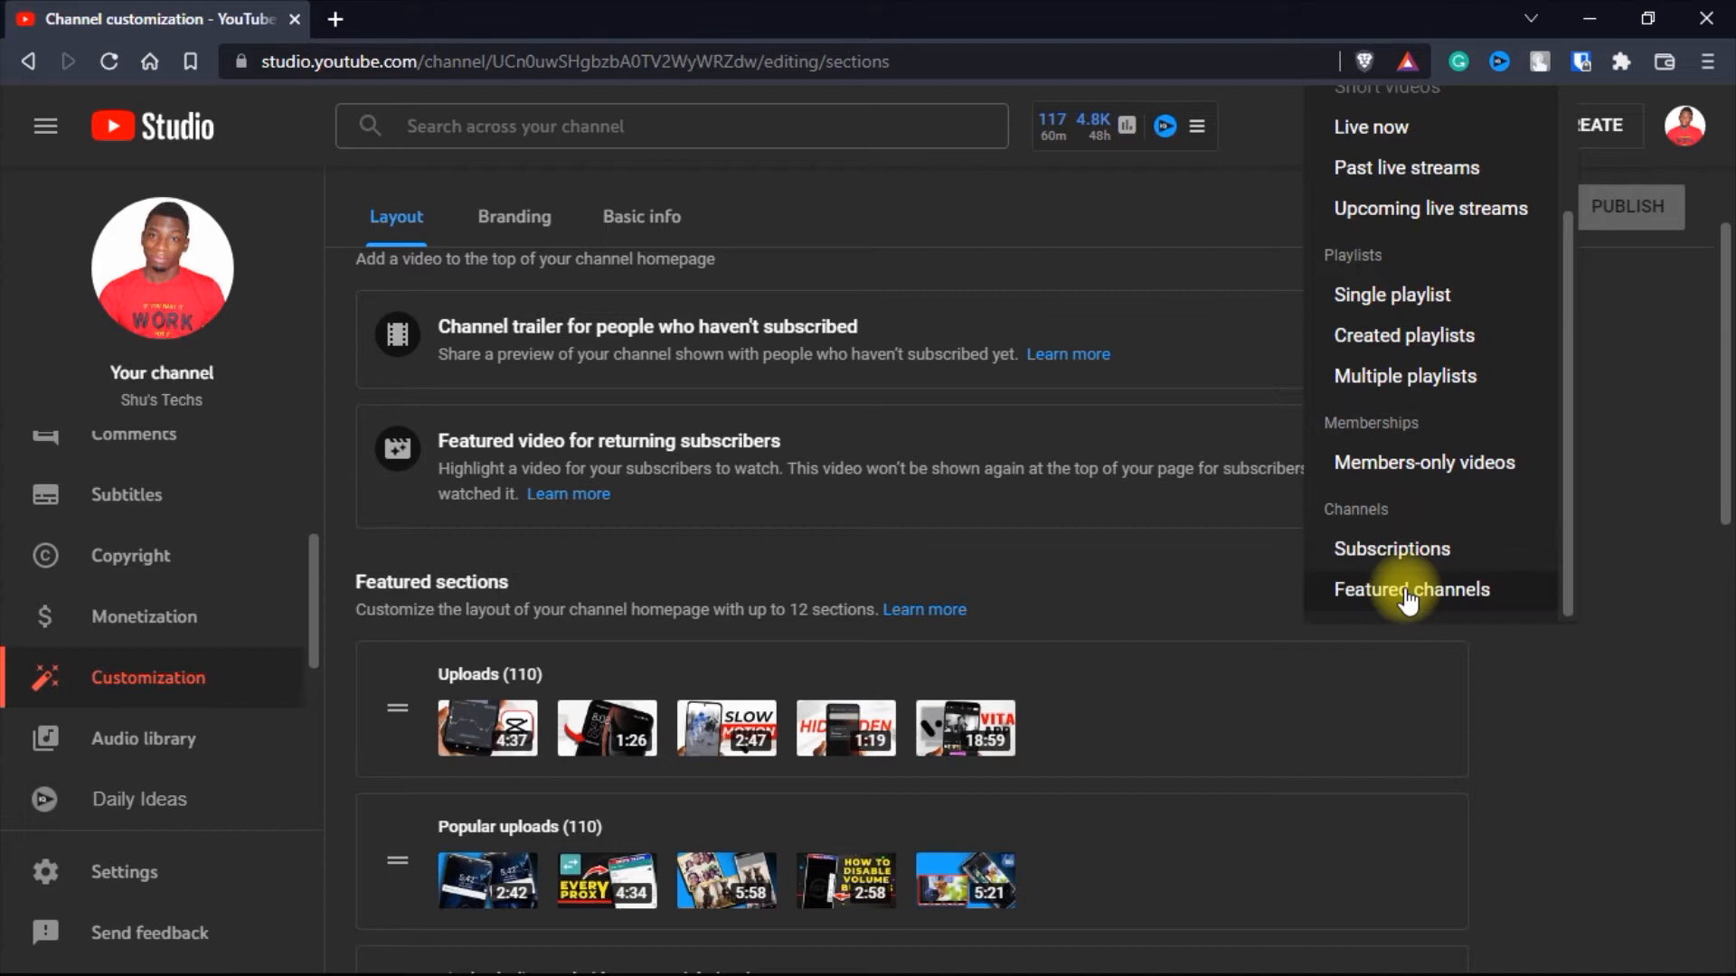
click(1412, 589)
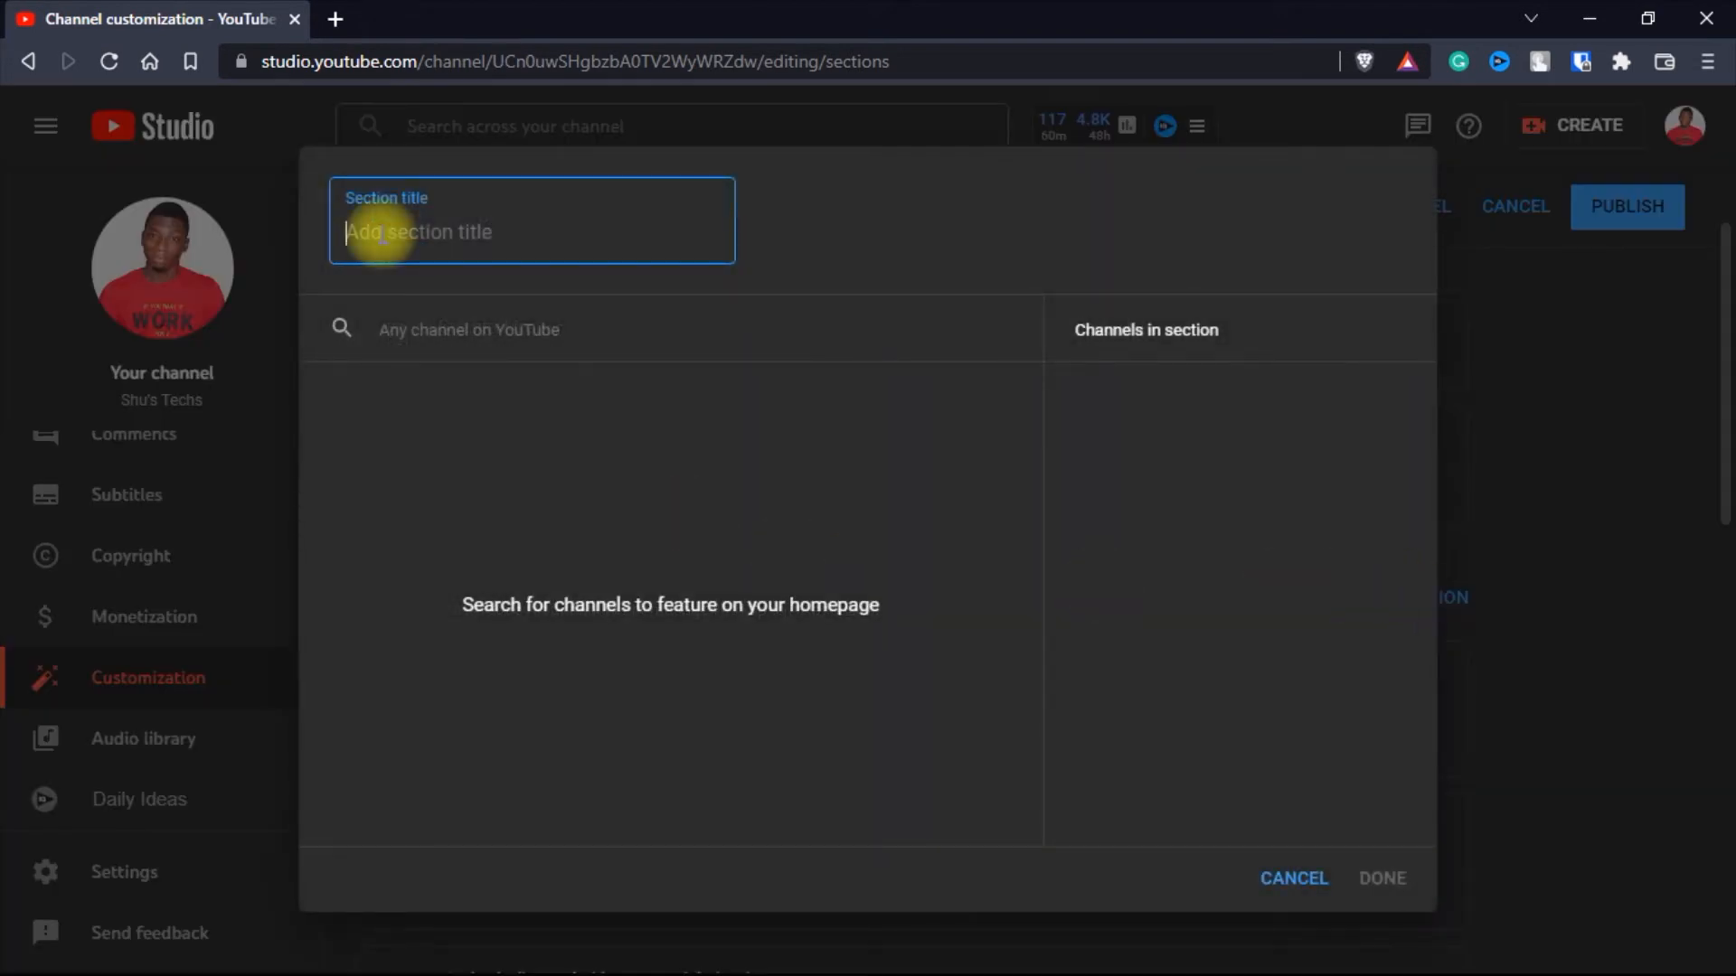
text(I like these cha)
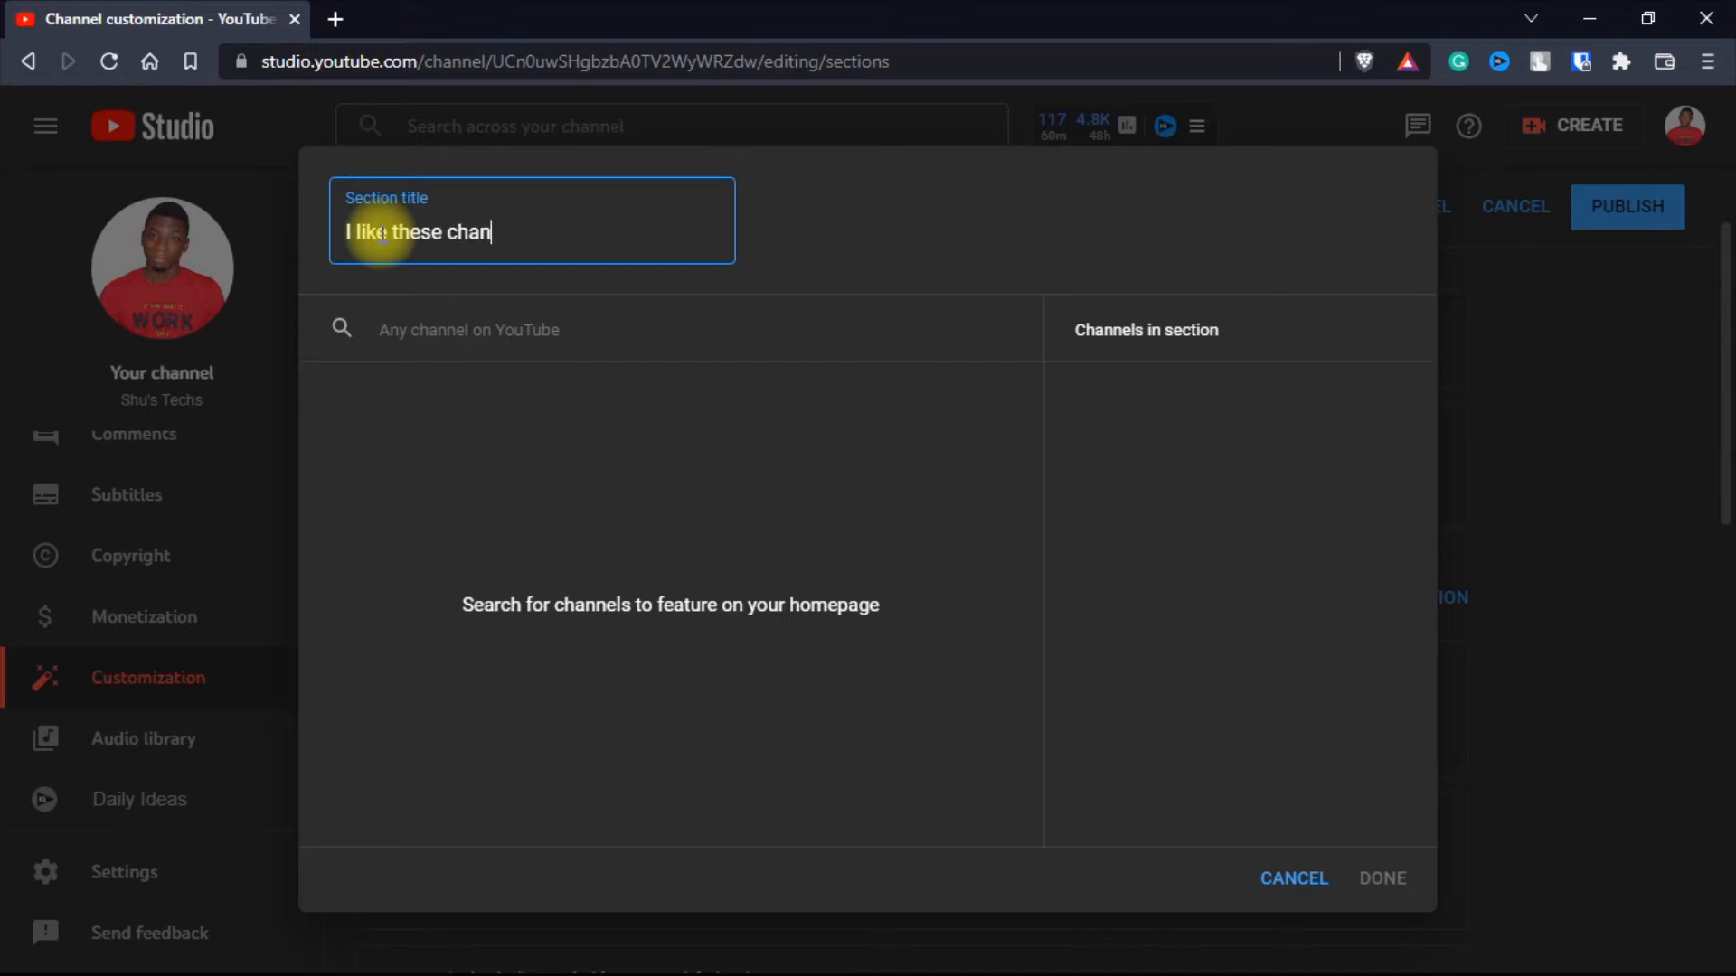
text(nels...)
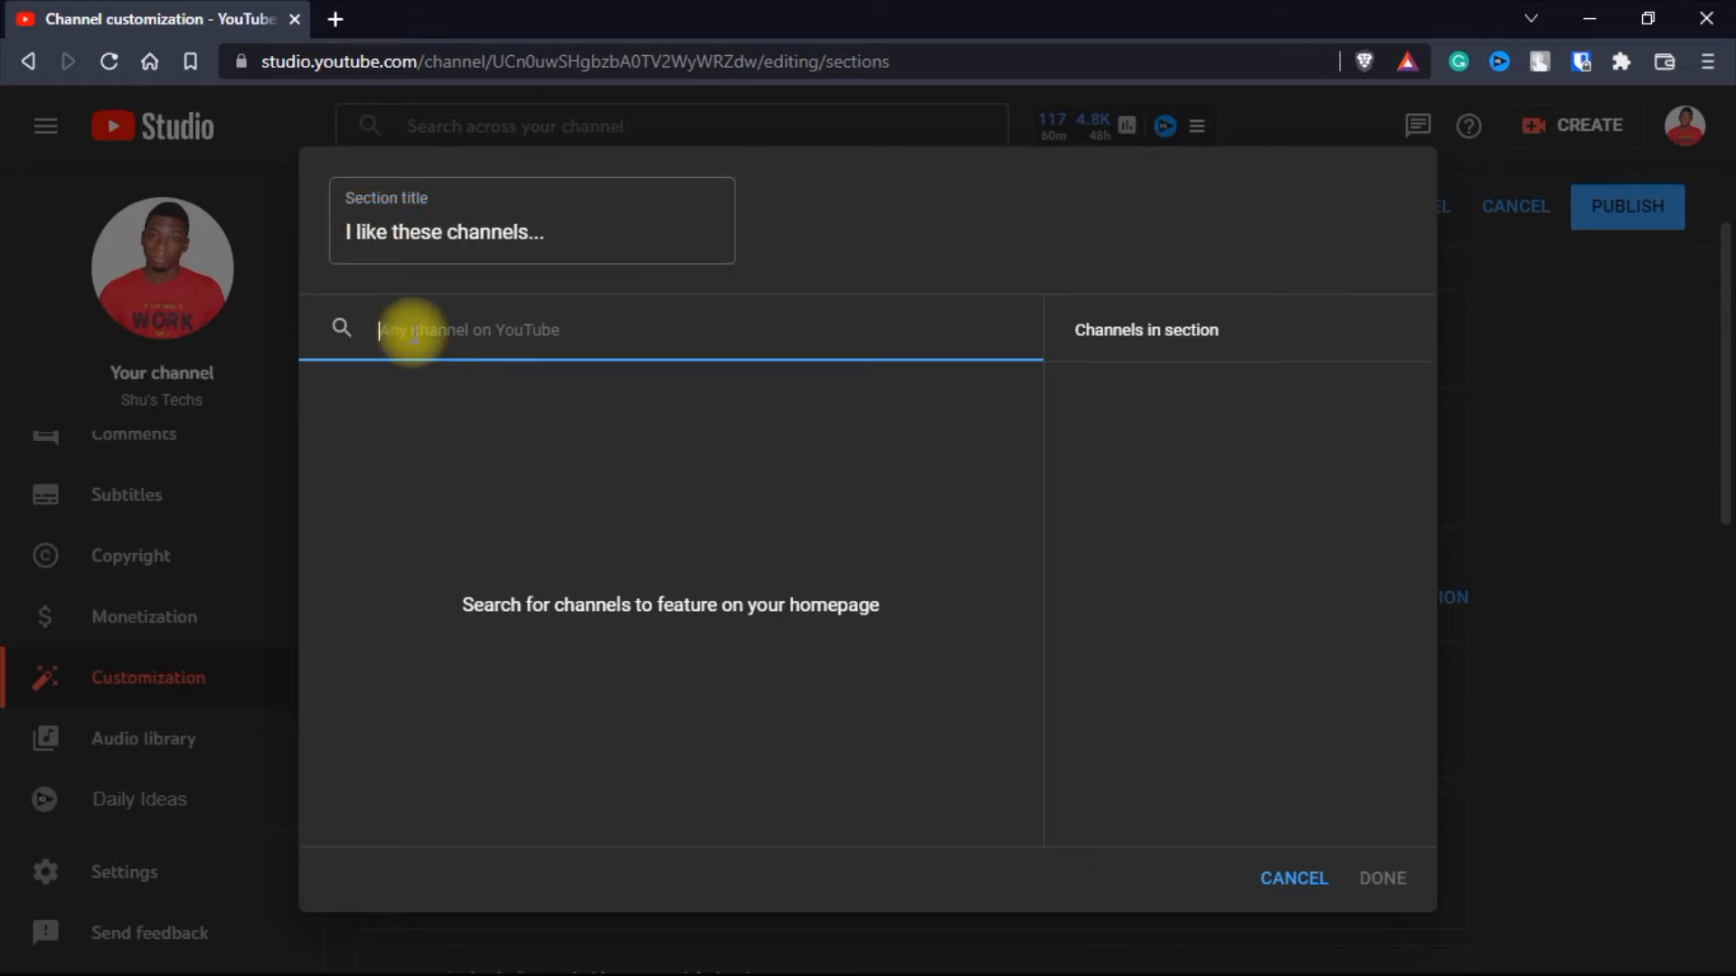
Step: Add vidIQ, theRadBrad, Marques Brownlee and How It Should Have Ended to the section
text(vidiq)
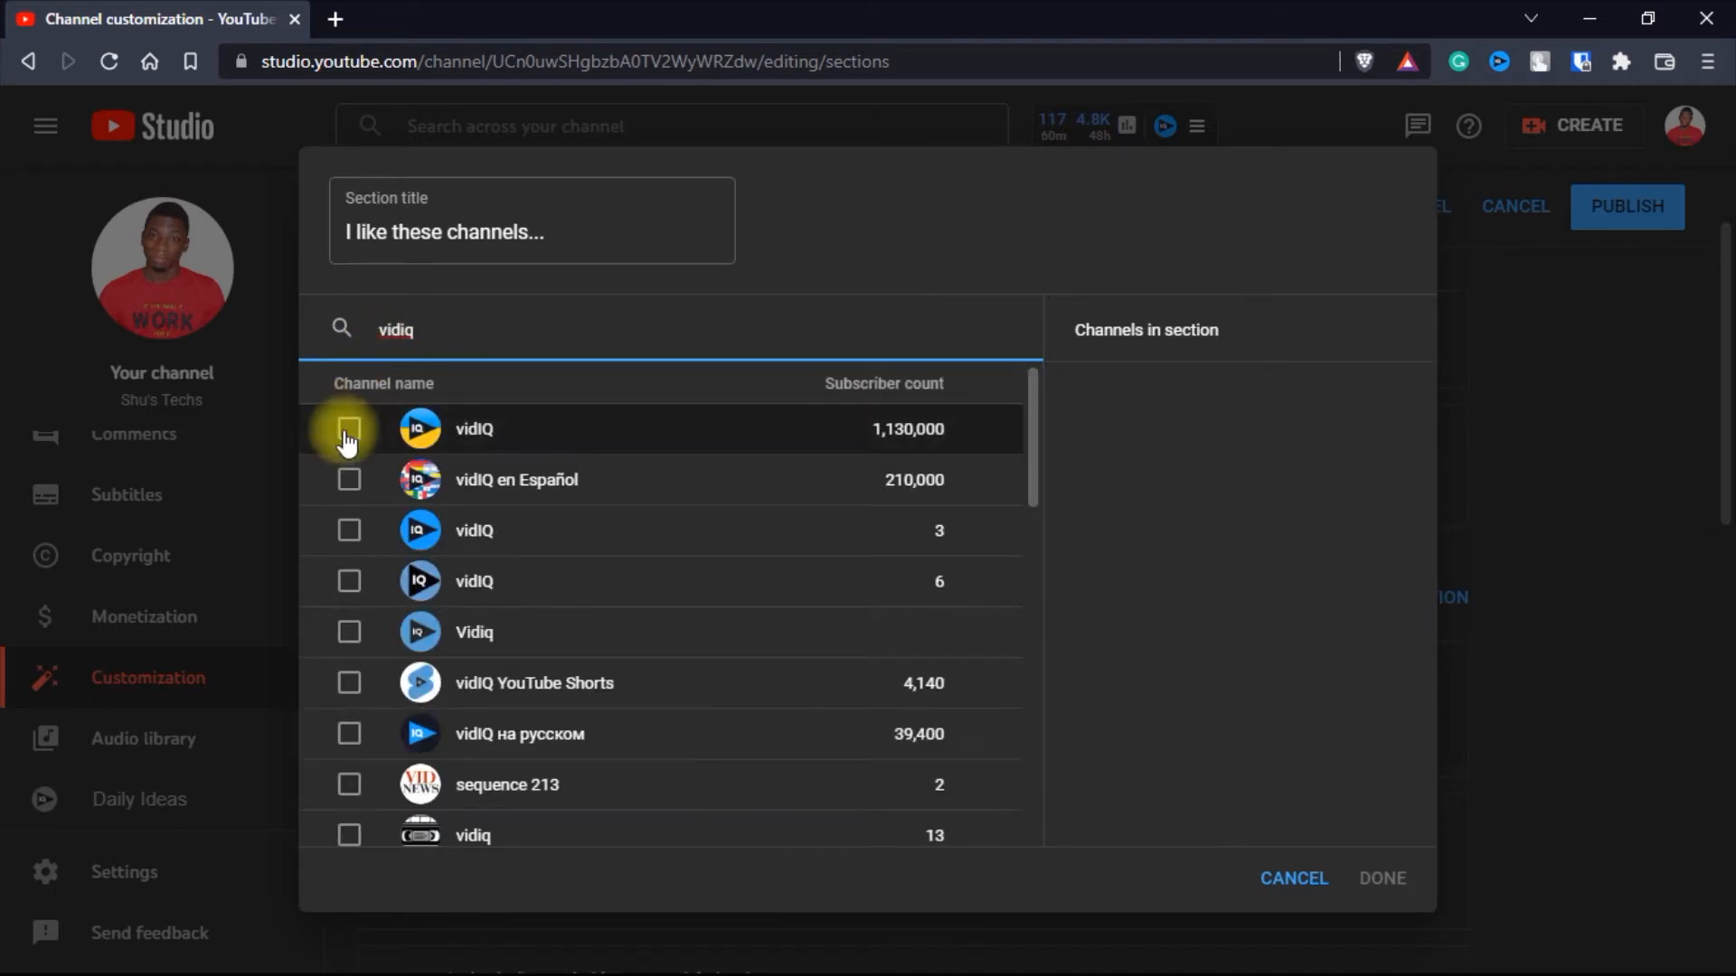
click(349, 428)
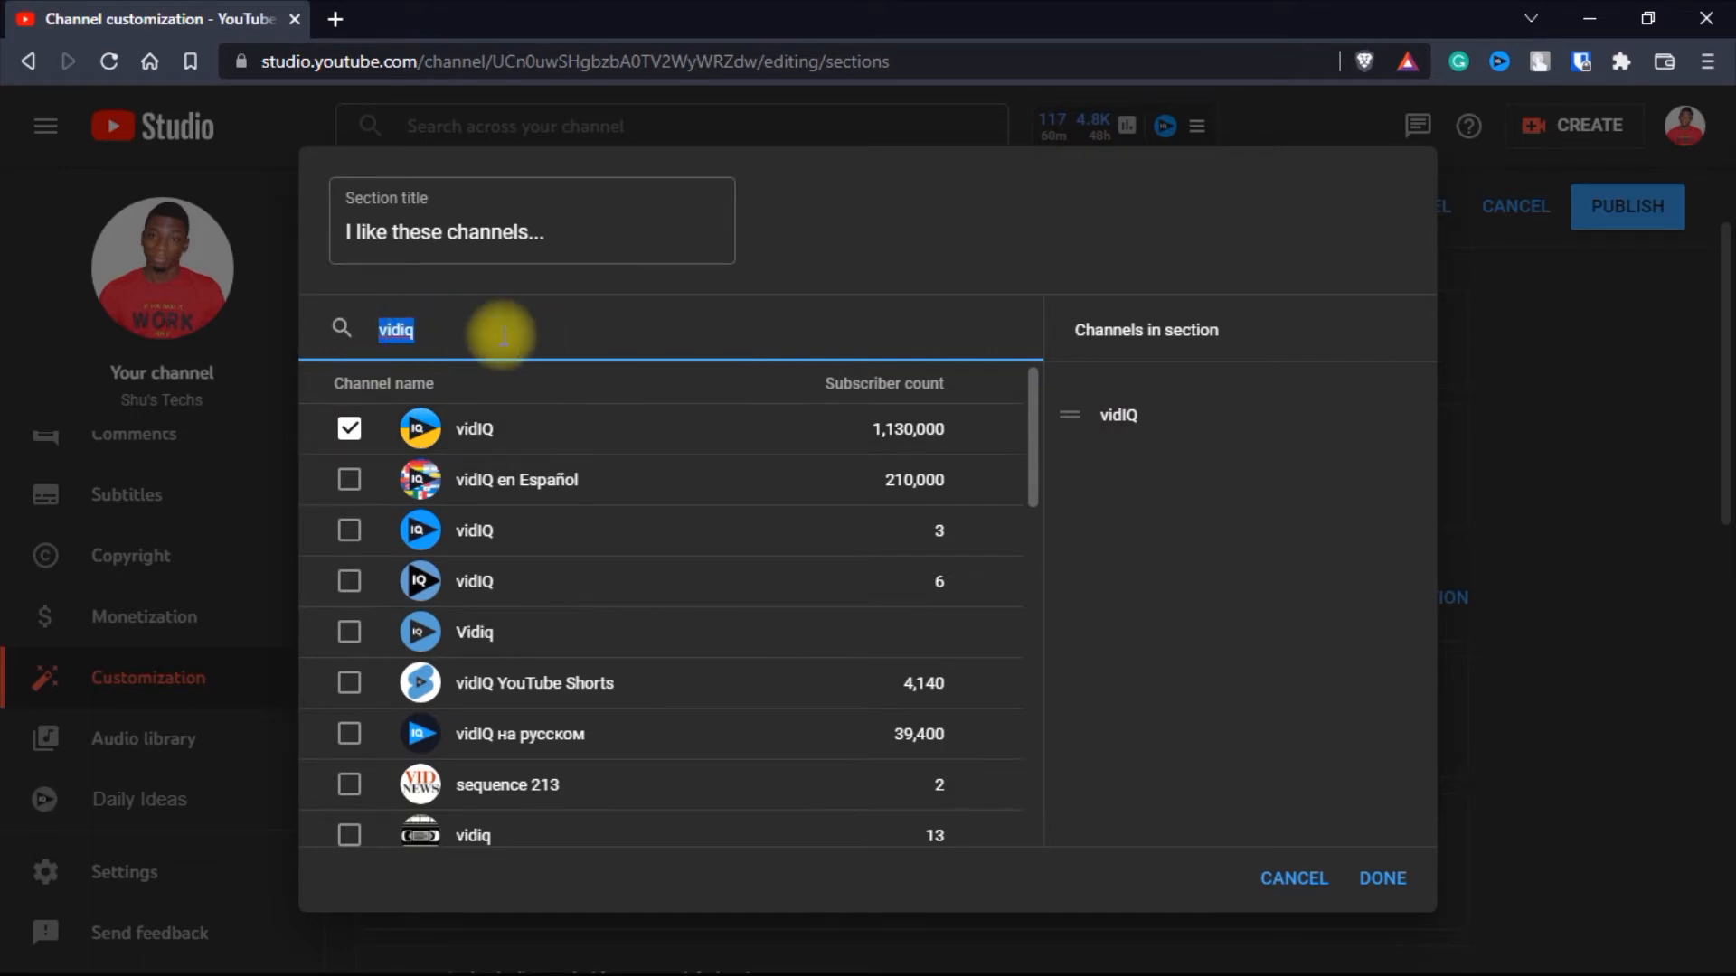
text(theradbrad)
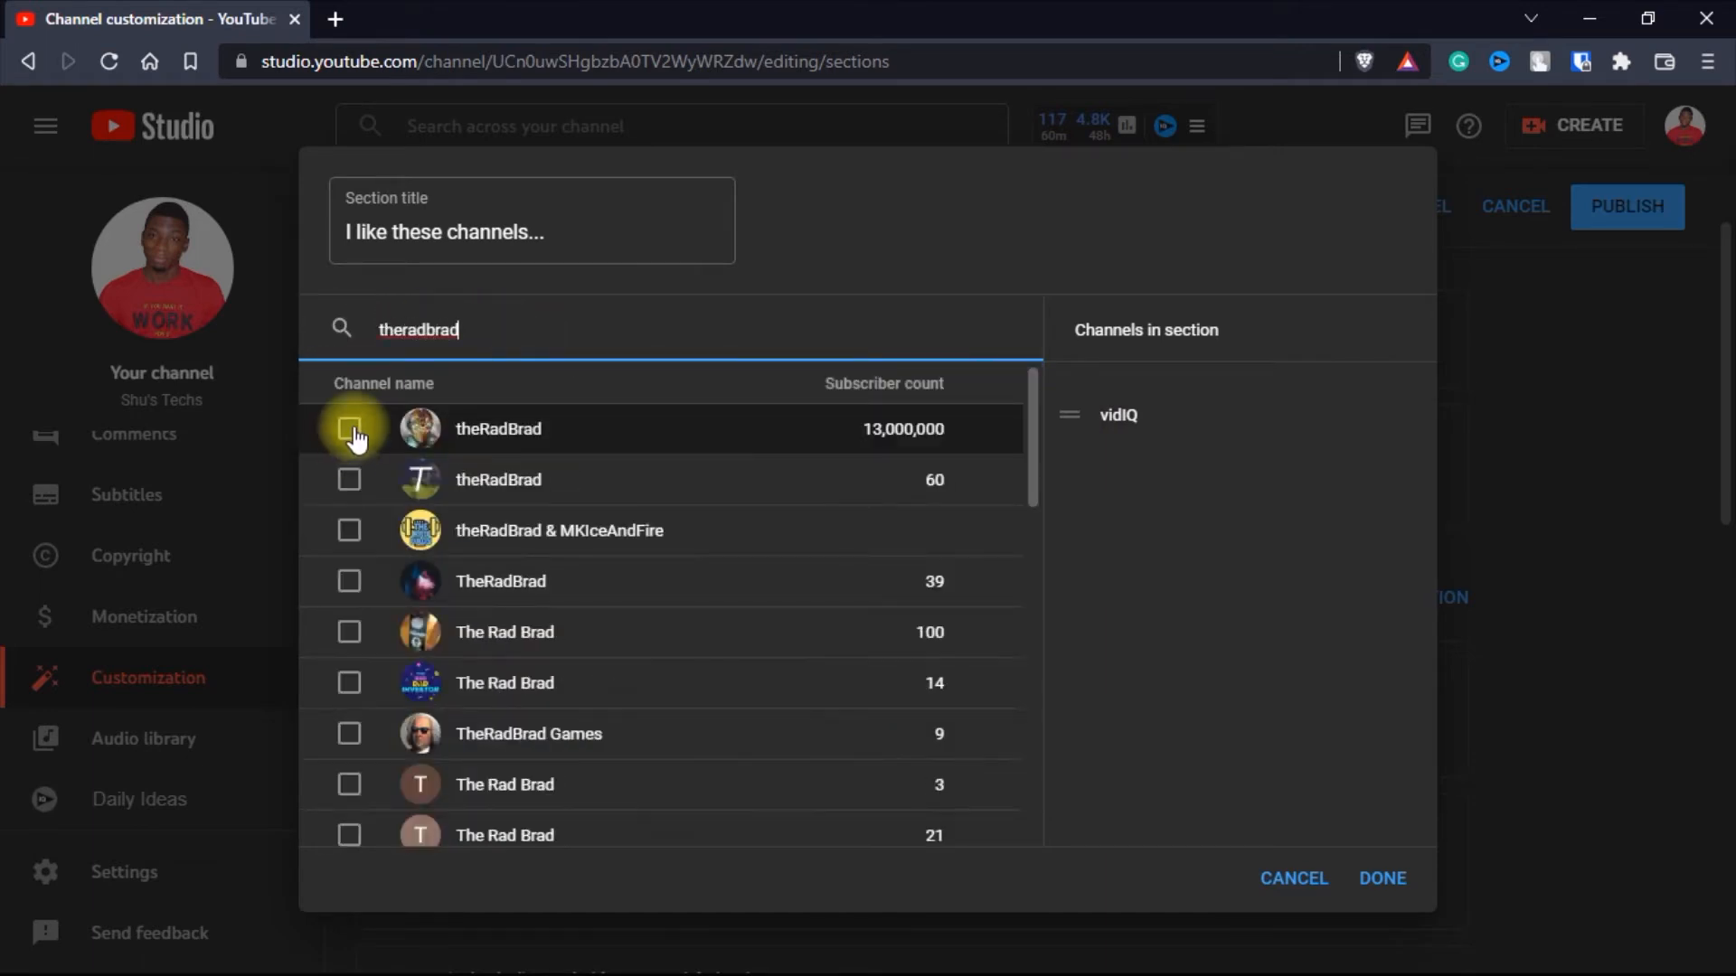
click(349, 429)
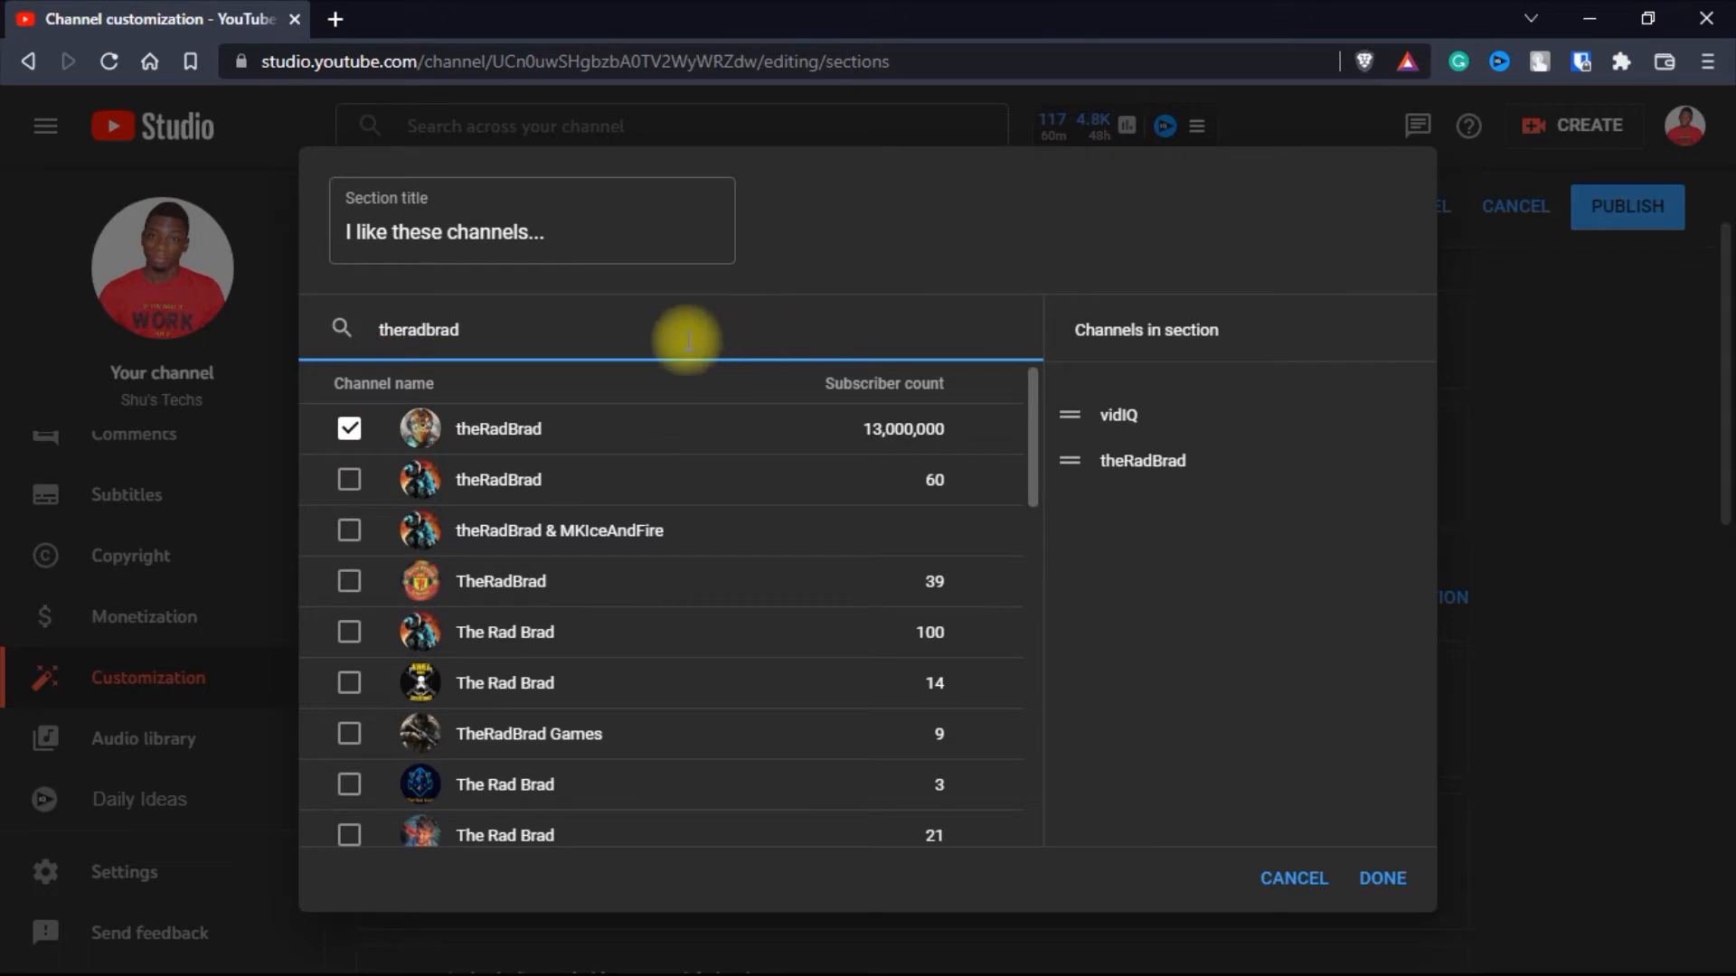
text(mkbhd)
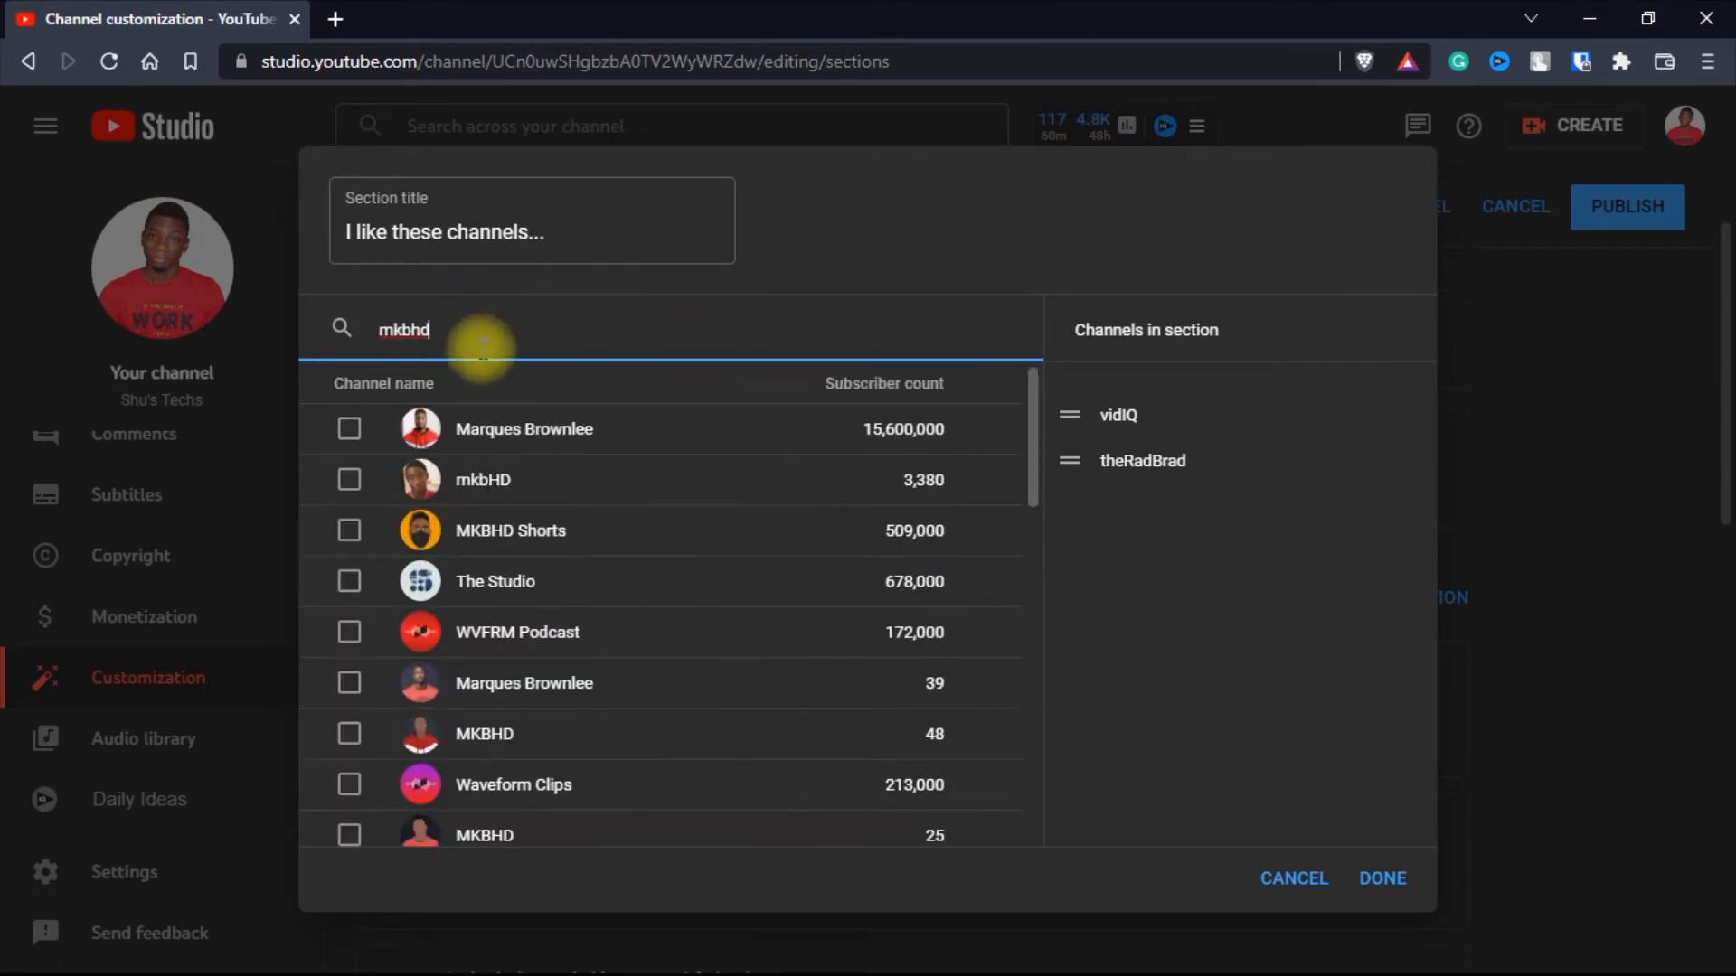
click(349, 429)
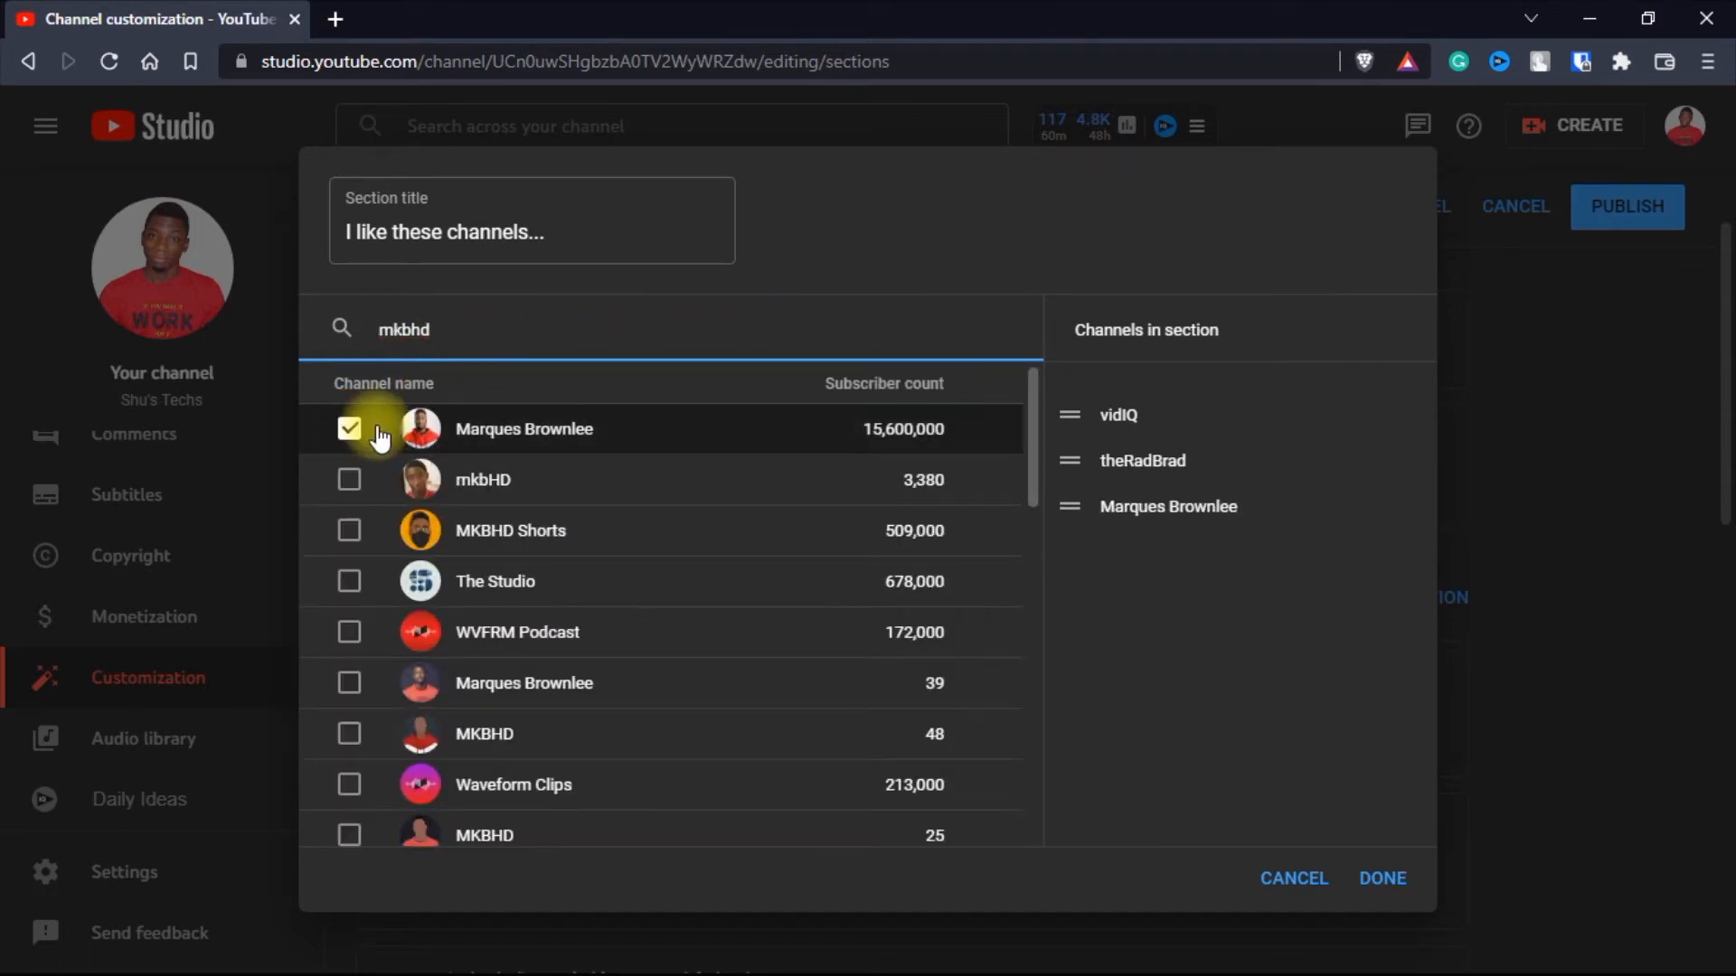
text(how it should have ended)
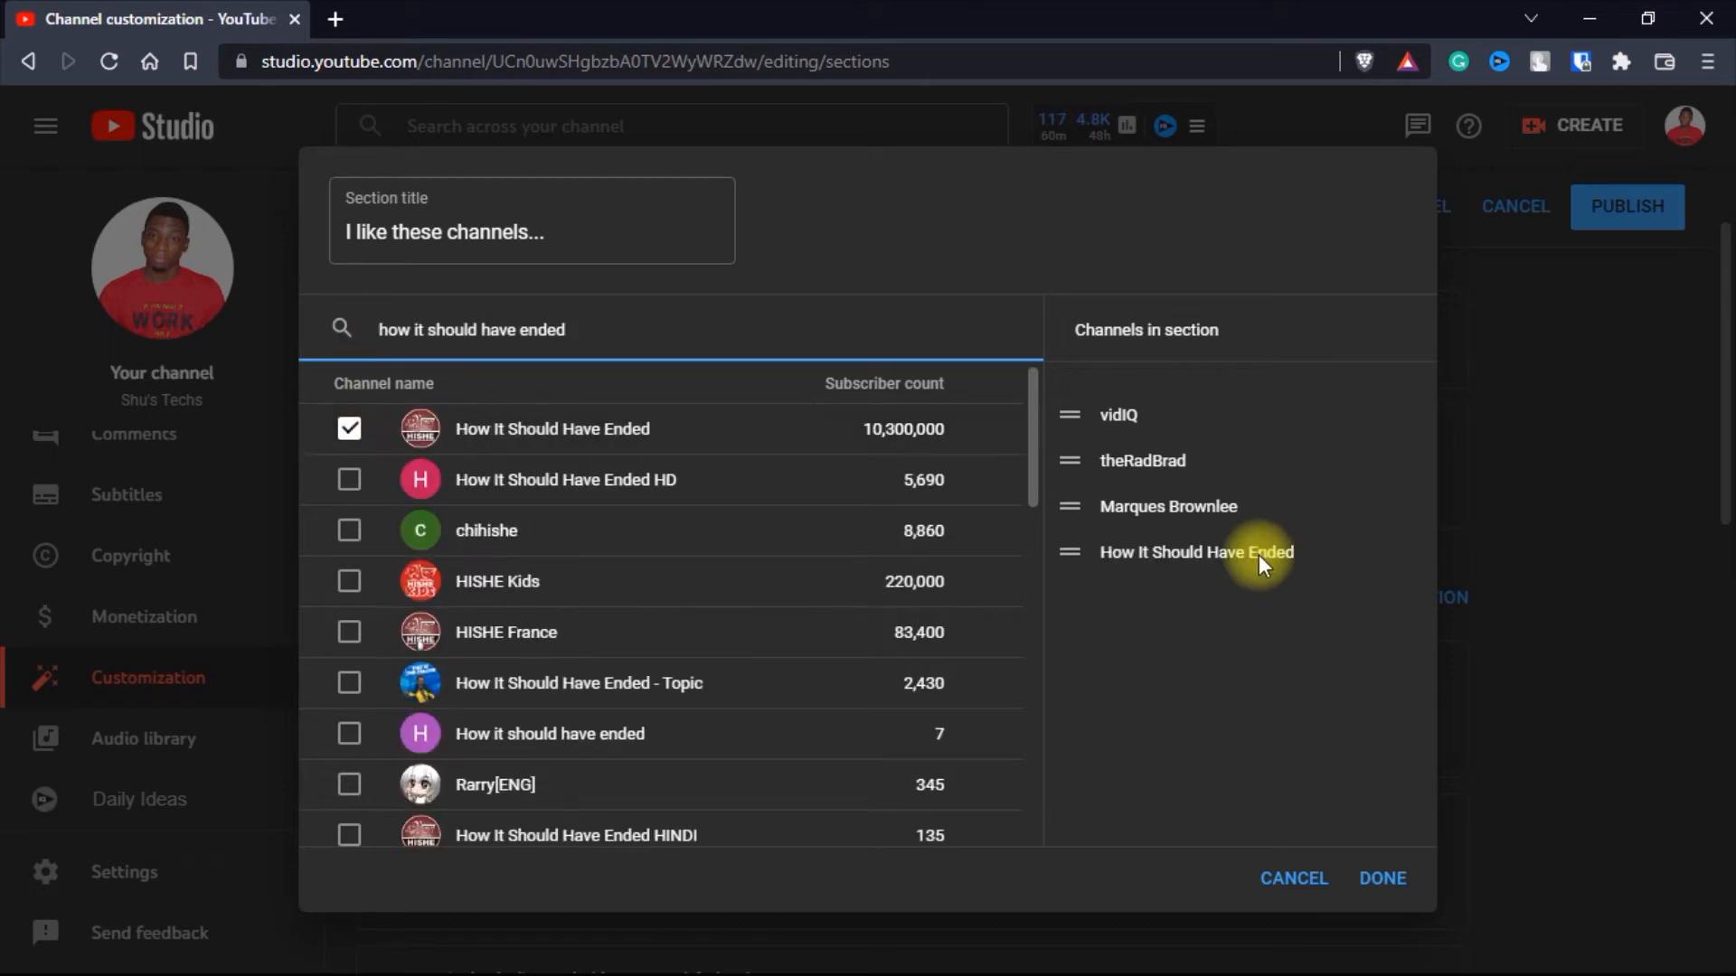
mouse_move(1058, 560)
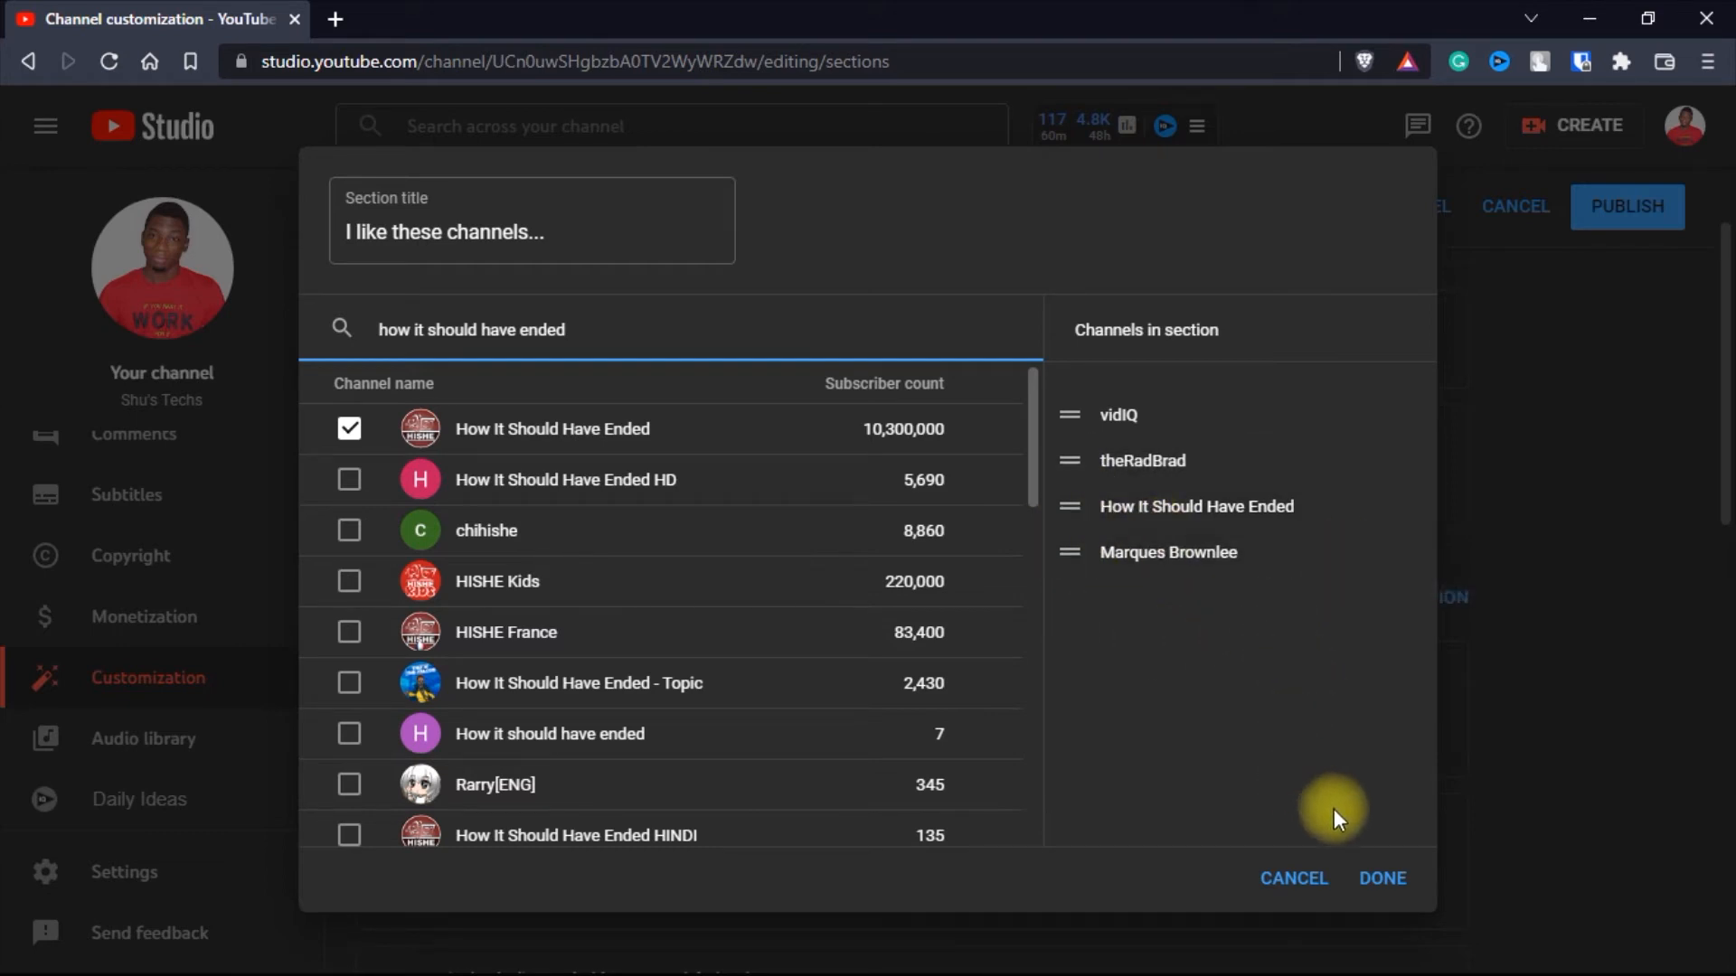
mouse_move(1380, 879)
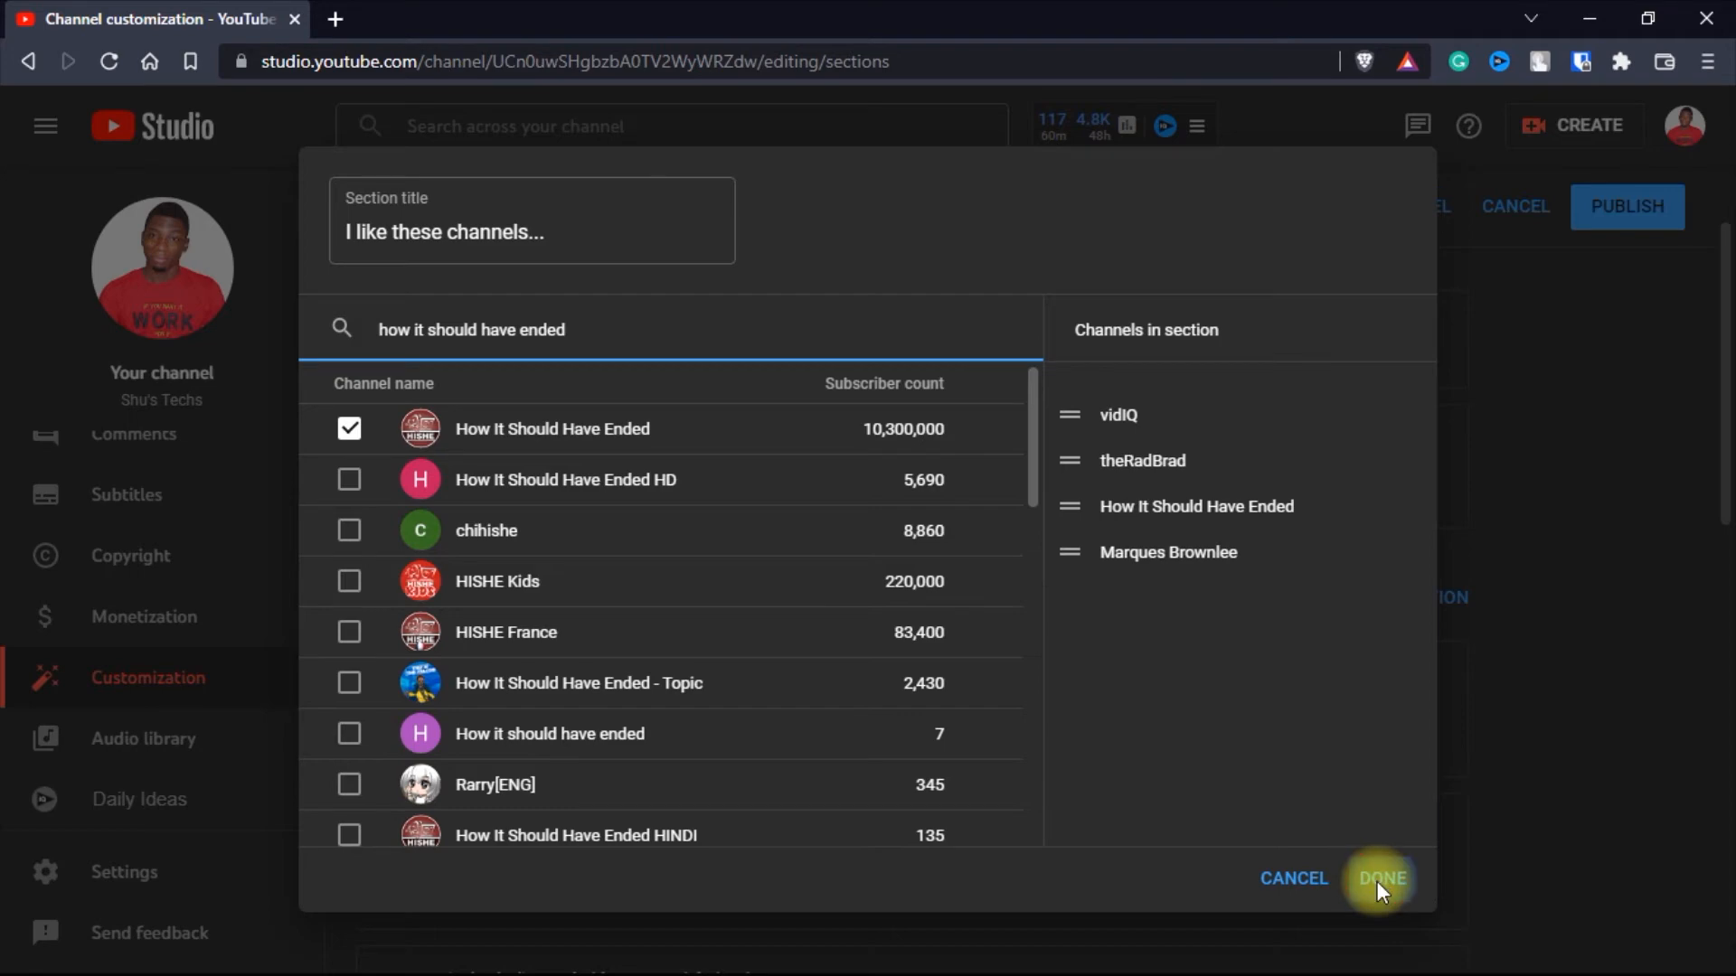
Step: Save the section with How It Should Have Ended placed ahead of Marques Brownlee
click(1380, 877)
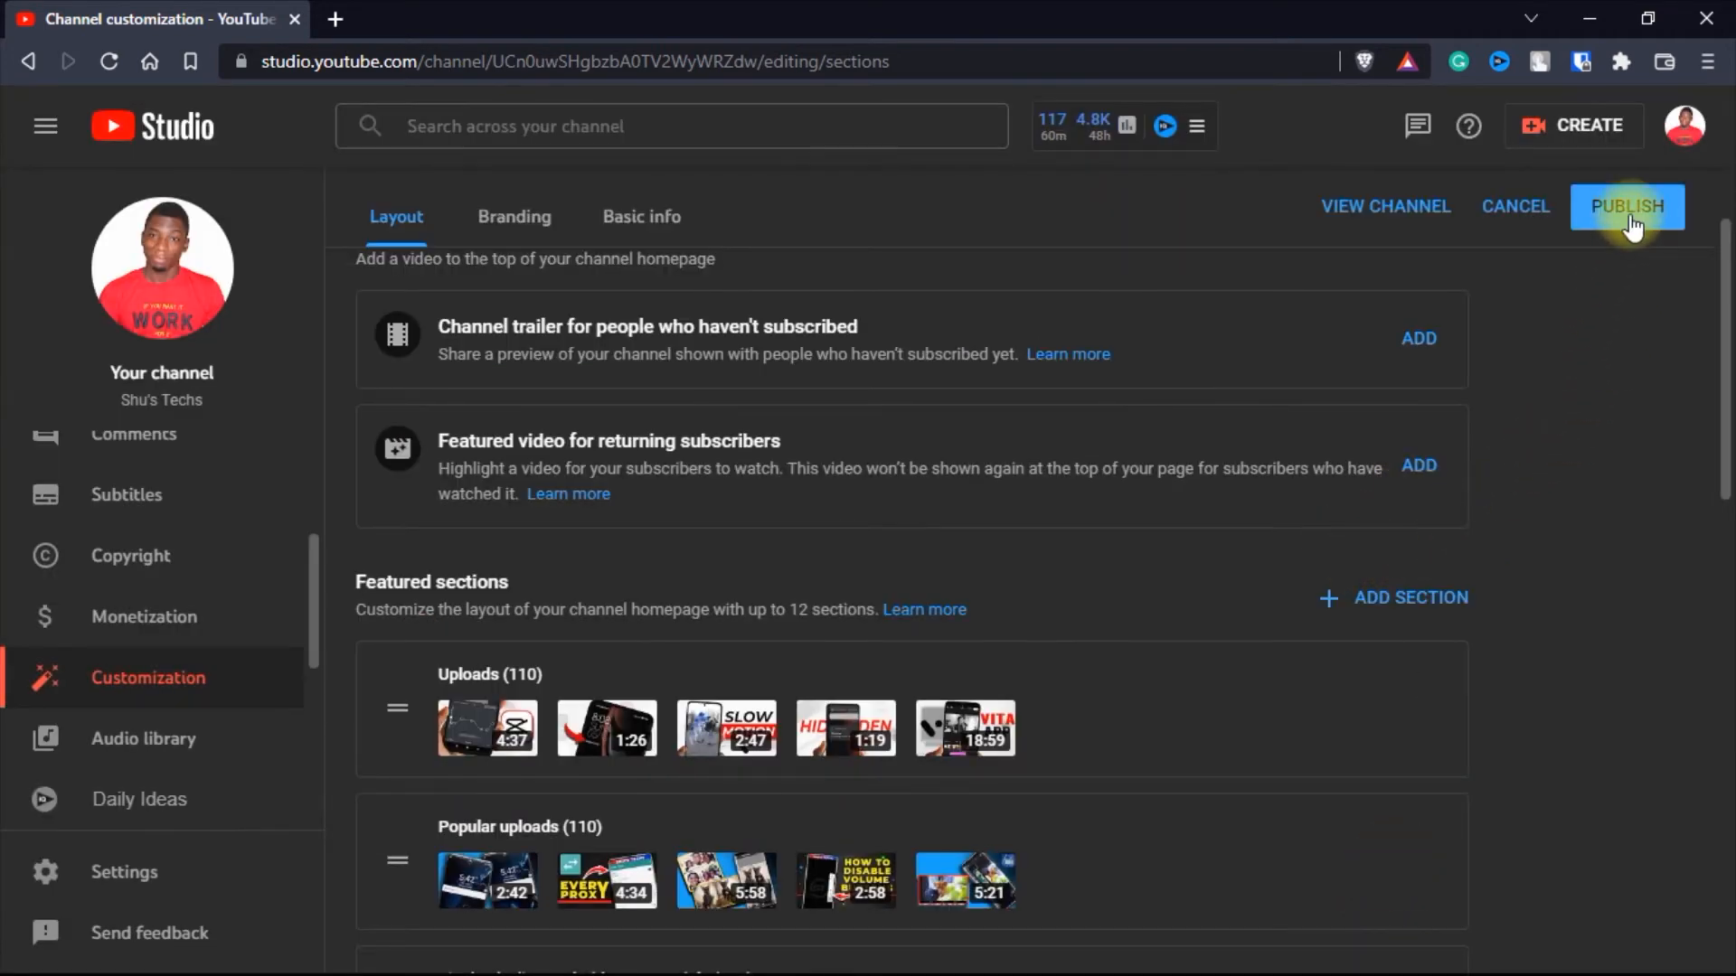
Step: Publish the layout changes and go to the live channel homepage
click(1625, 206)
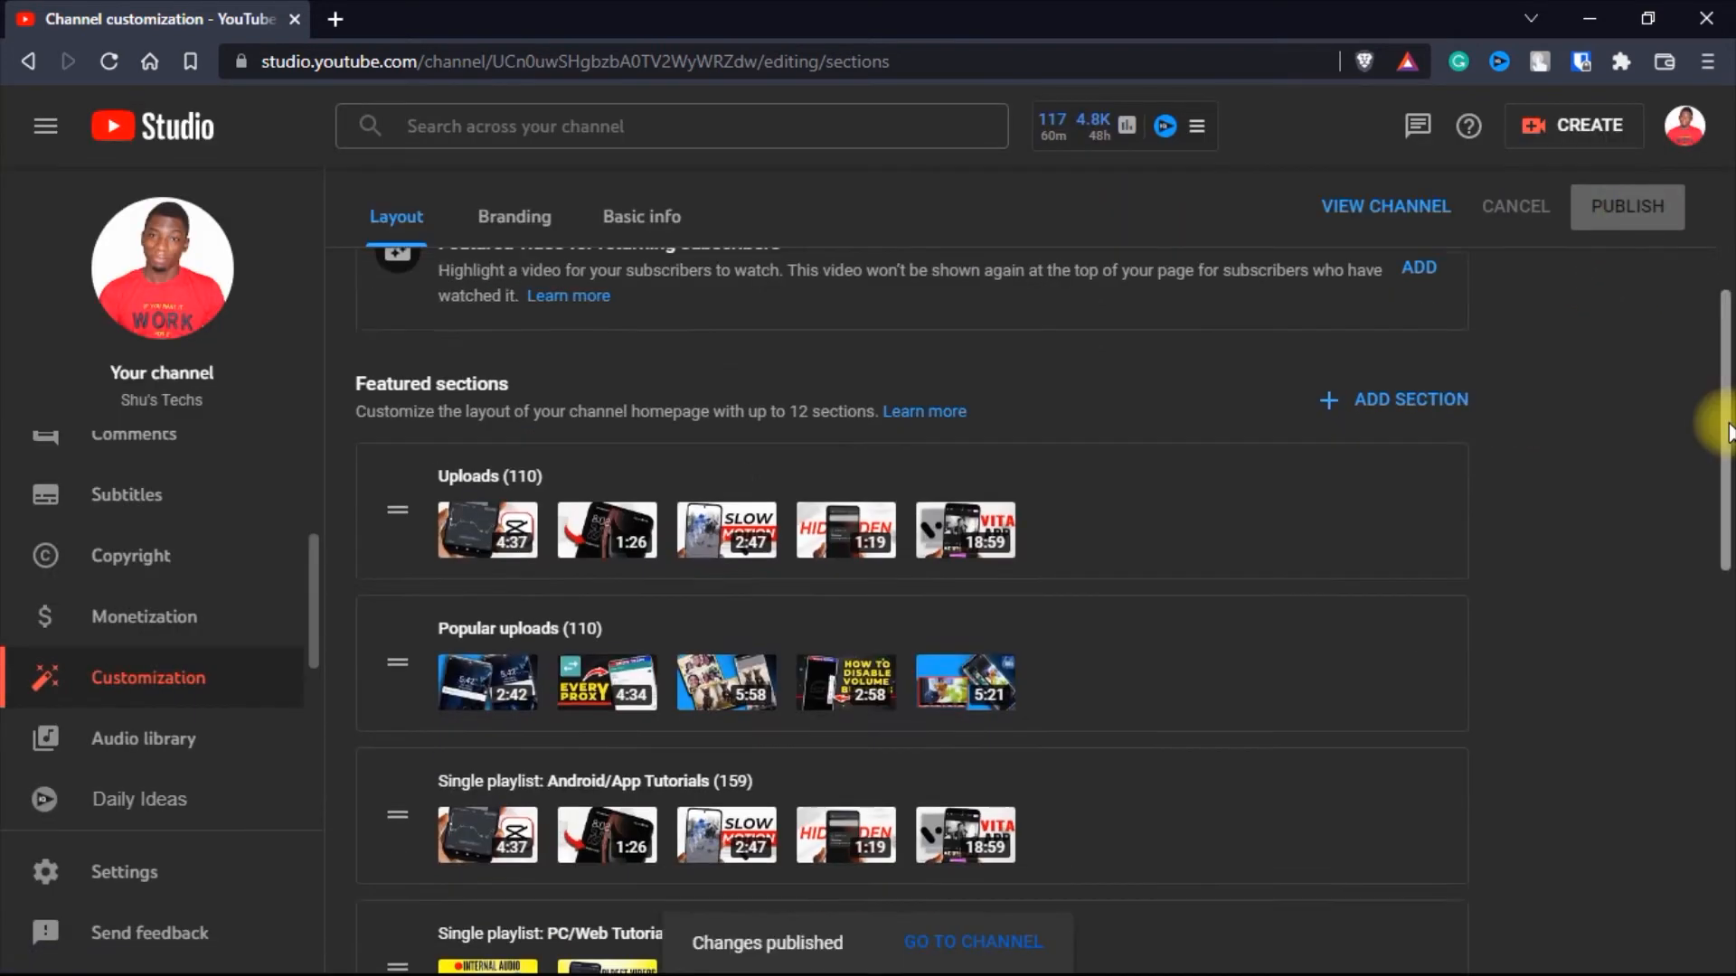
scroll(down, 3)
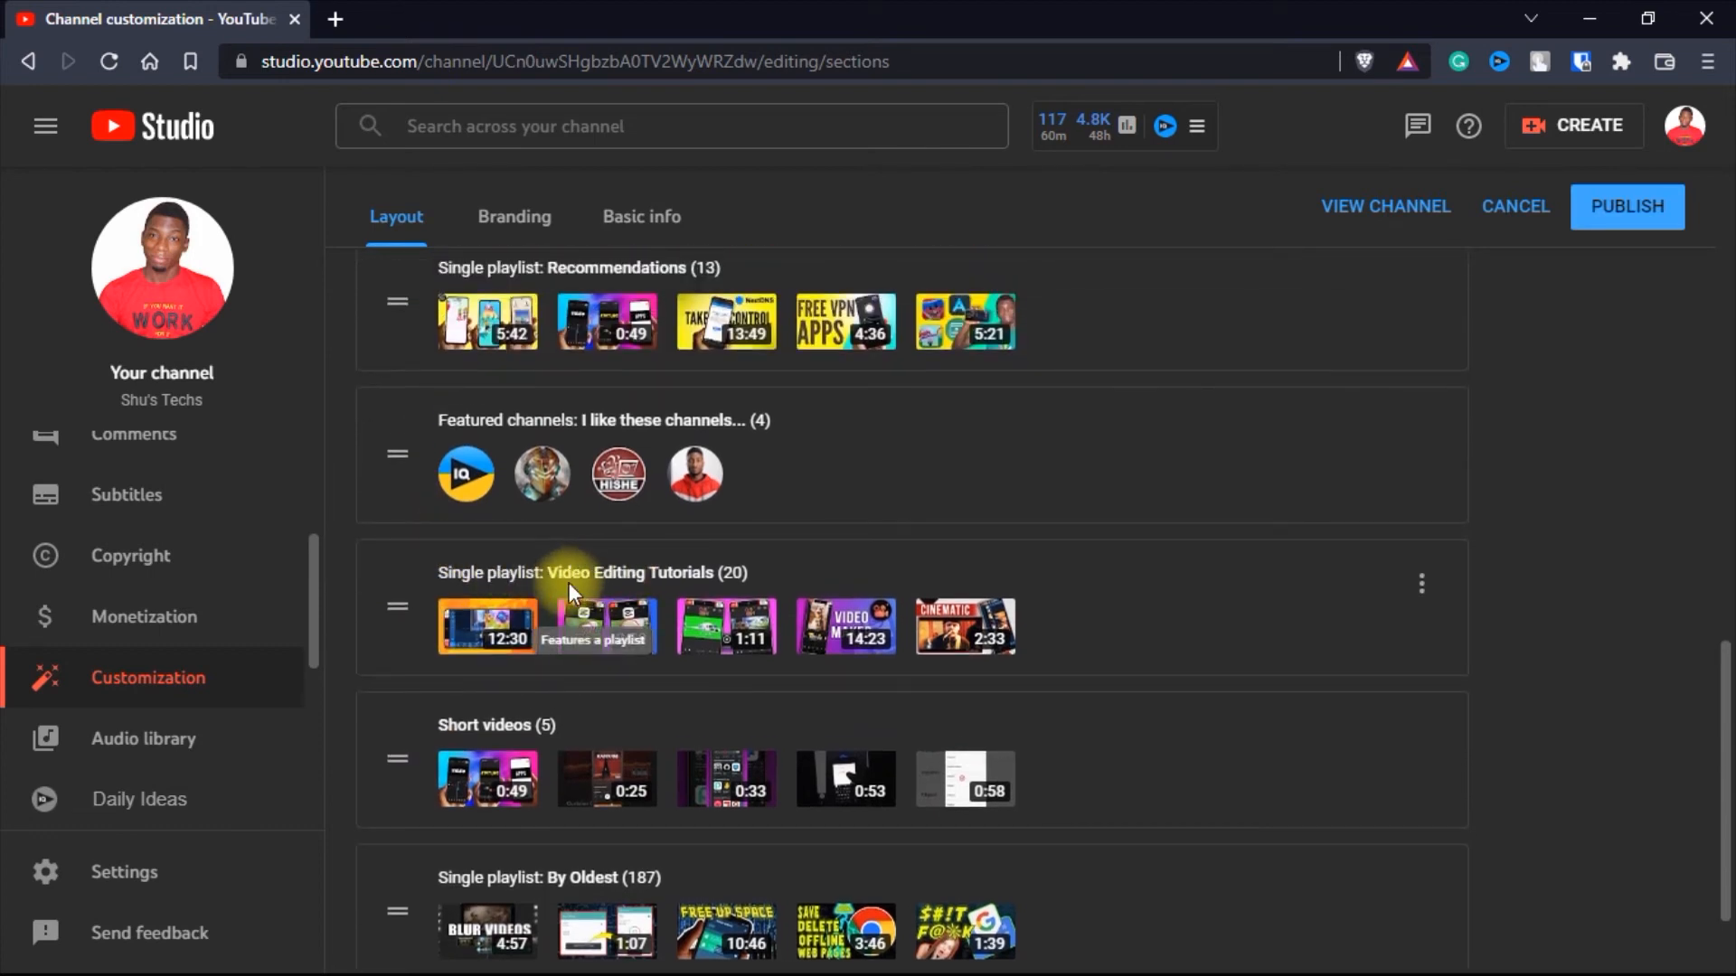
mouse_move(617, 472)
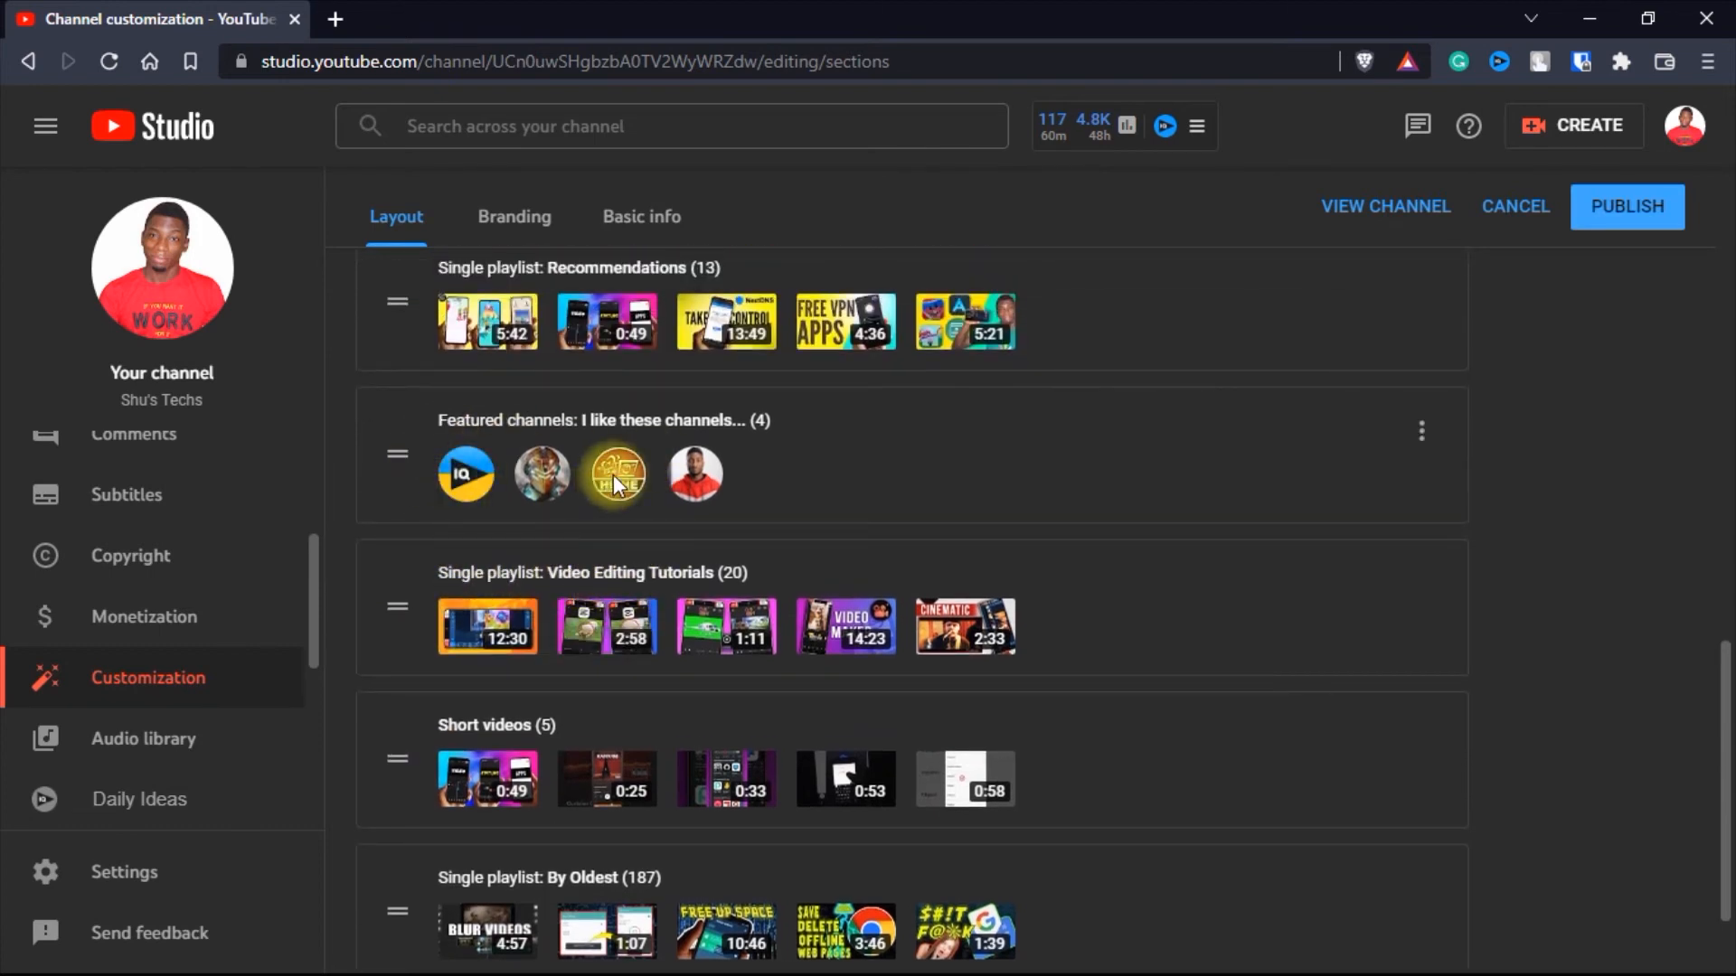
click(1625, 206)
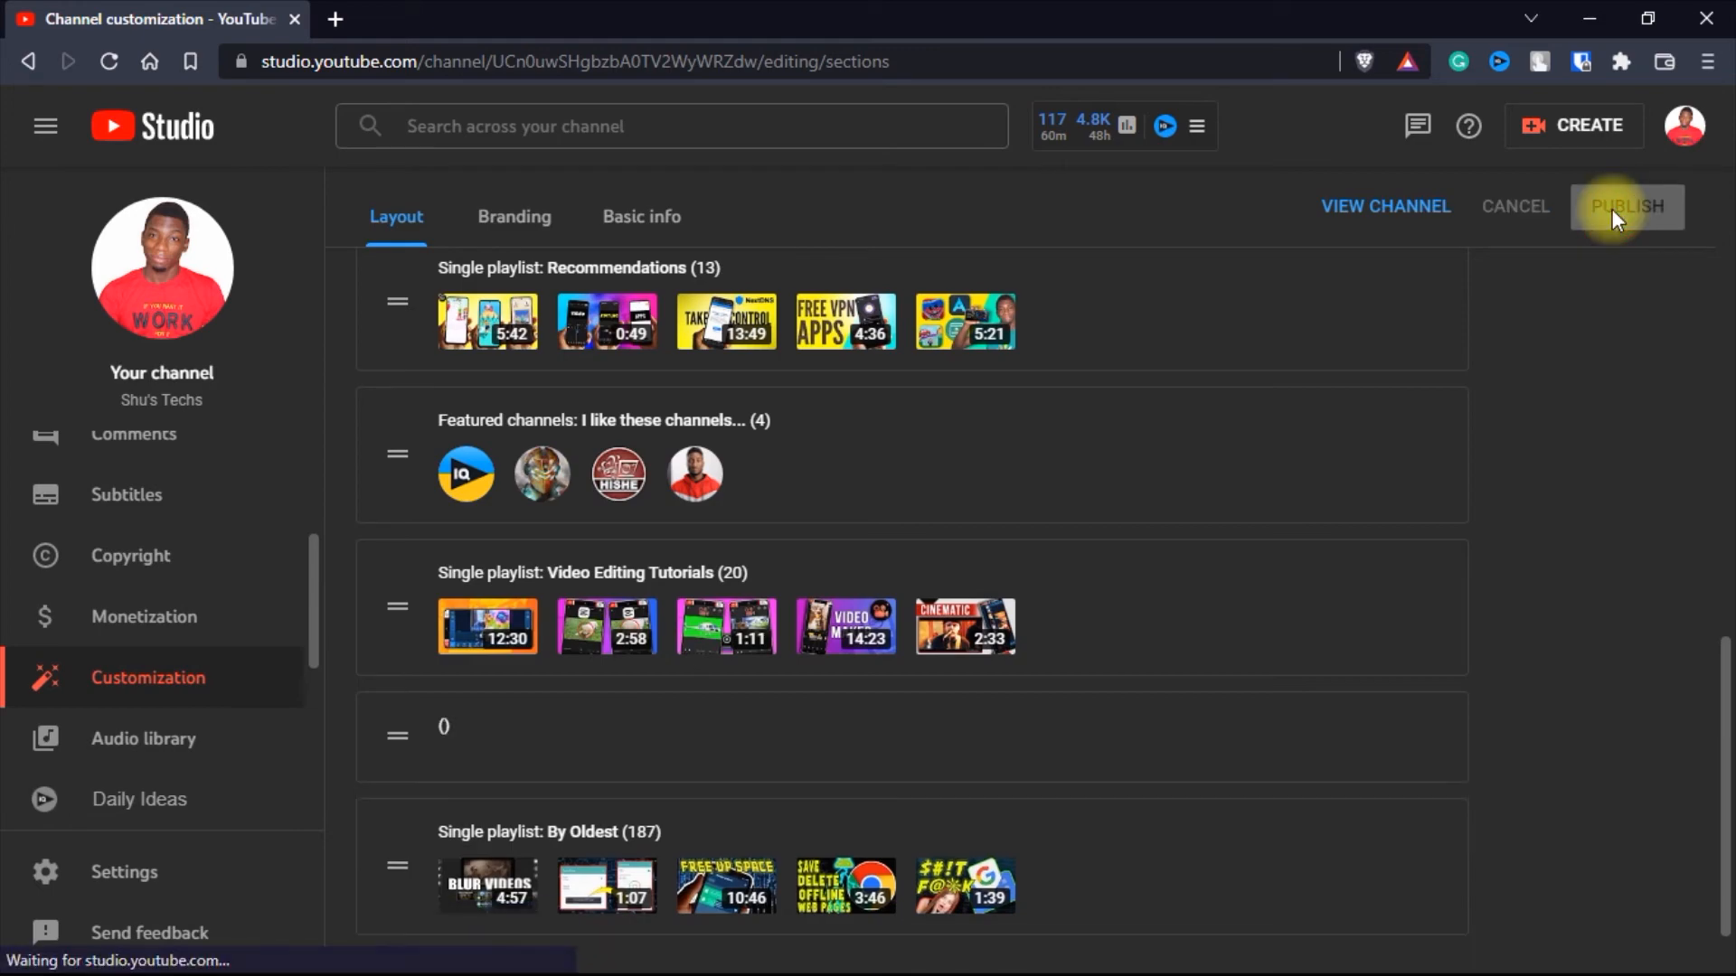
click(1385, 206)
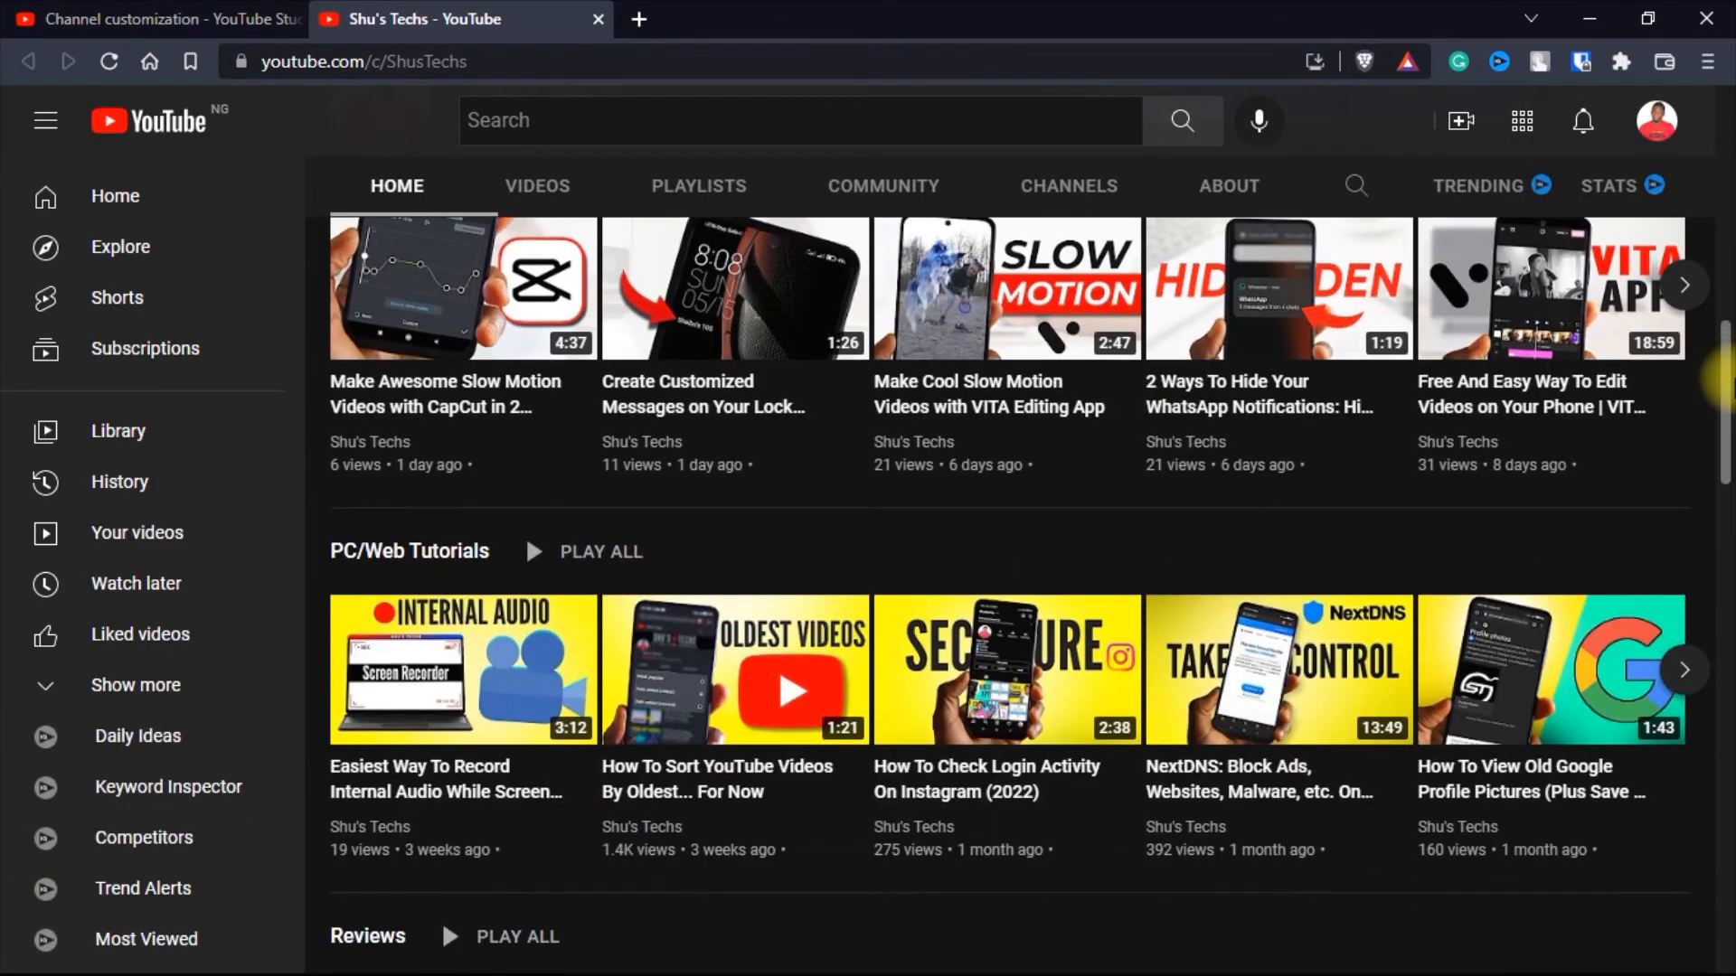
Step: Scroll the HOME tab to the 'I like these channels...' shelf and review its four channels
scroll(down, 3)
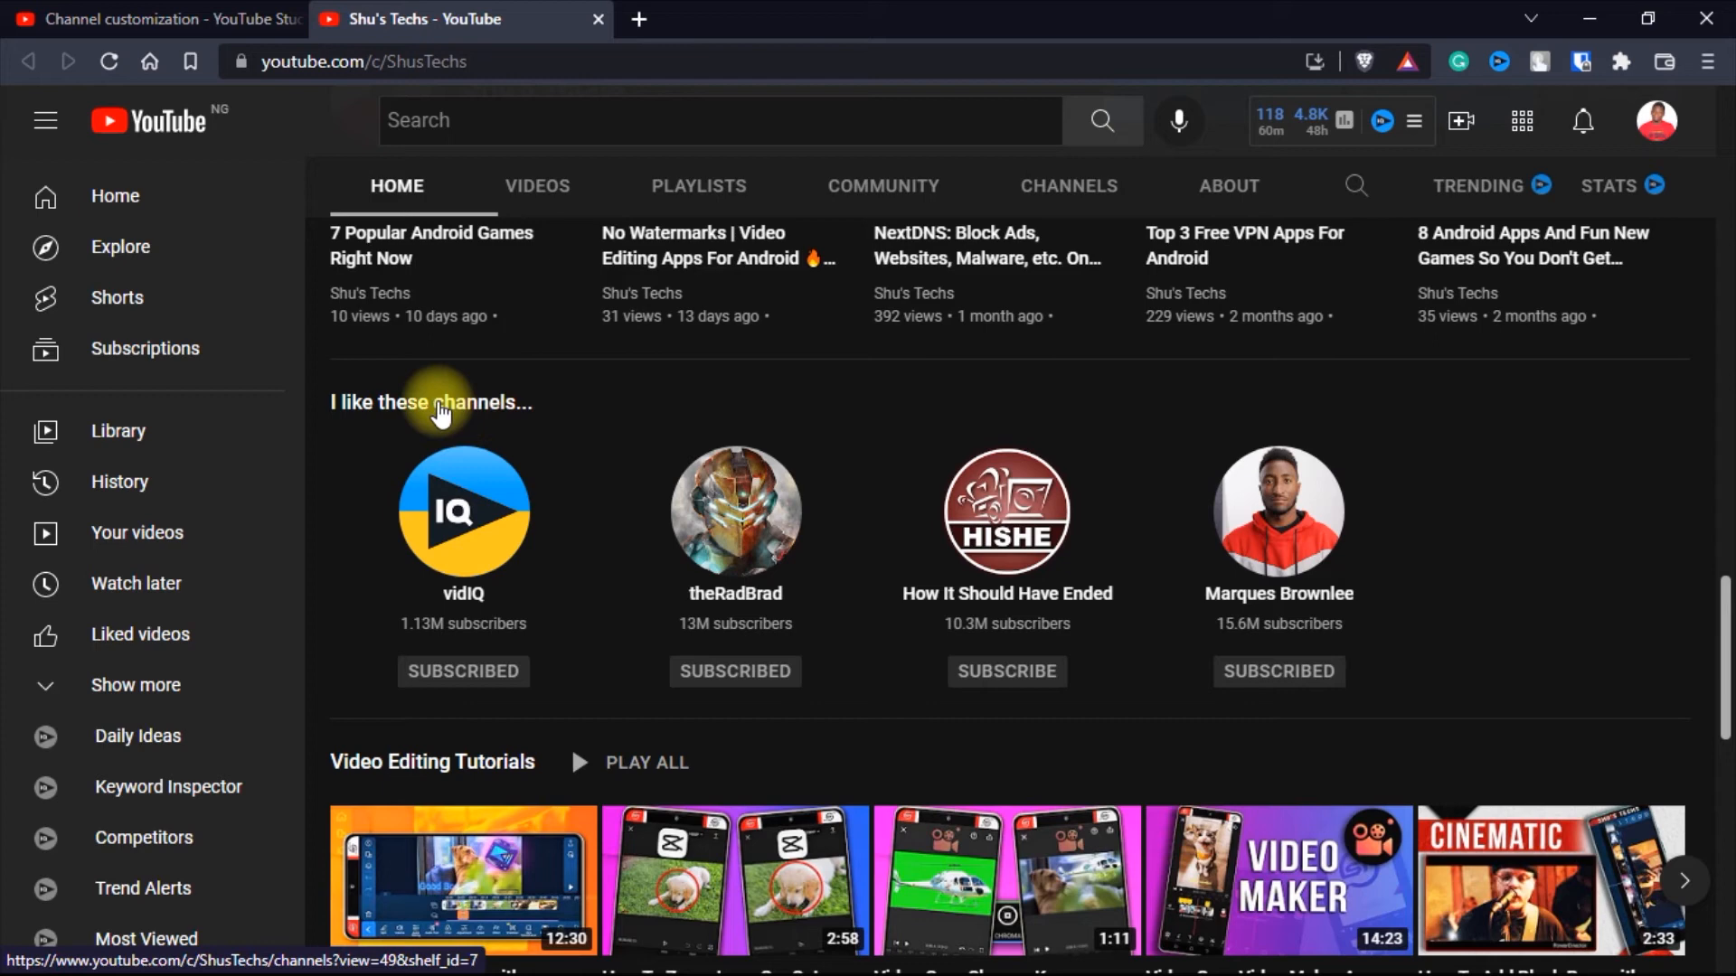
mouse_move(376, 422)
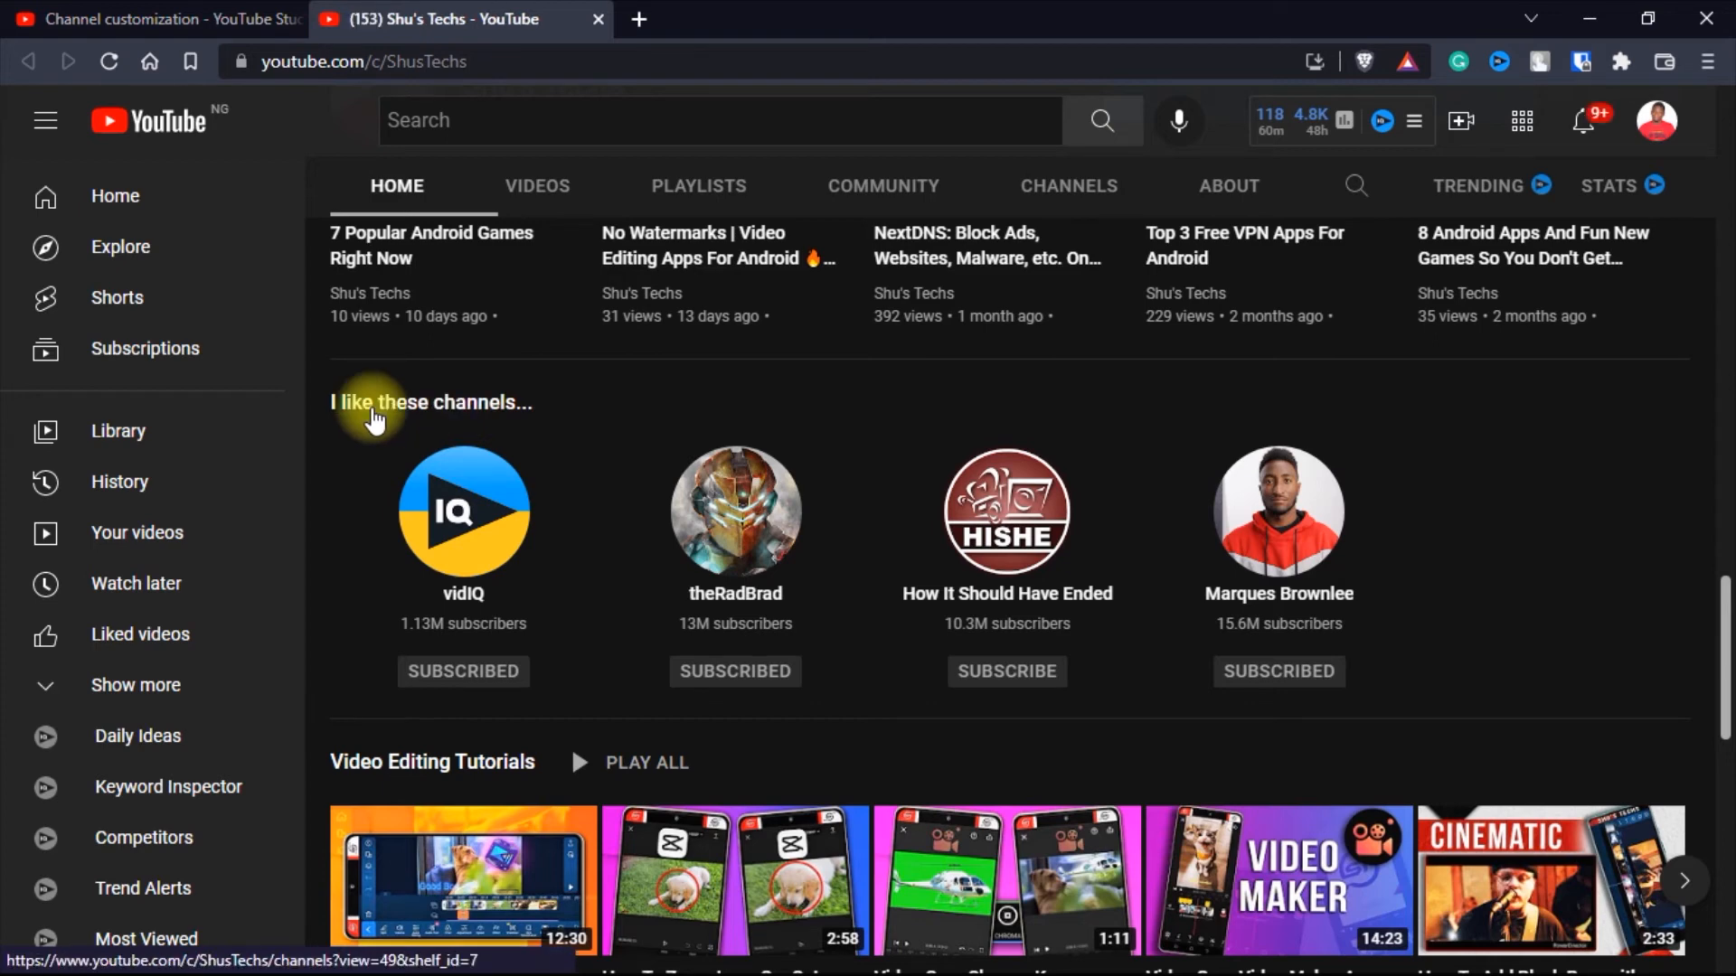
mouse_move(387, 434)
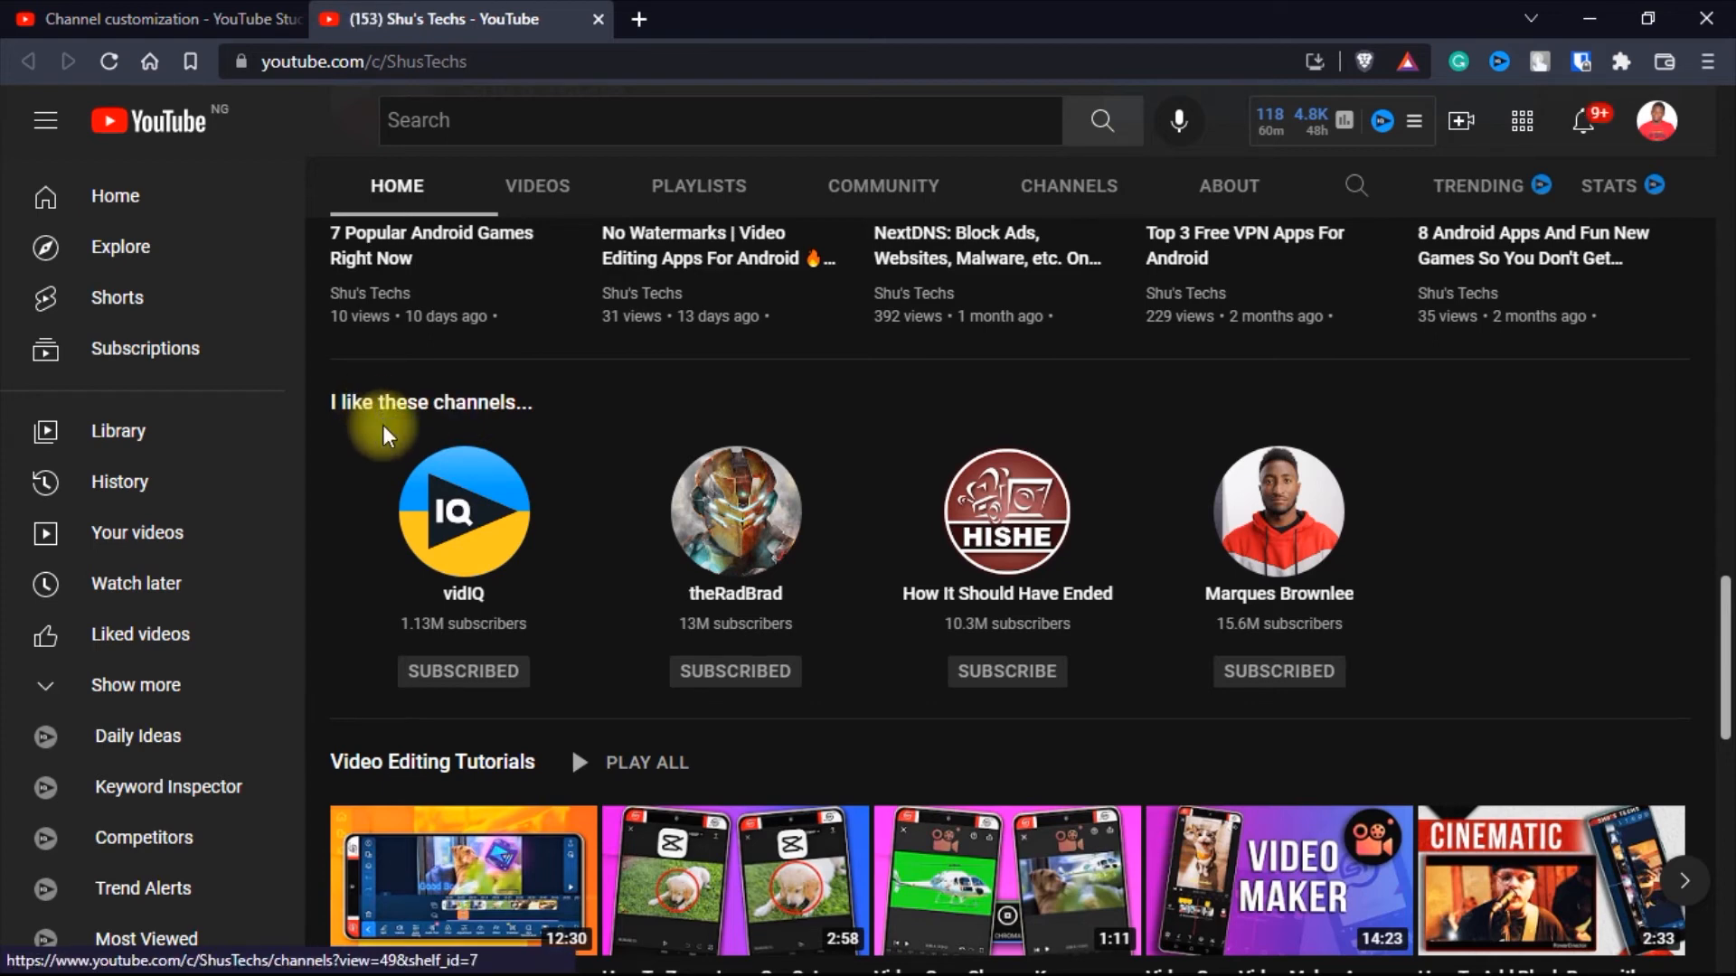
scroll(down, 3)
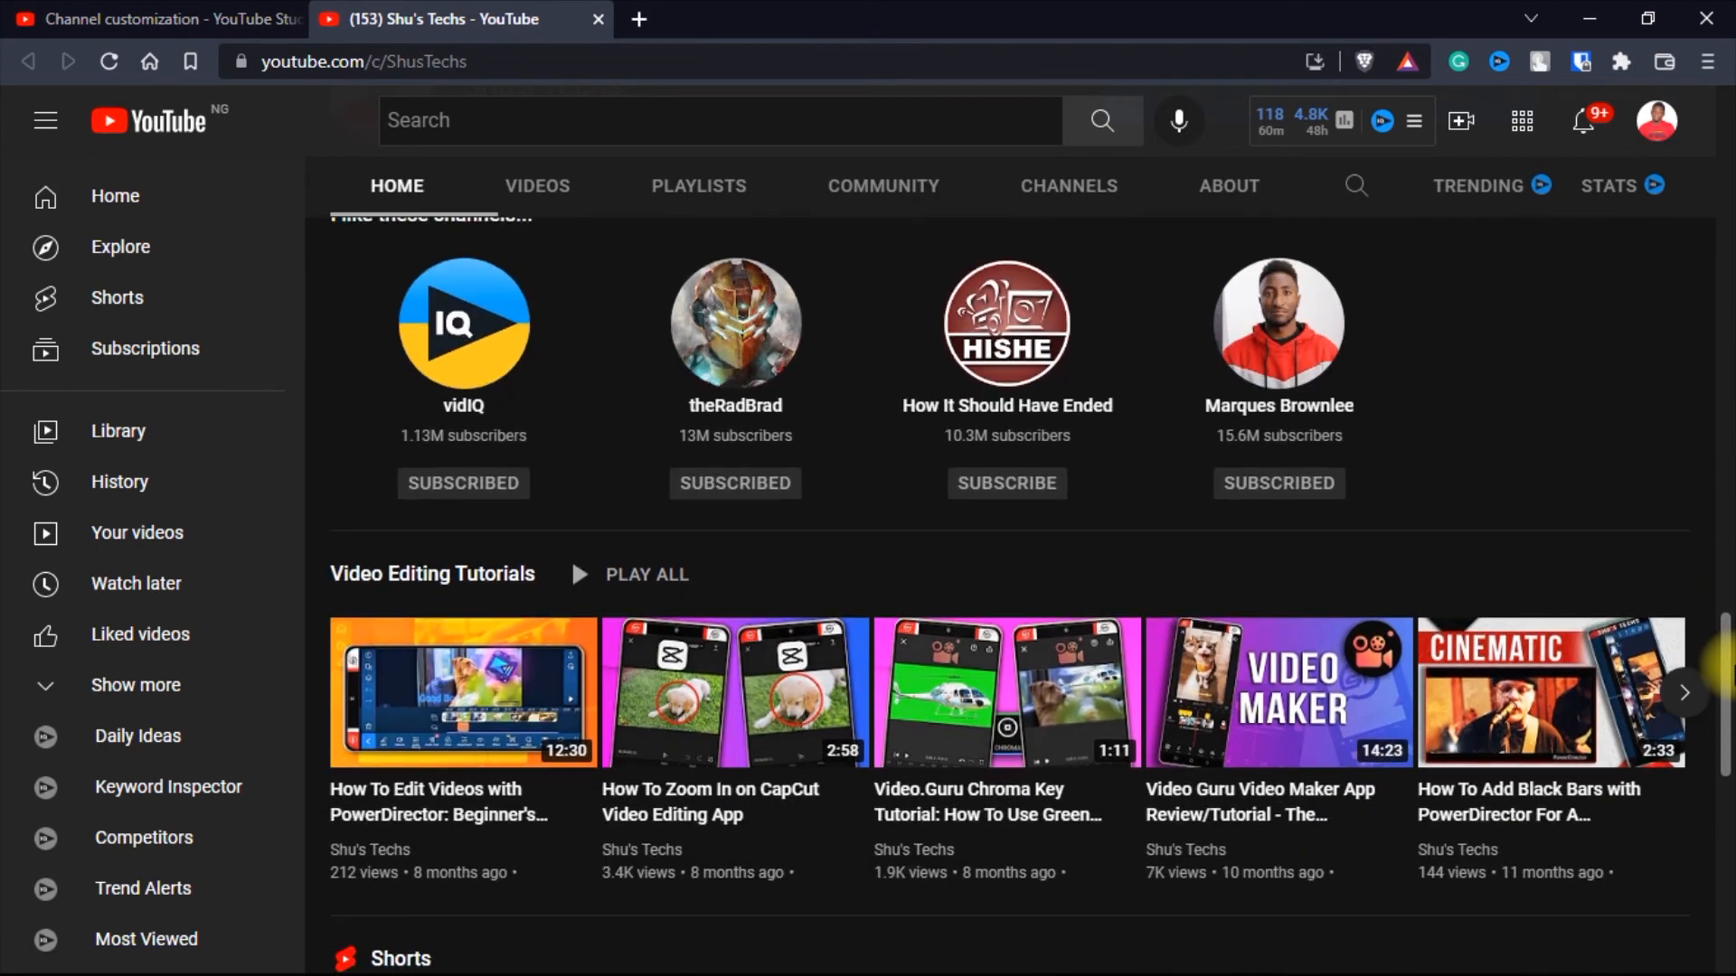
mouse_move(601, 579)
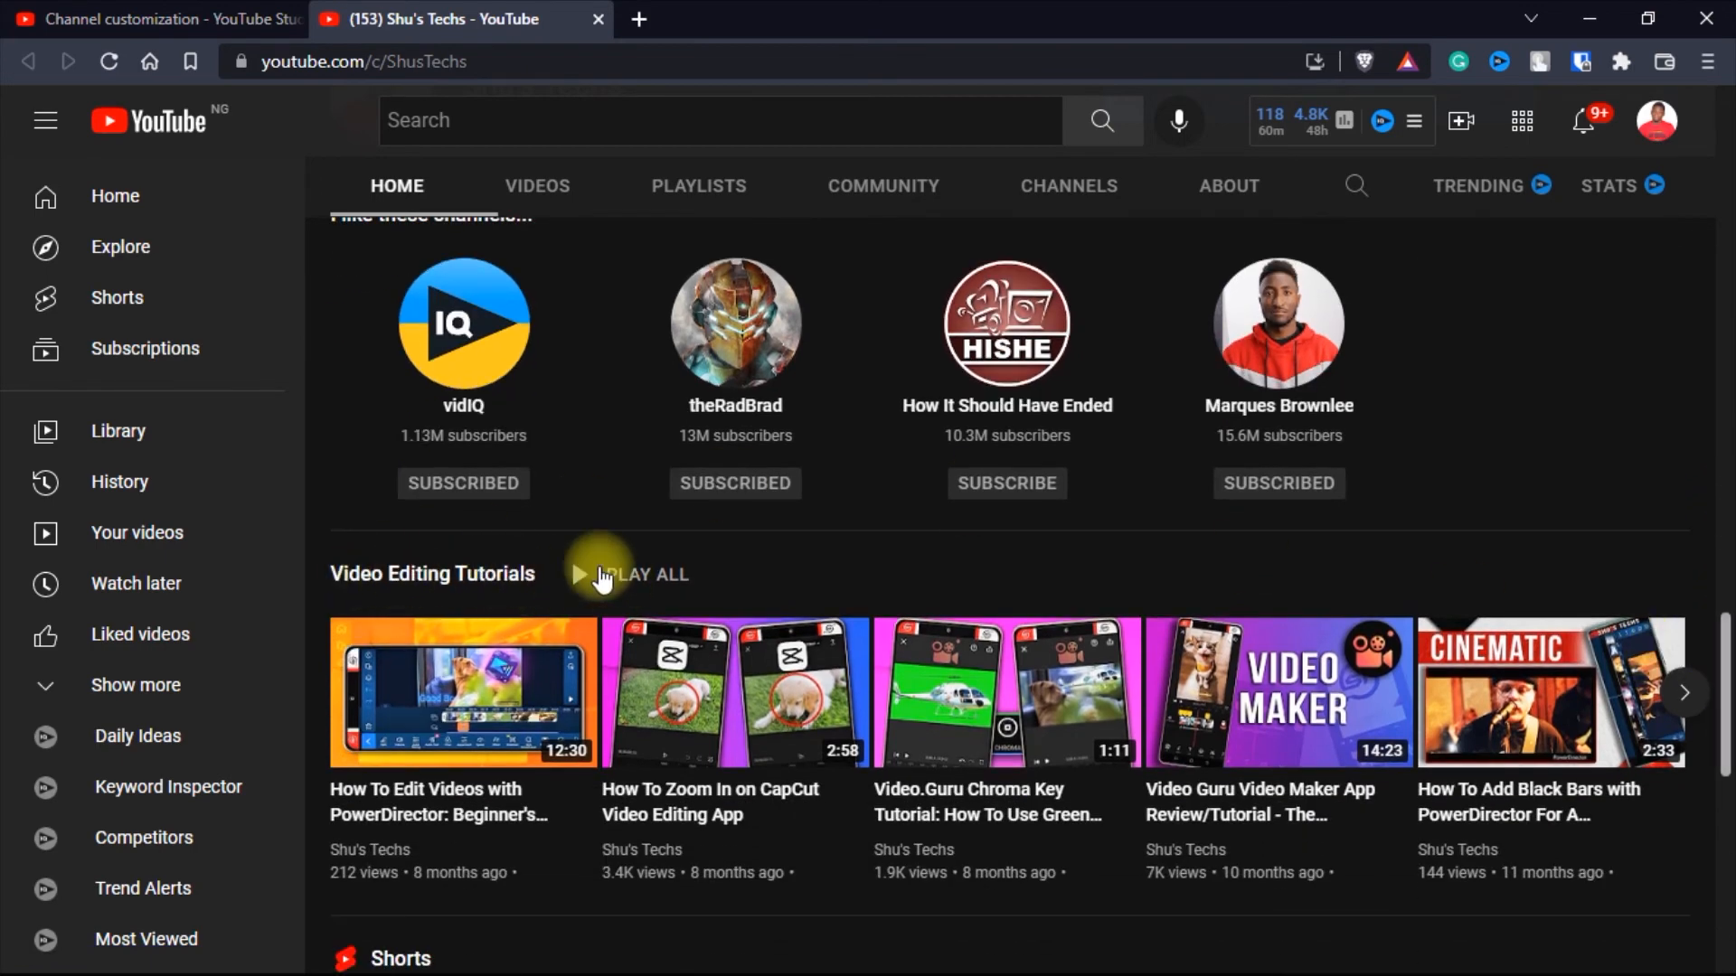
scroll(up, 3)
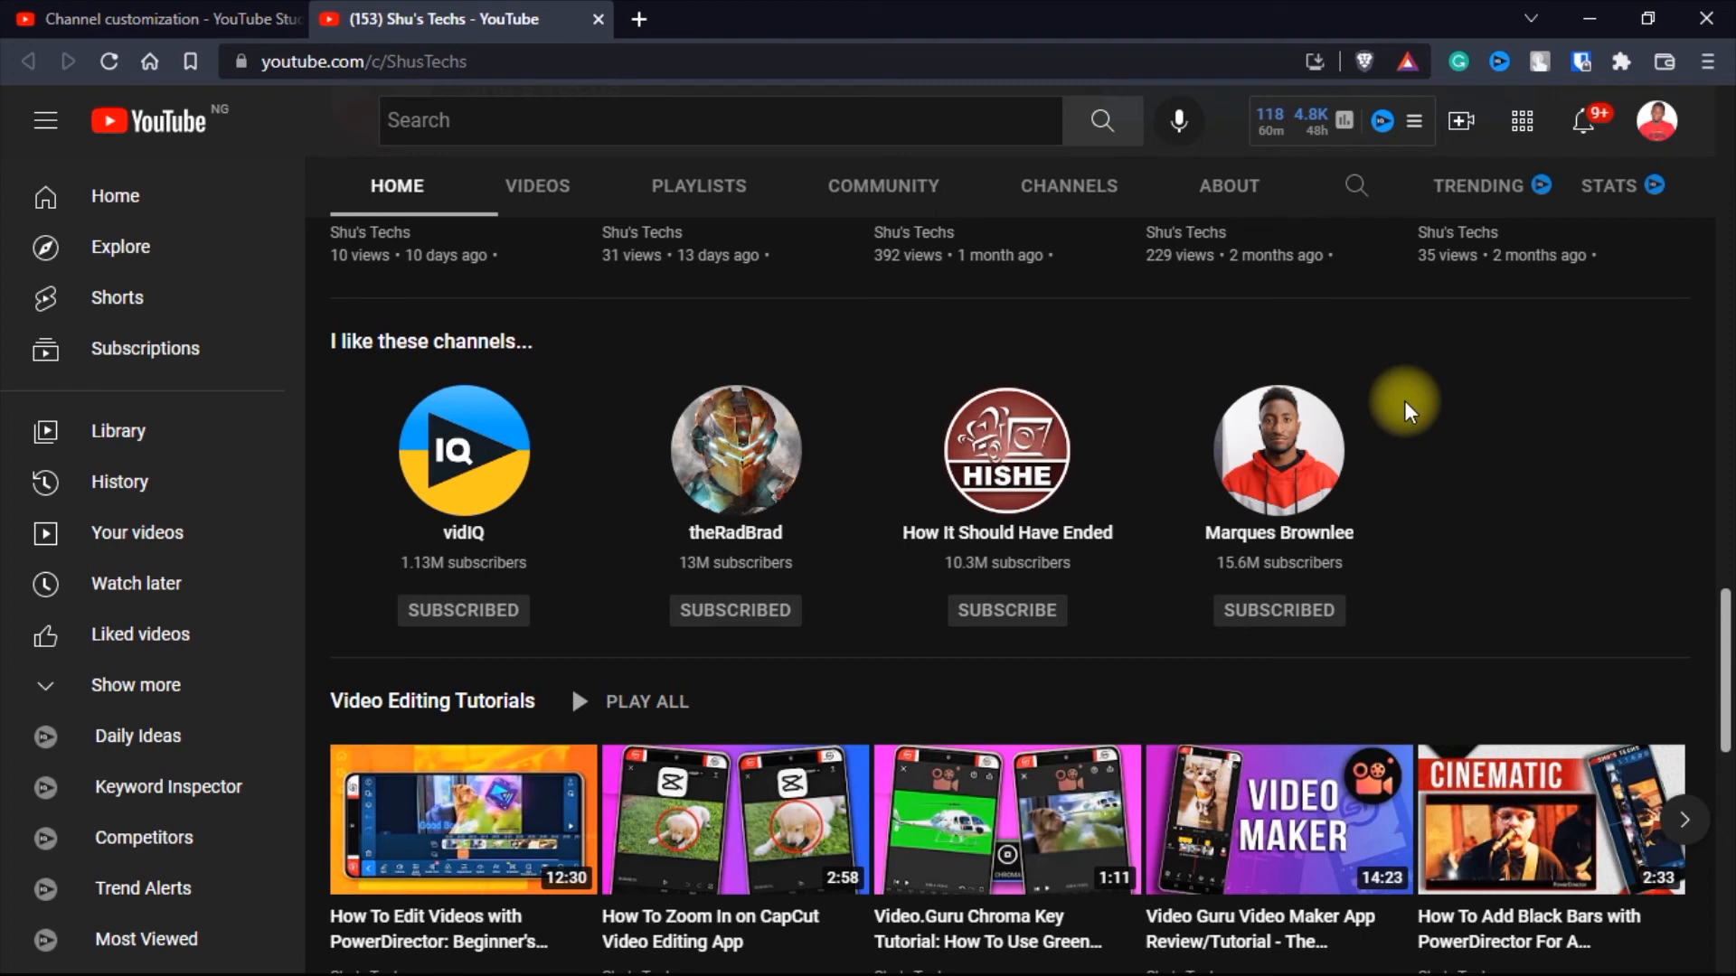
mouse_move(412, 398)
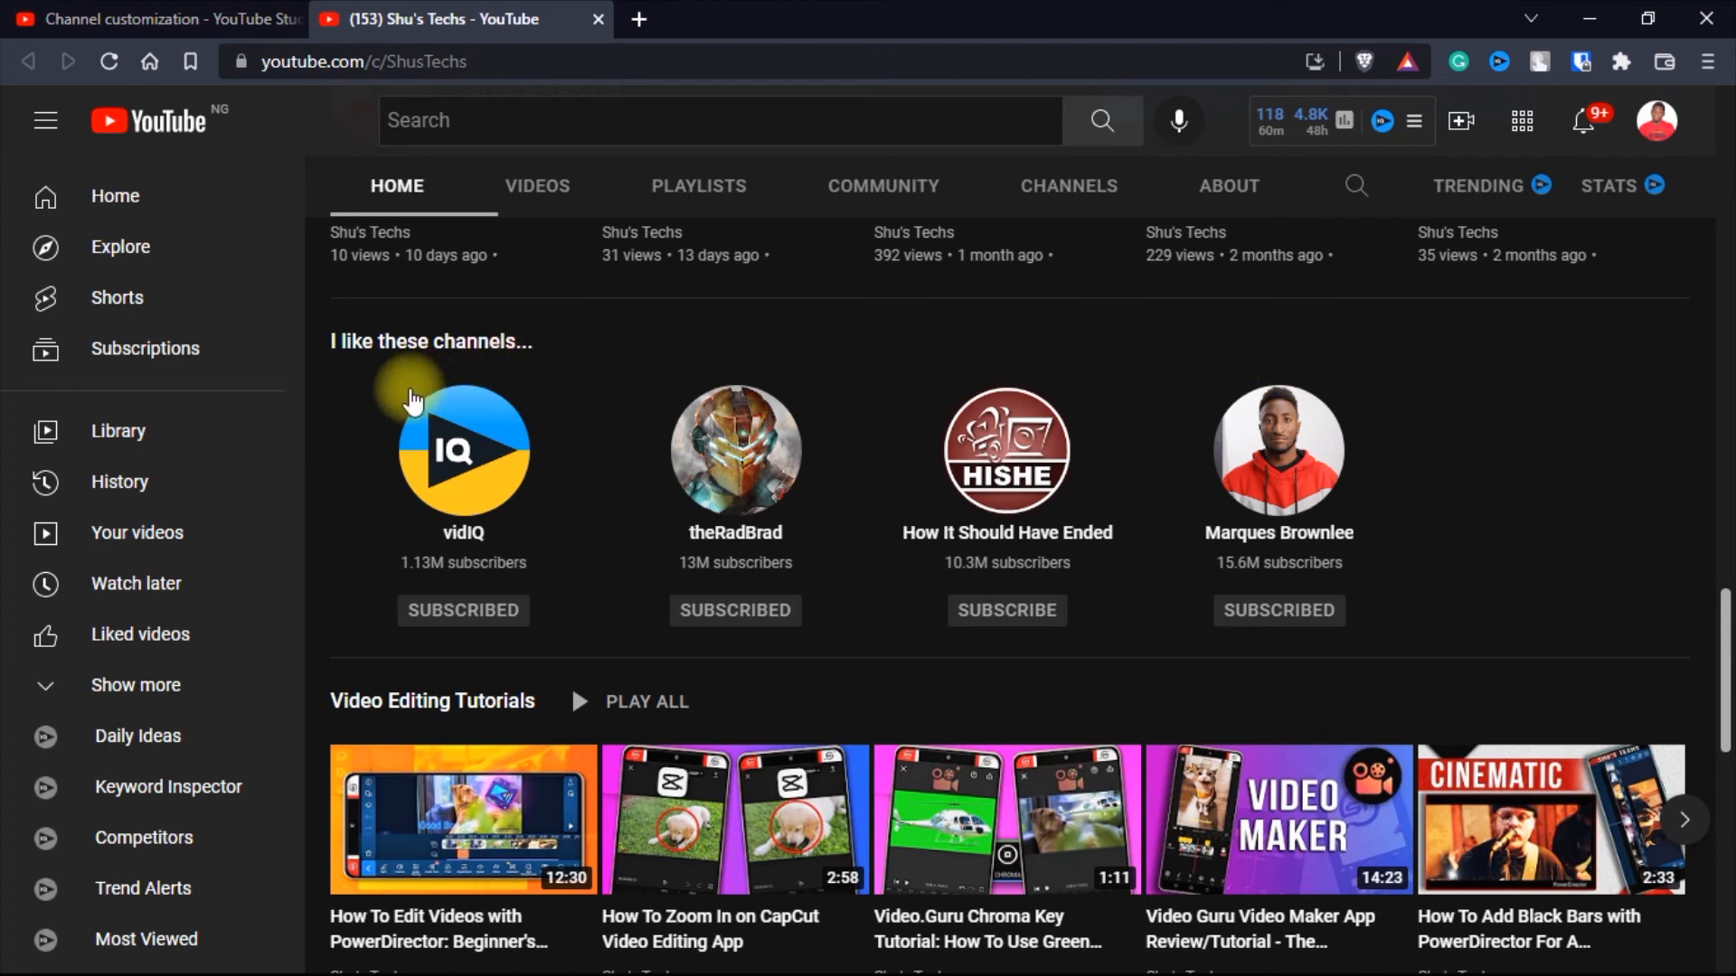
mouse_move(1488, 569)
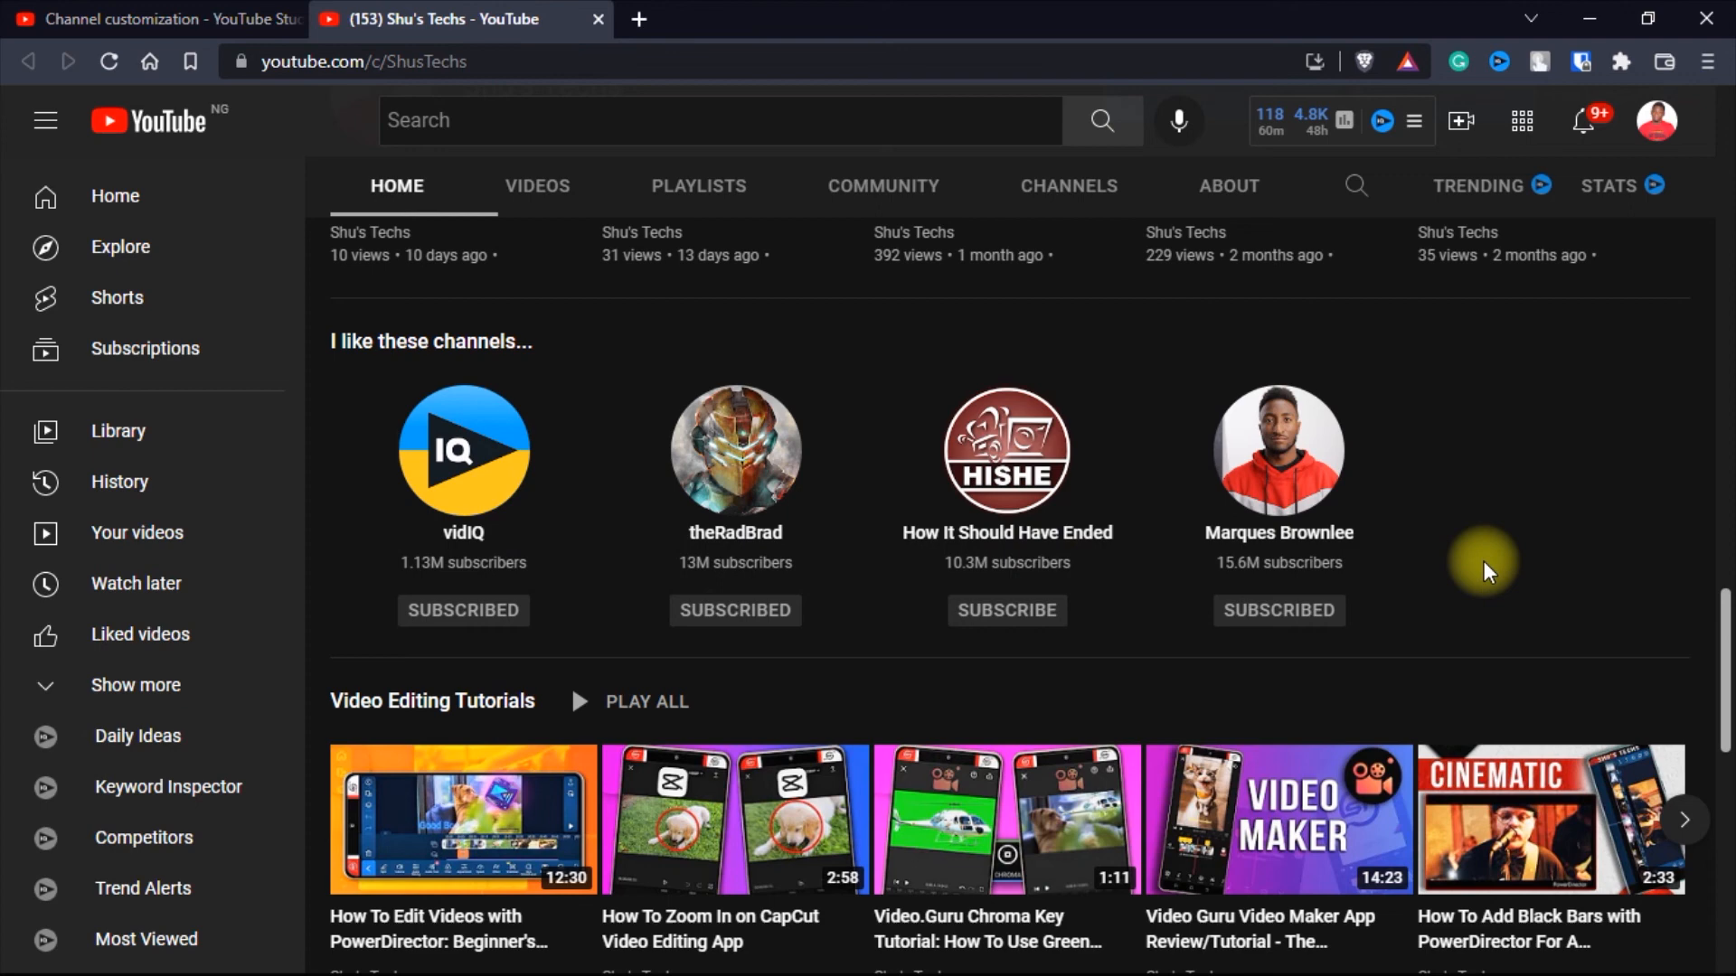
mouse_move(1522, 584)
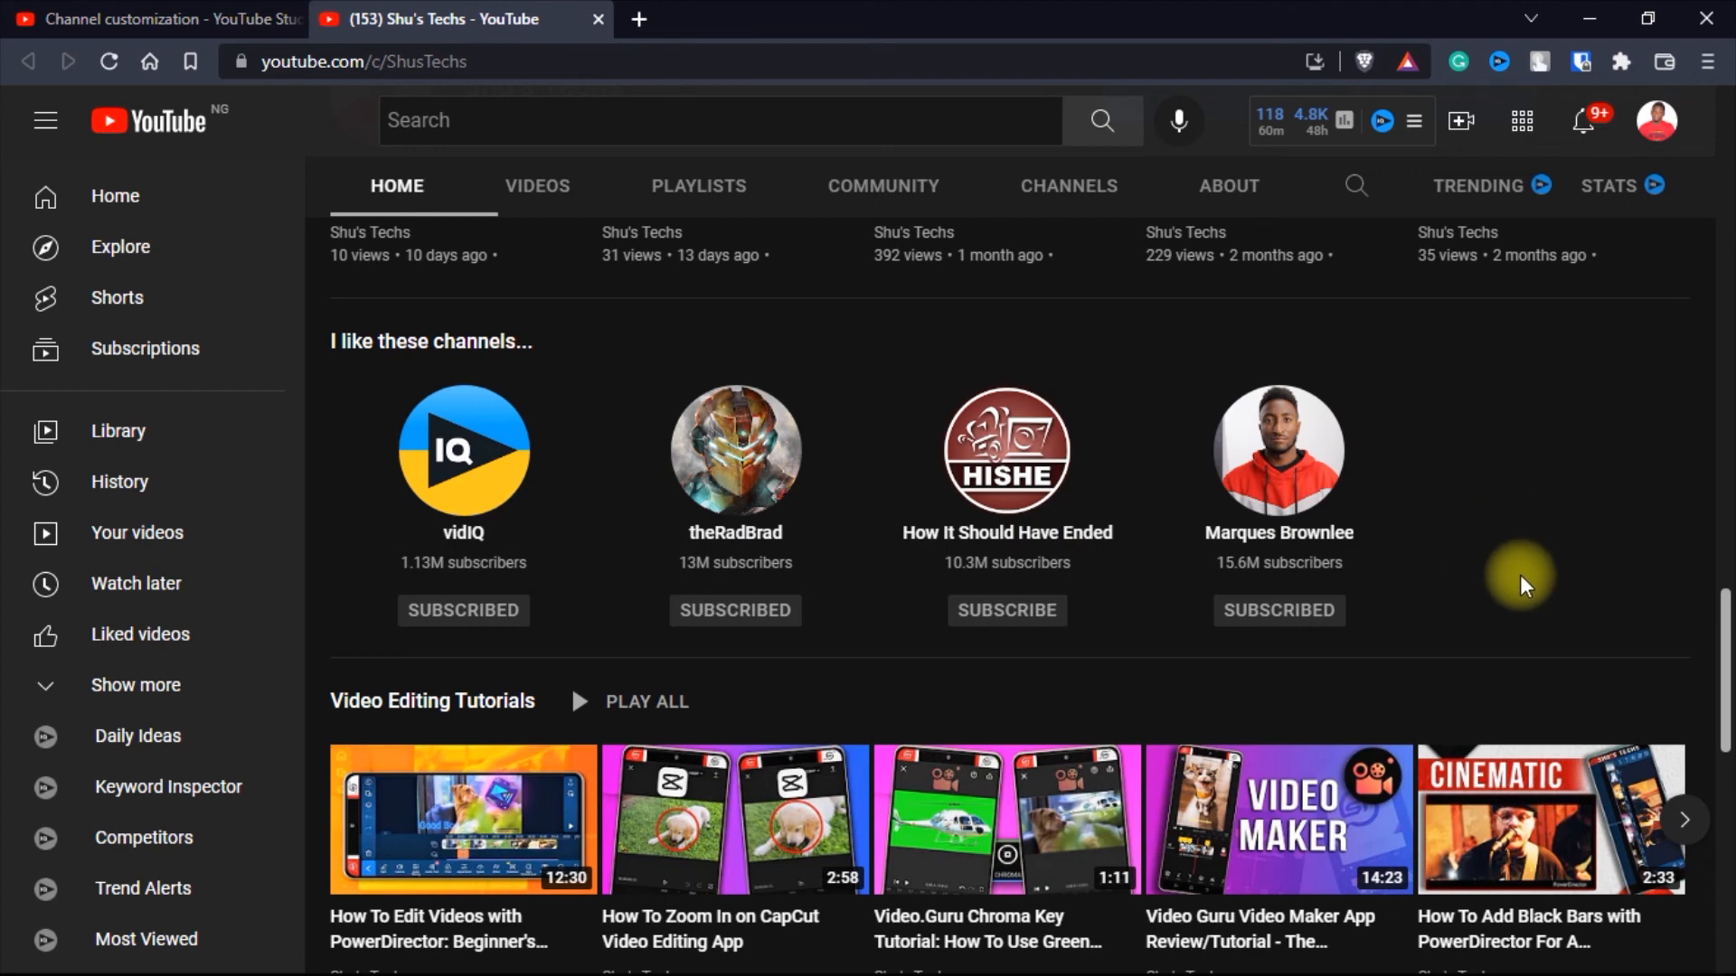